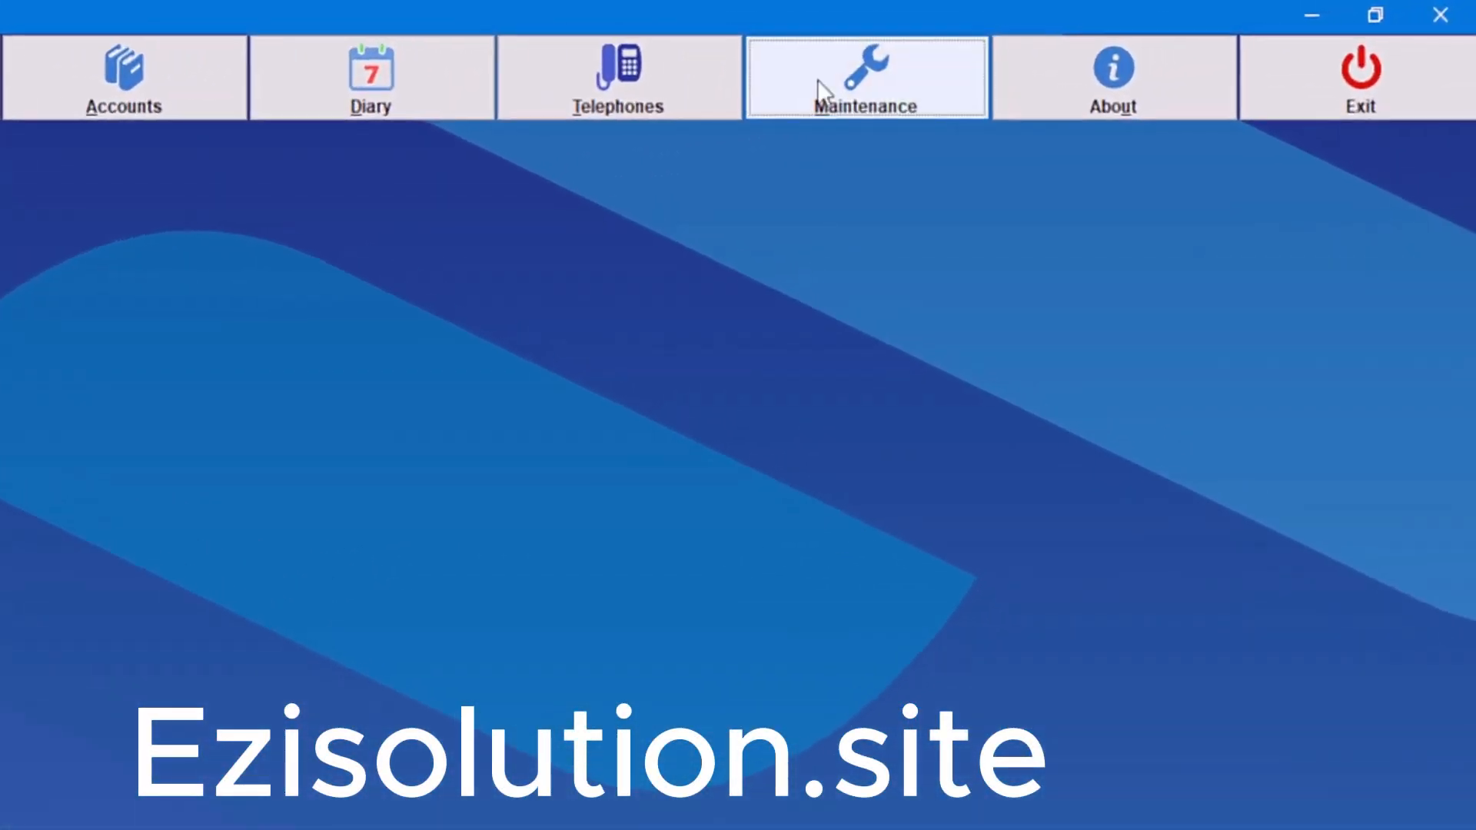
- Open 2 System Setup from the Maintenance Menu to view the business details
left_click(865, 77)
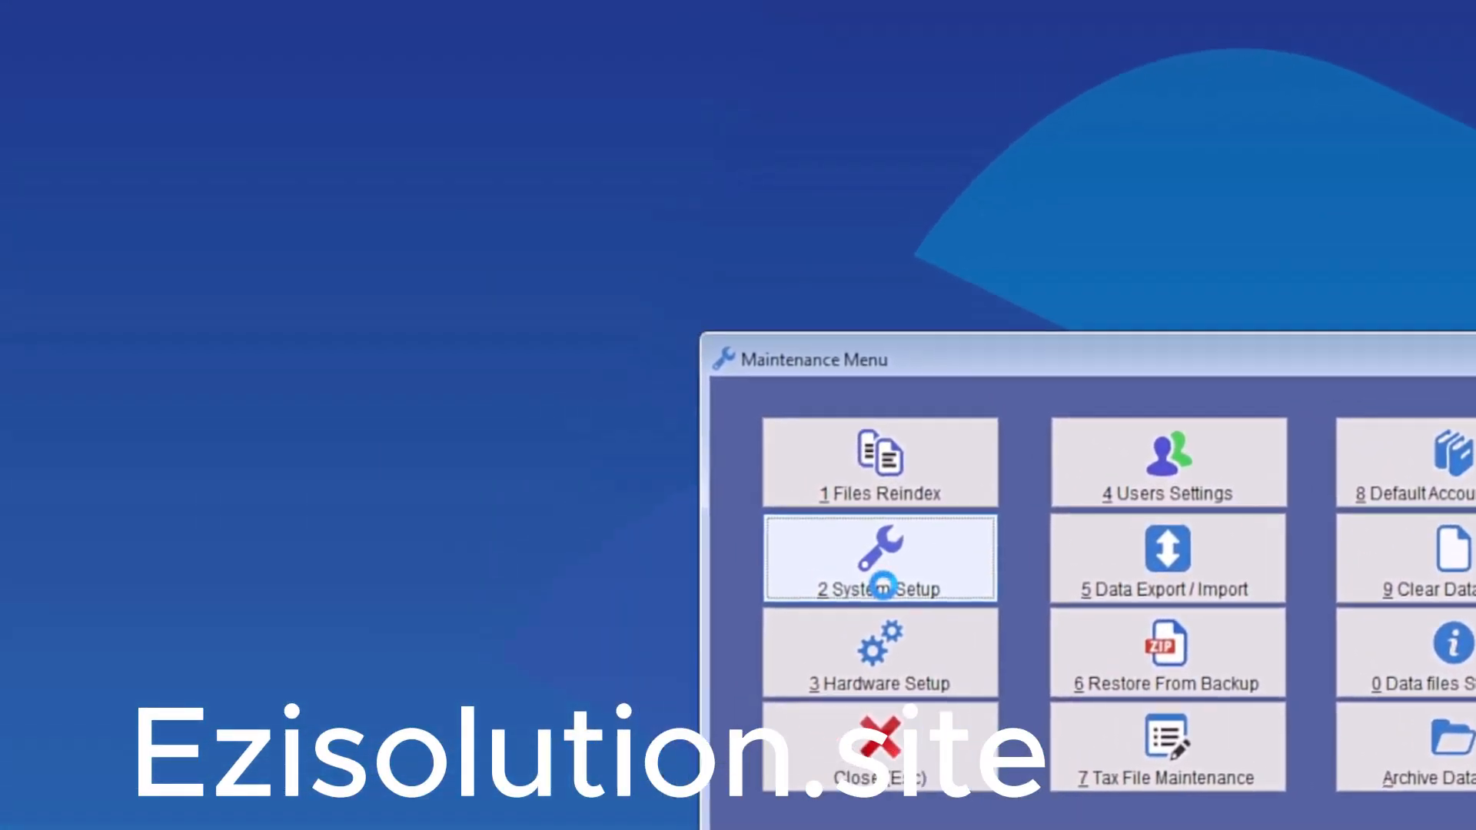
left_click(878, 558)
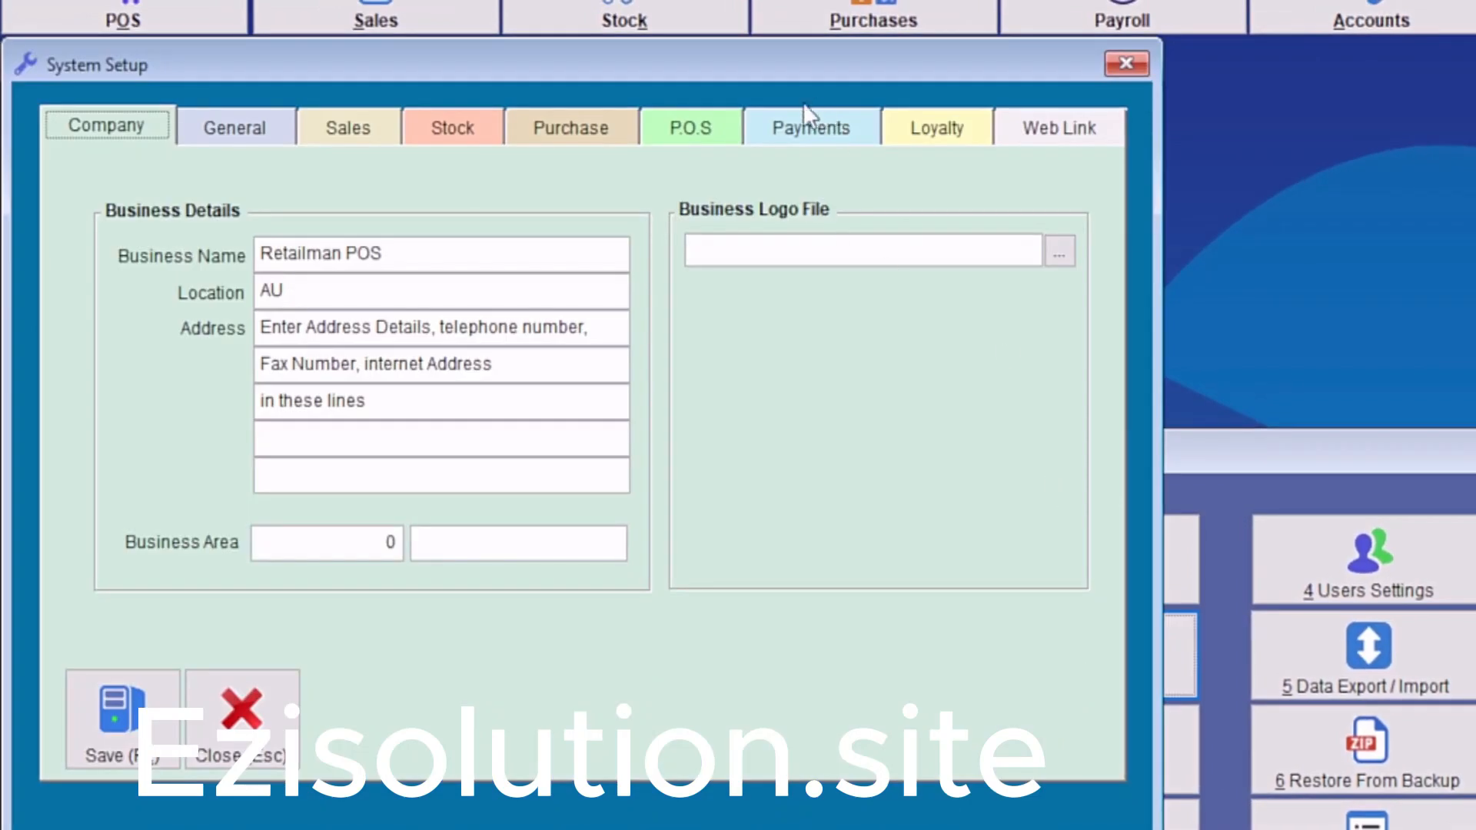
- Add a Loyalty Points payment type with Sales Account 8040 and Purchase Account 7040, then save
left_click(809, 127)
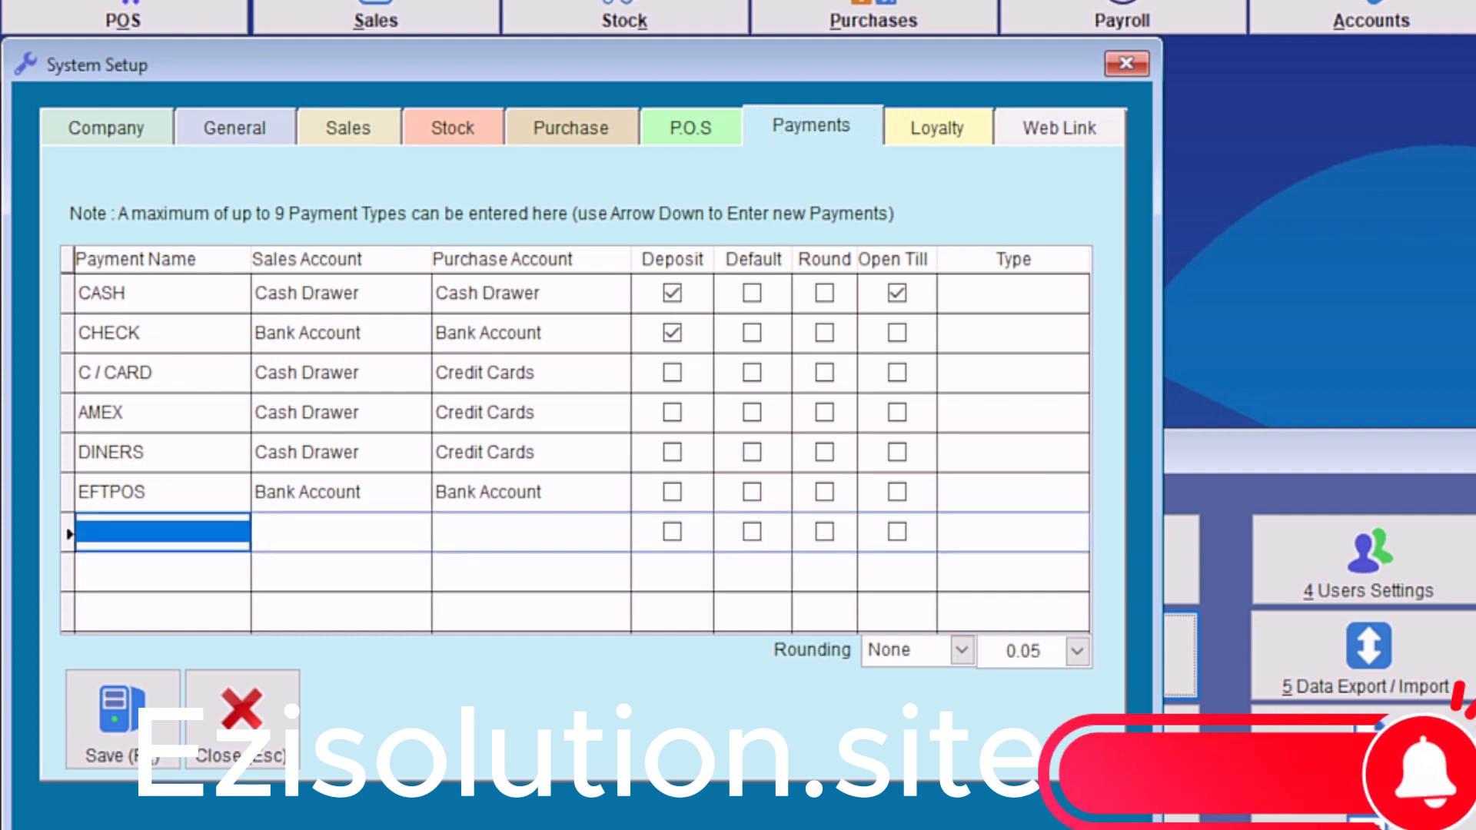
type("Loyalty Points")
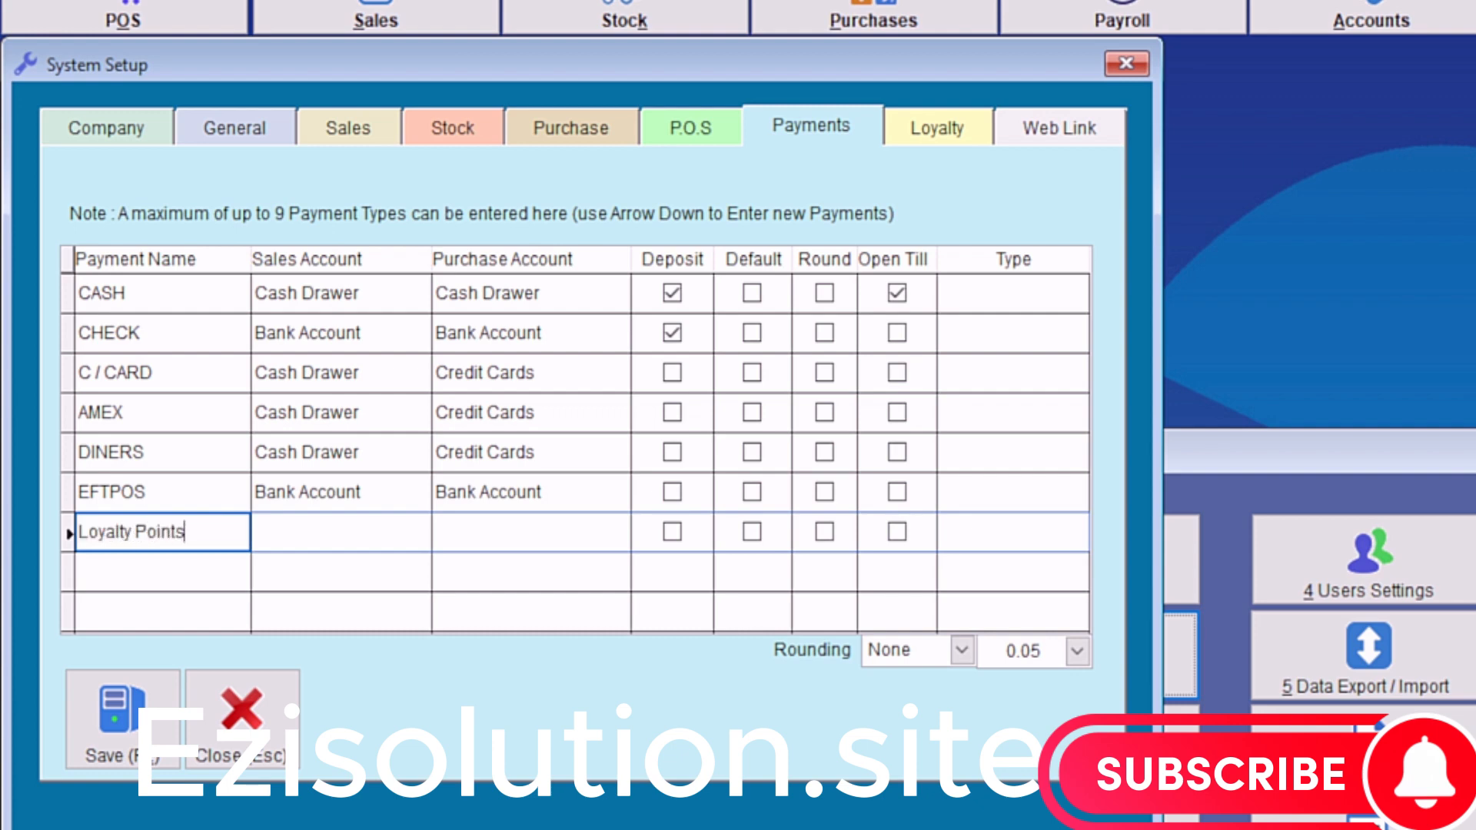
left_click(339, 531)
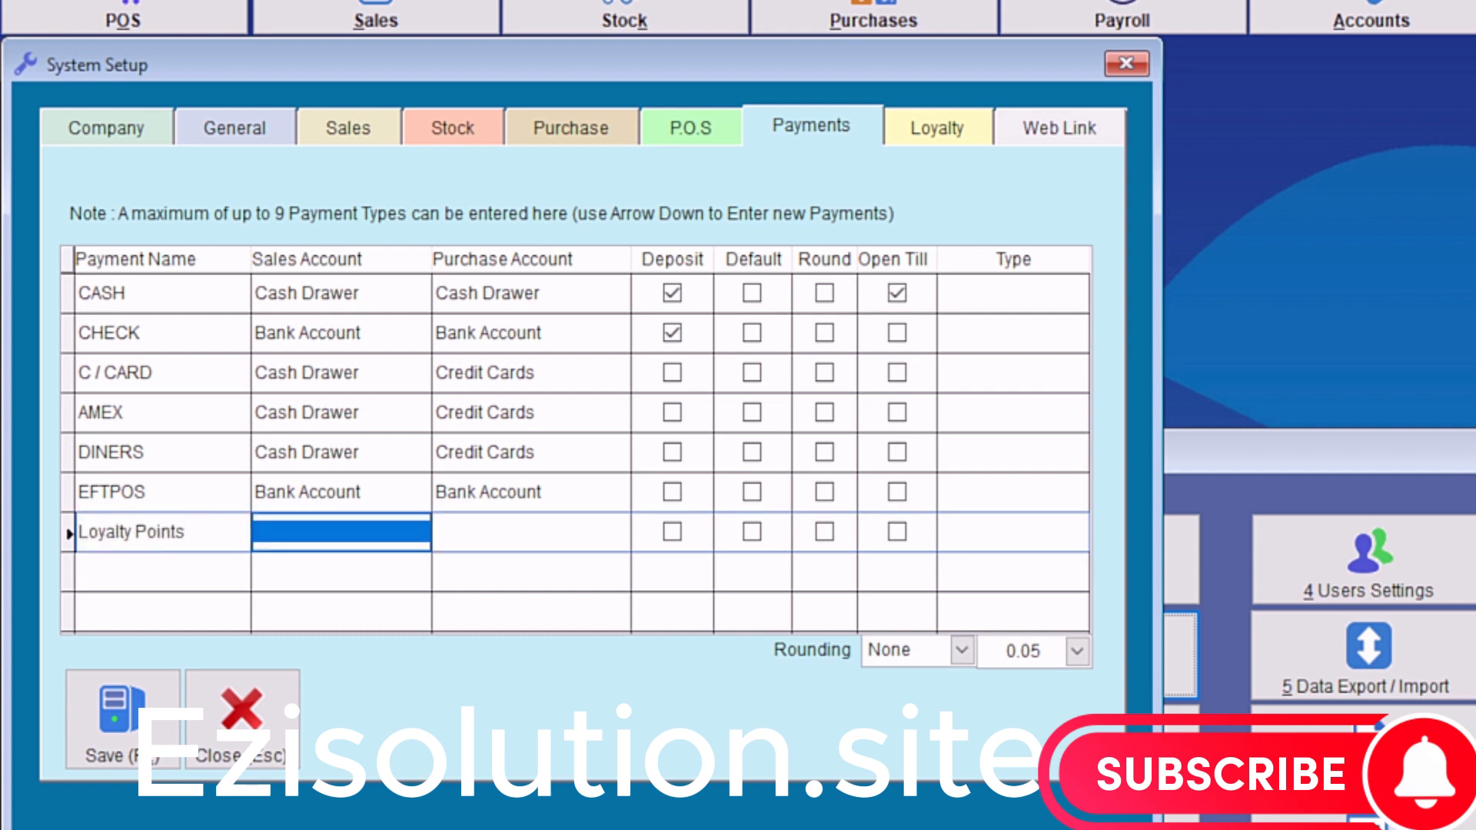
type("8040")
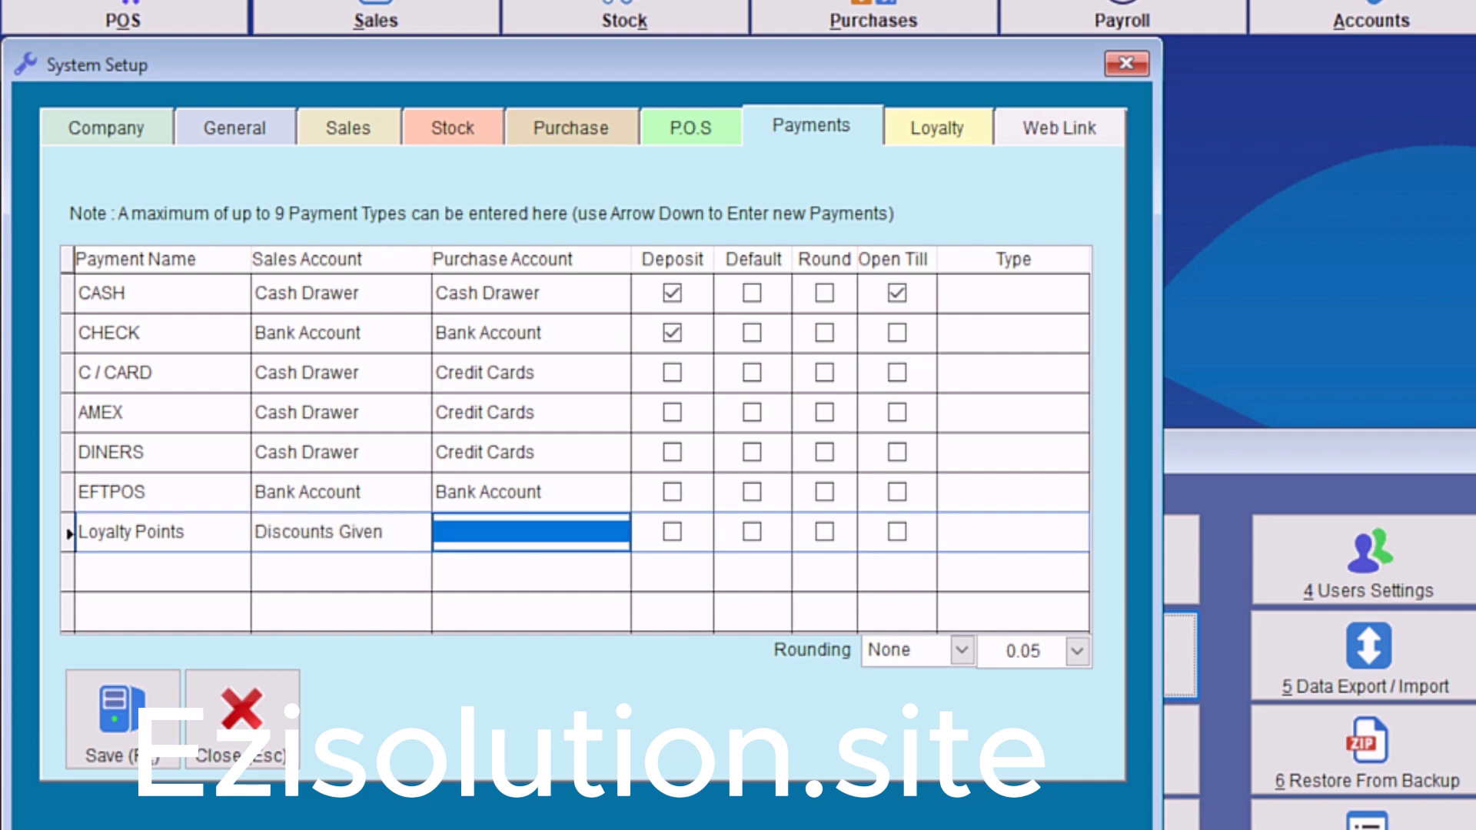
type("70")
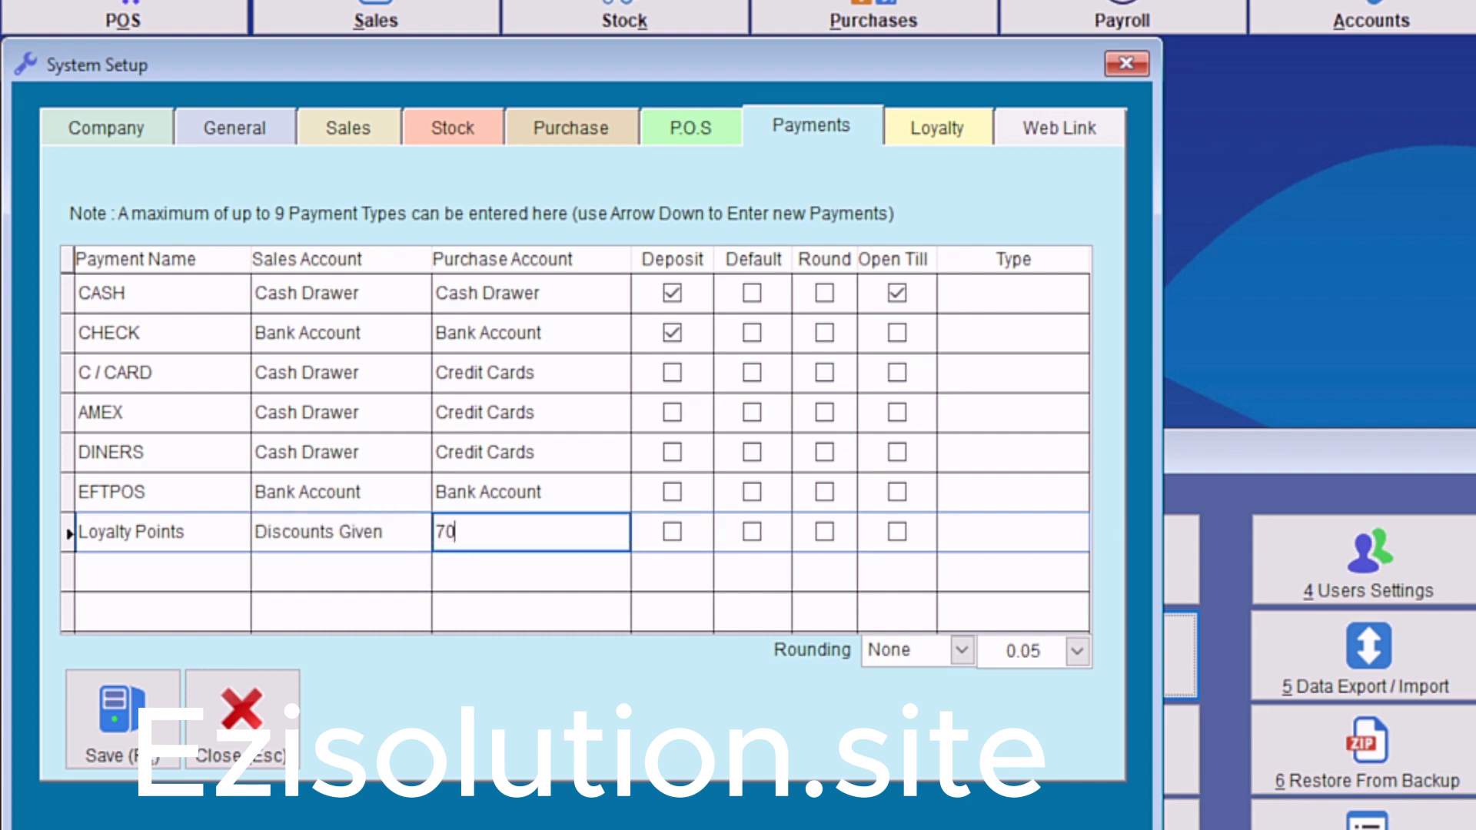
type("40")
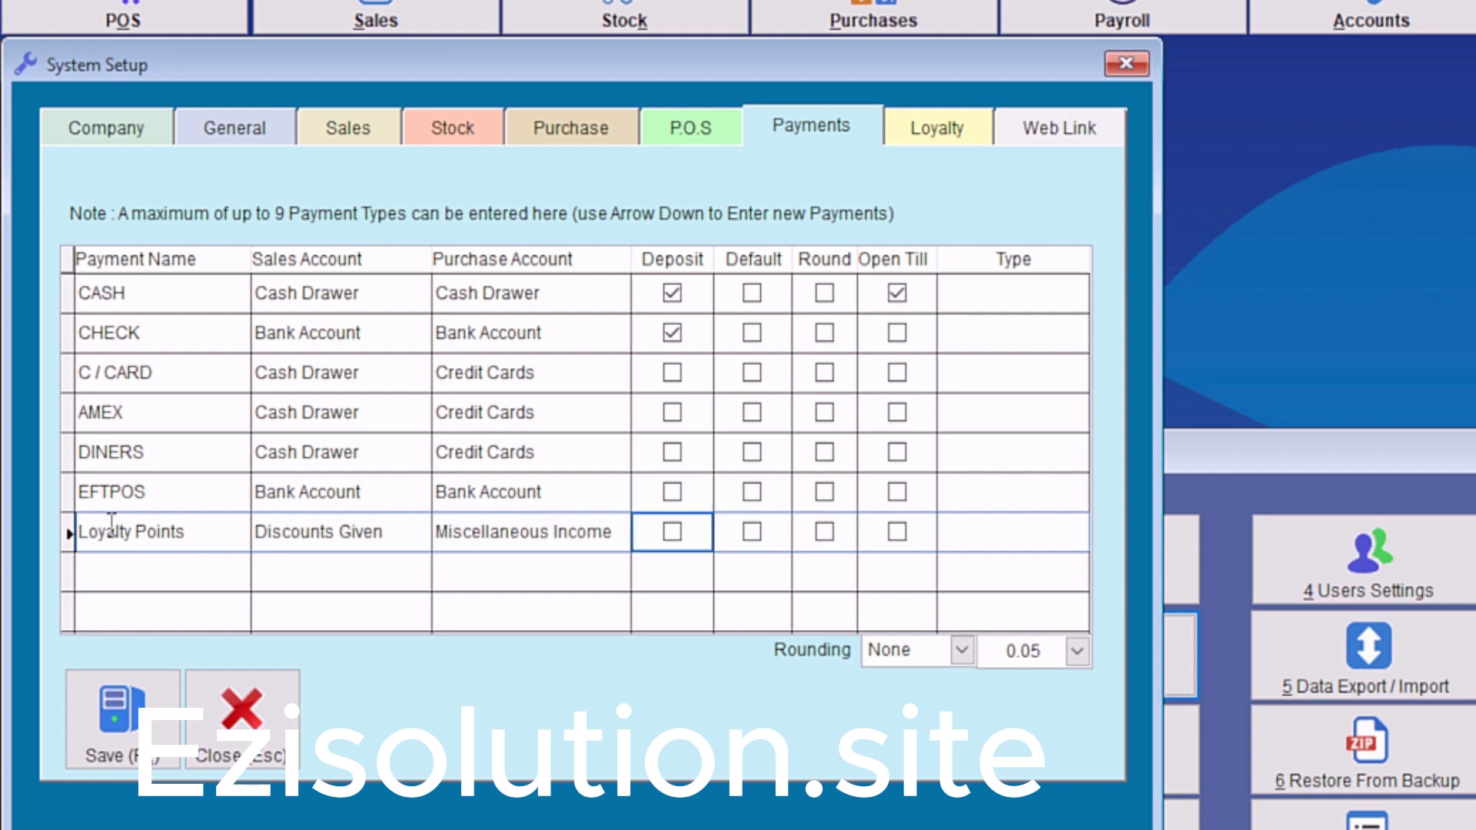
left_click(242, 716)
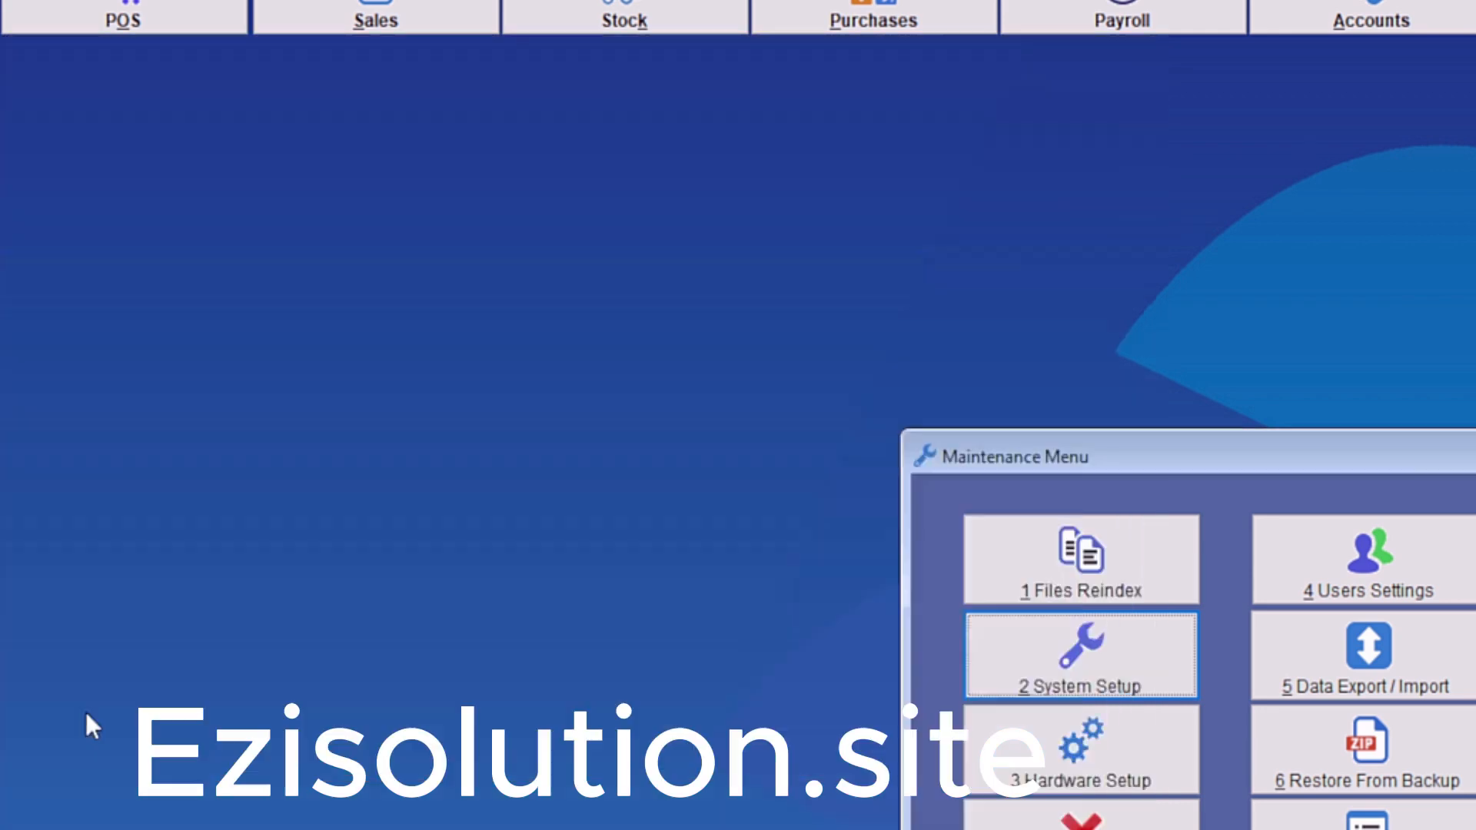
mouse_move(1079, 691)
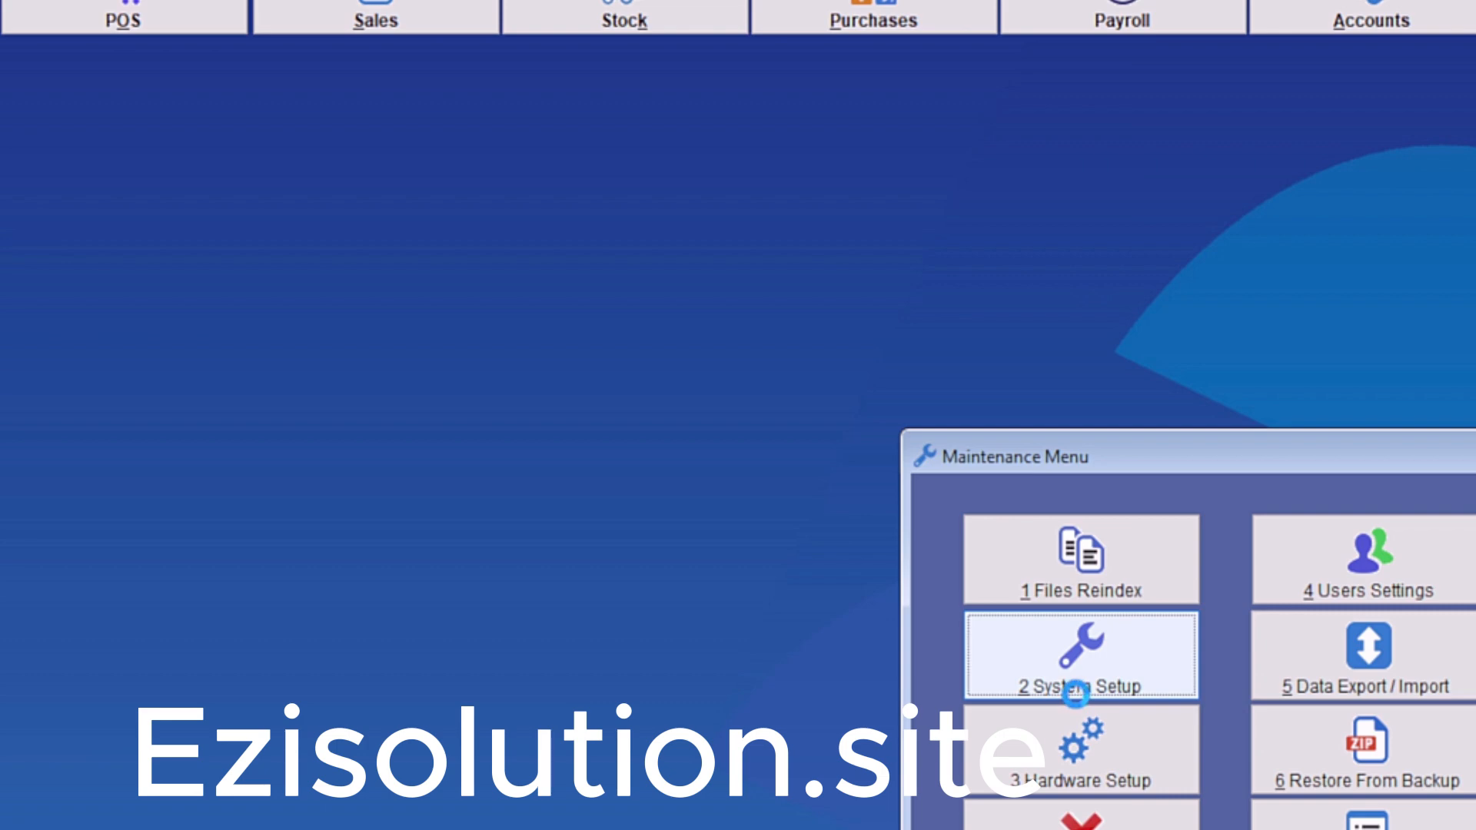
- On the Loyalty tab, enter 1000 points to redeem, amount 10.00, and 100 days to expiry
left_click(1081, 655)
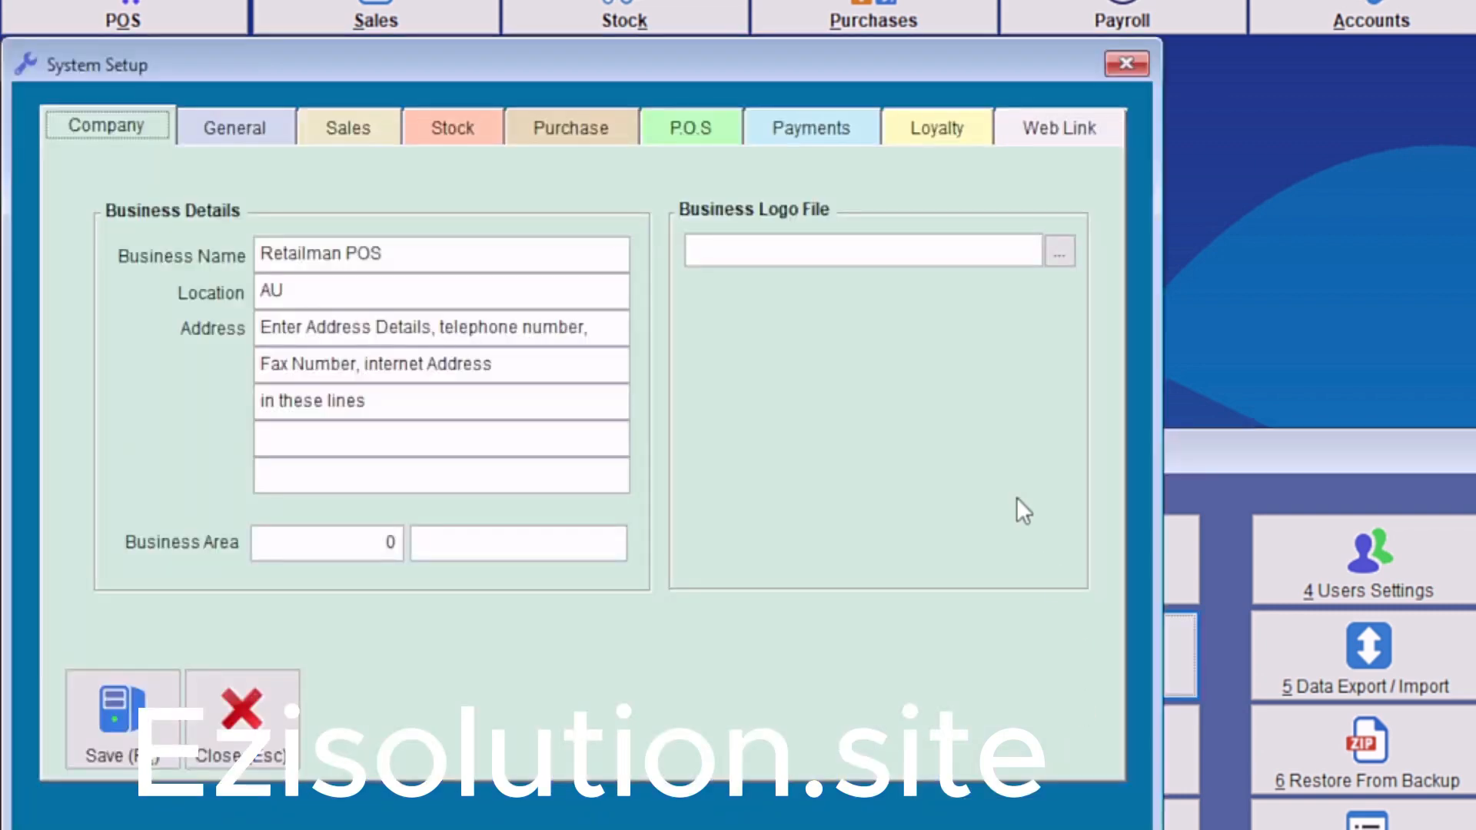
left_click(935, 126)
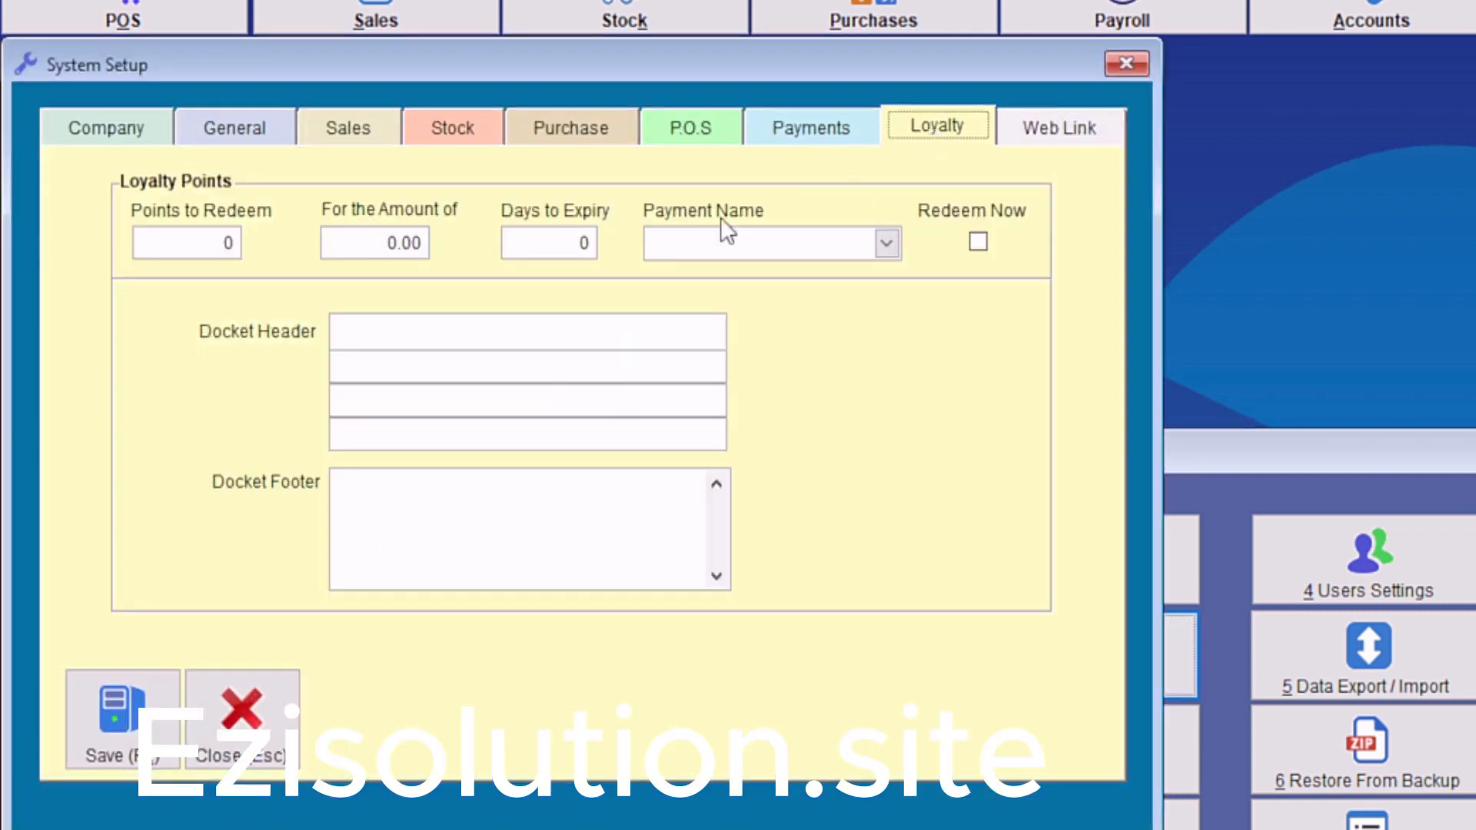
left_click(185, 242)
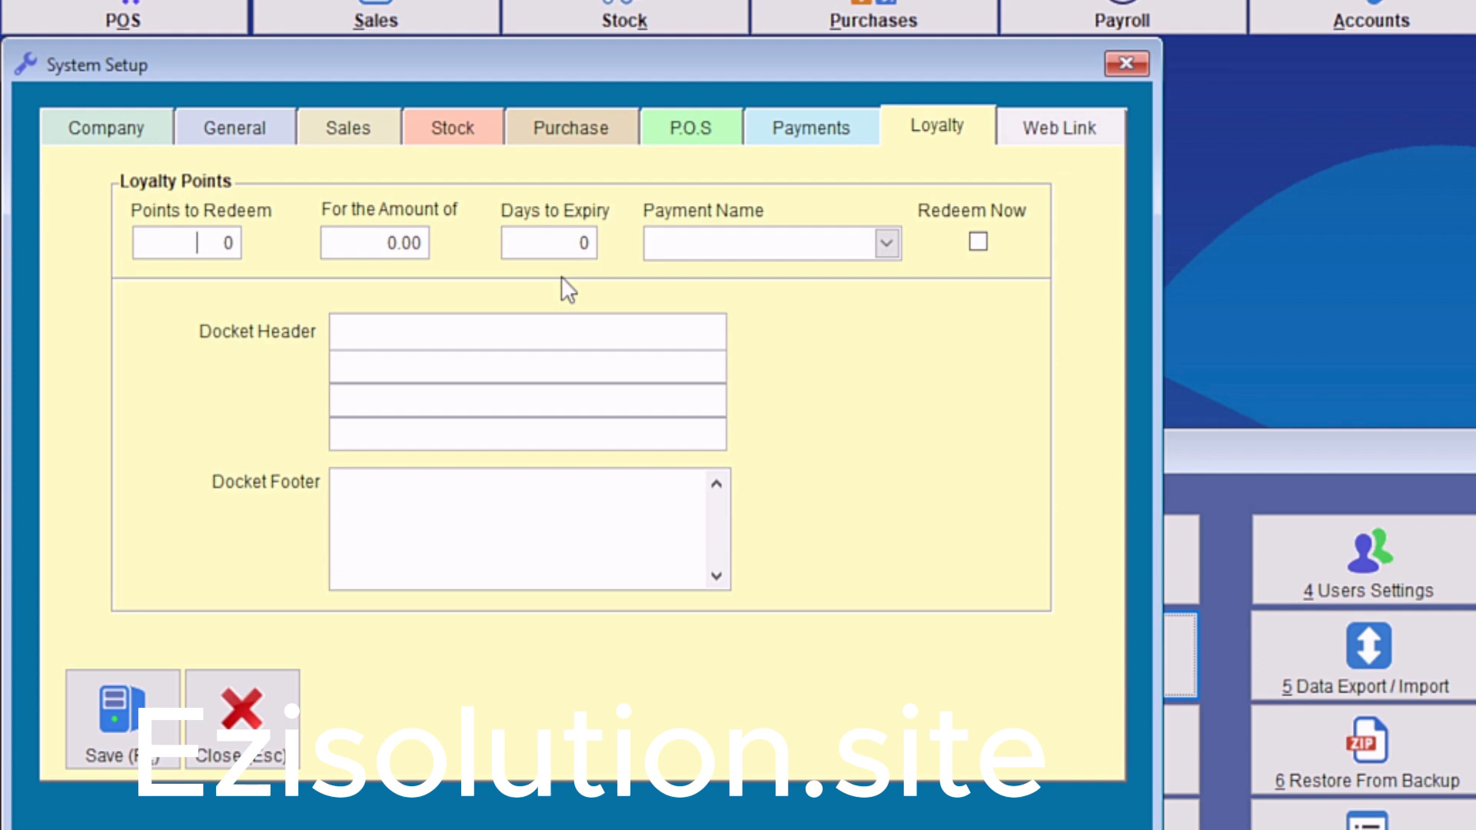
type("1000")
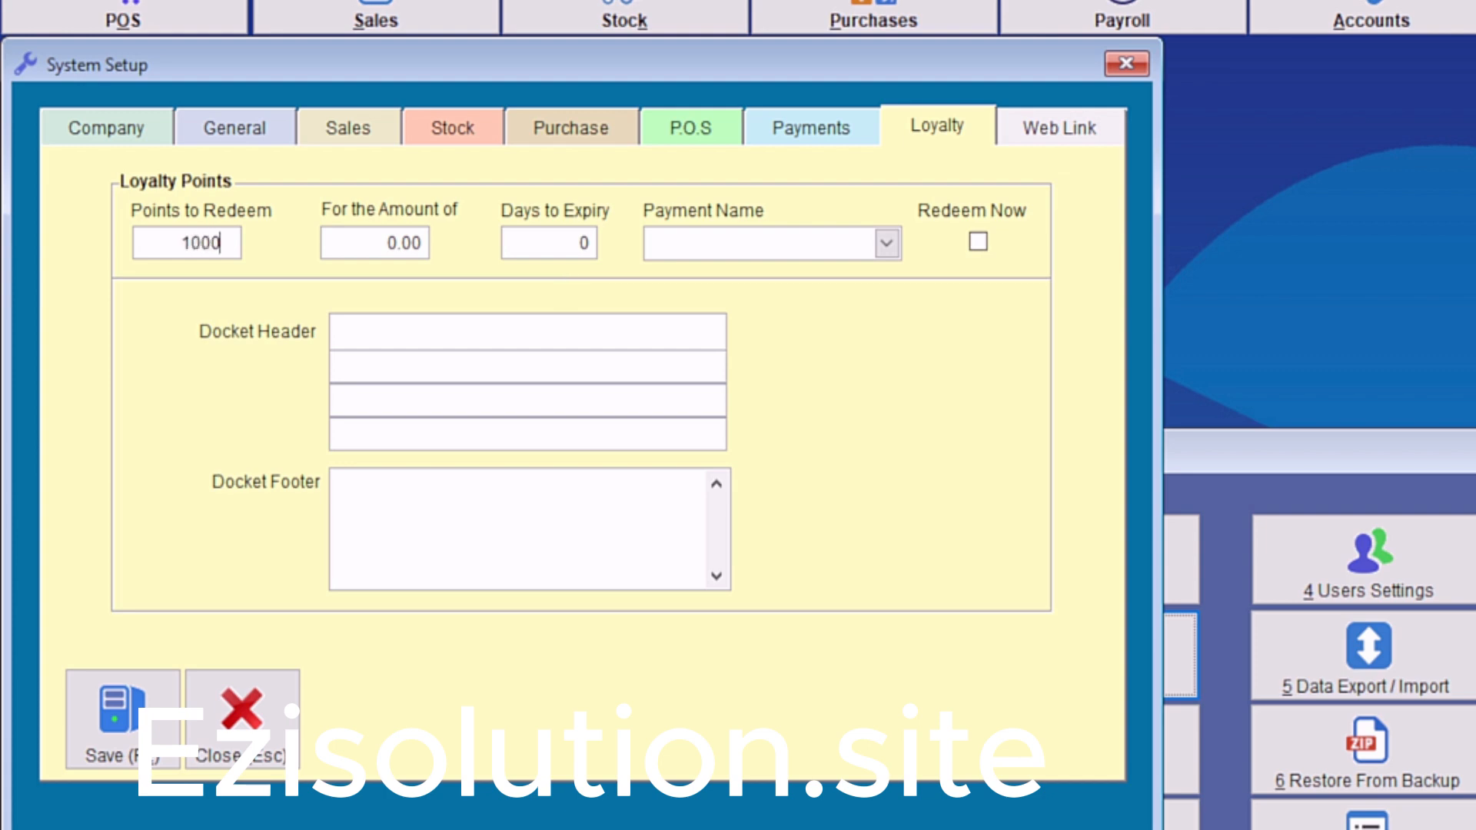
left_click(374, 243)
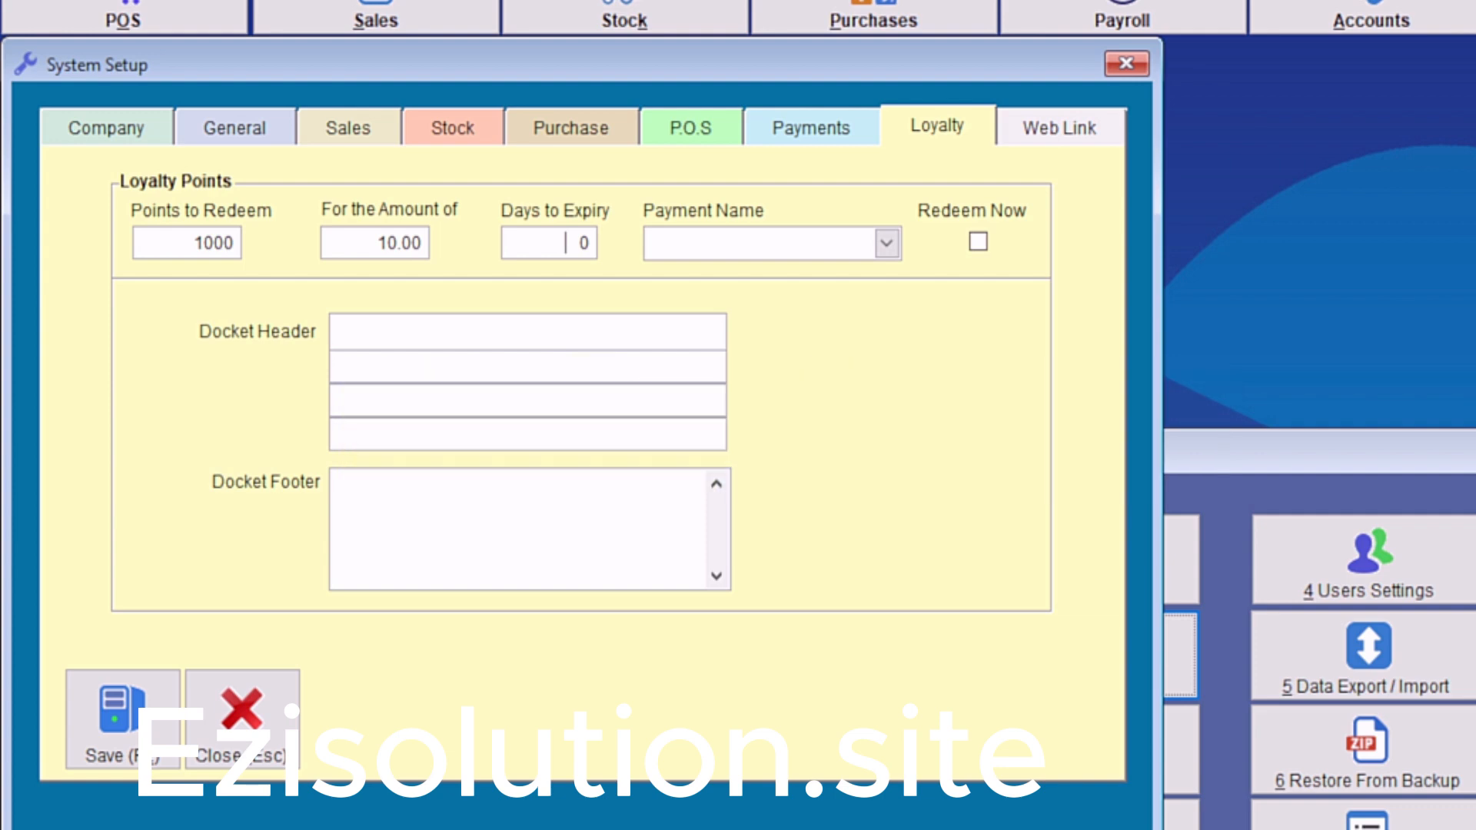
type("100")
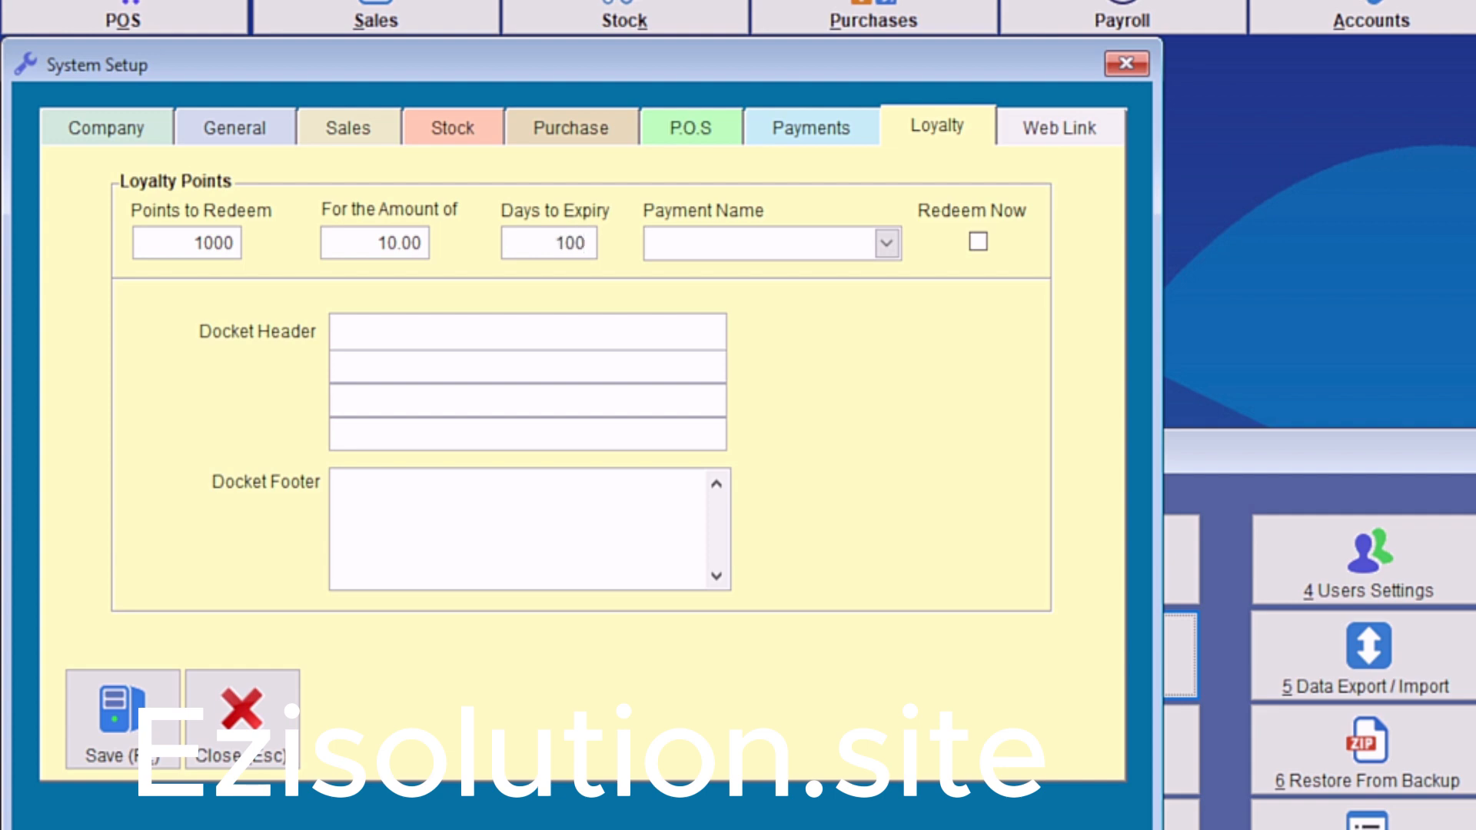
left_click(753, 243)
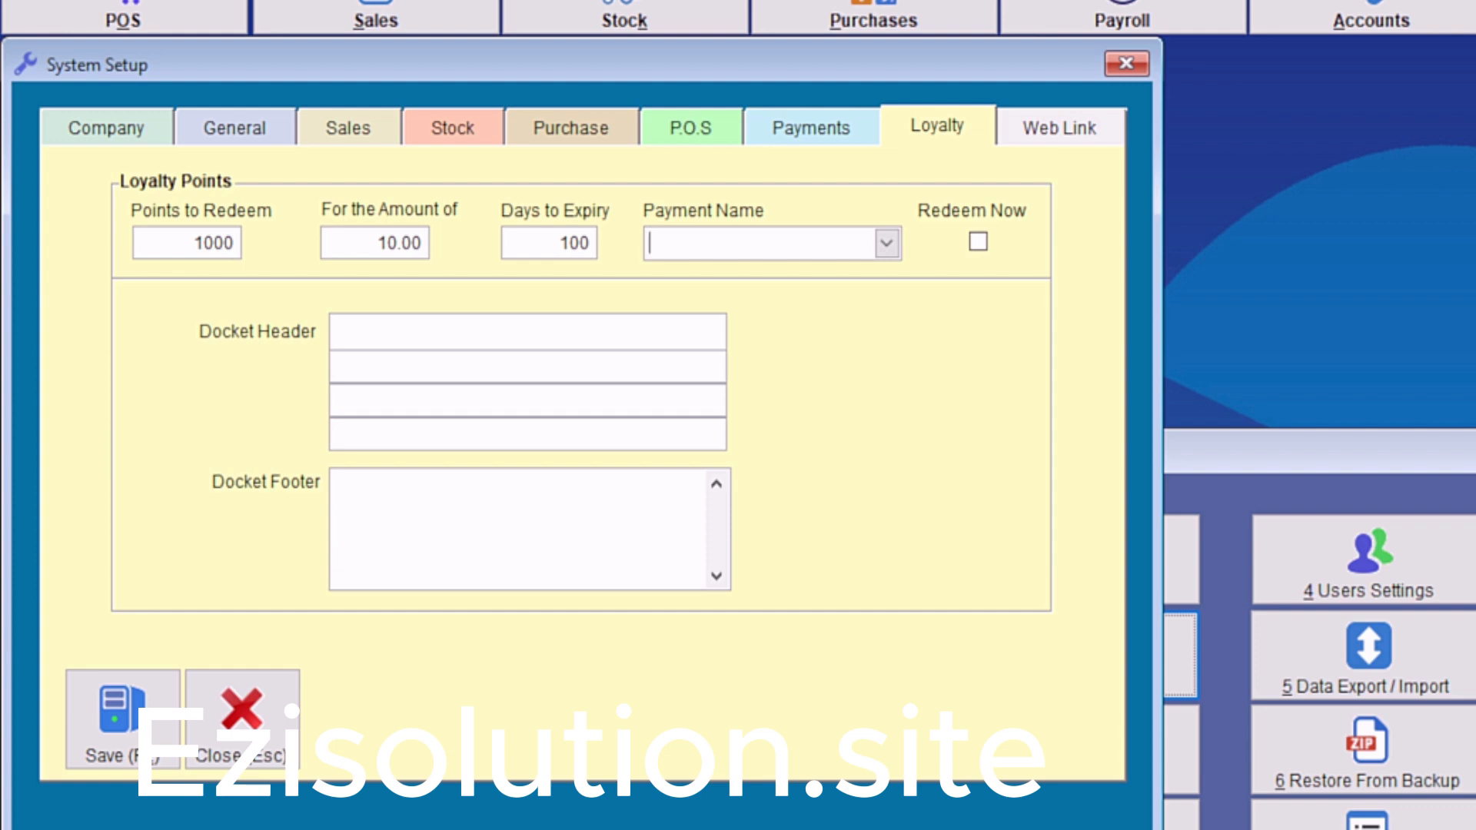
- Choose Loyalty Points as the redemption Payment Name, tick Redeem Now, and save
left_click(883, 242)
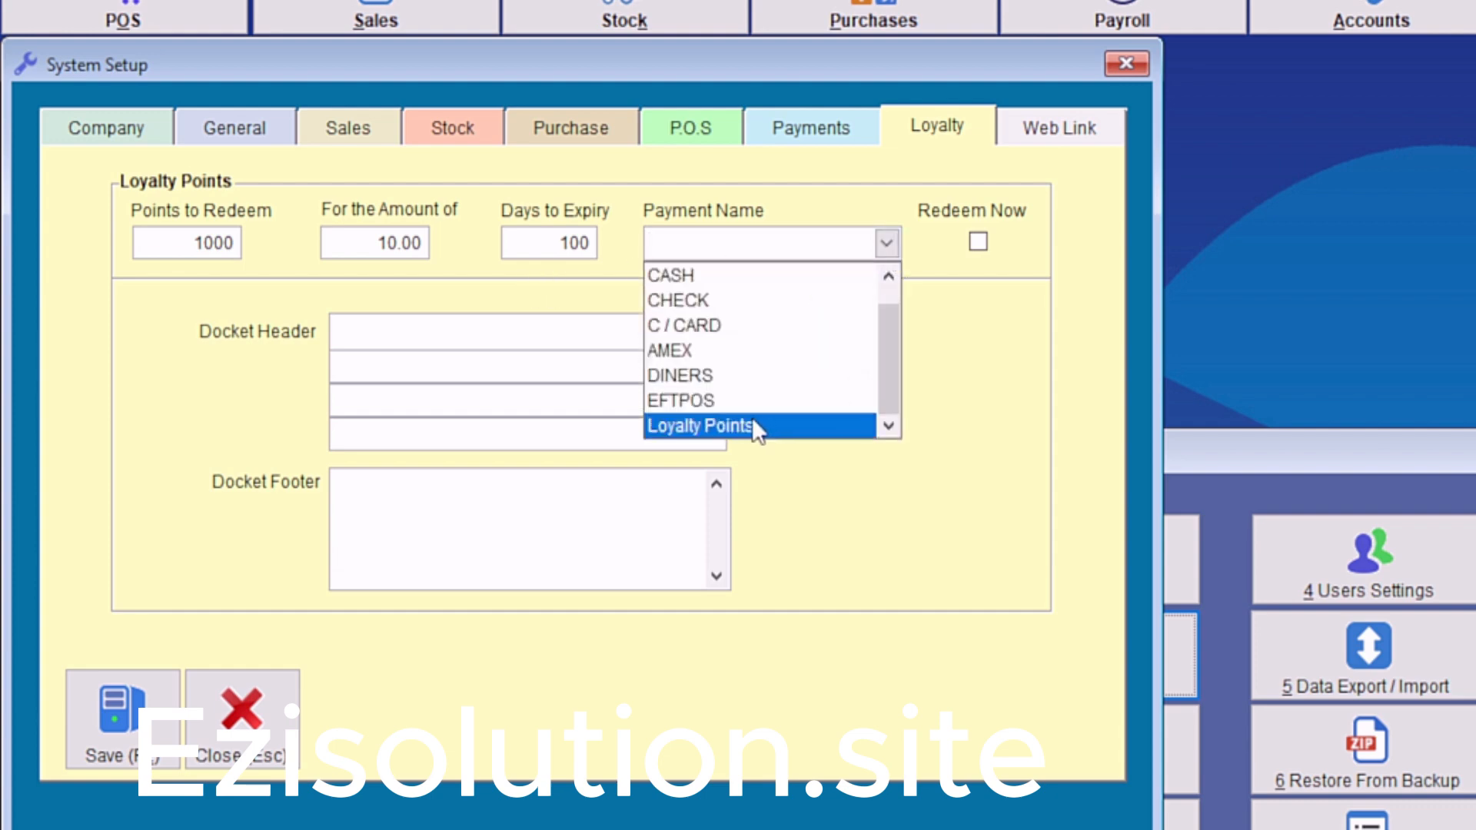
left_click(698, 425)
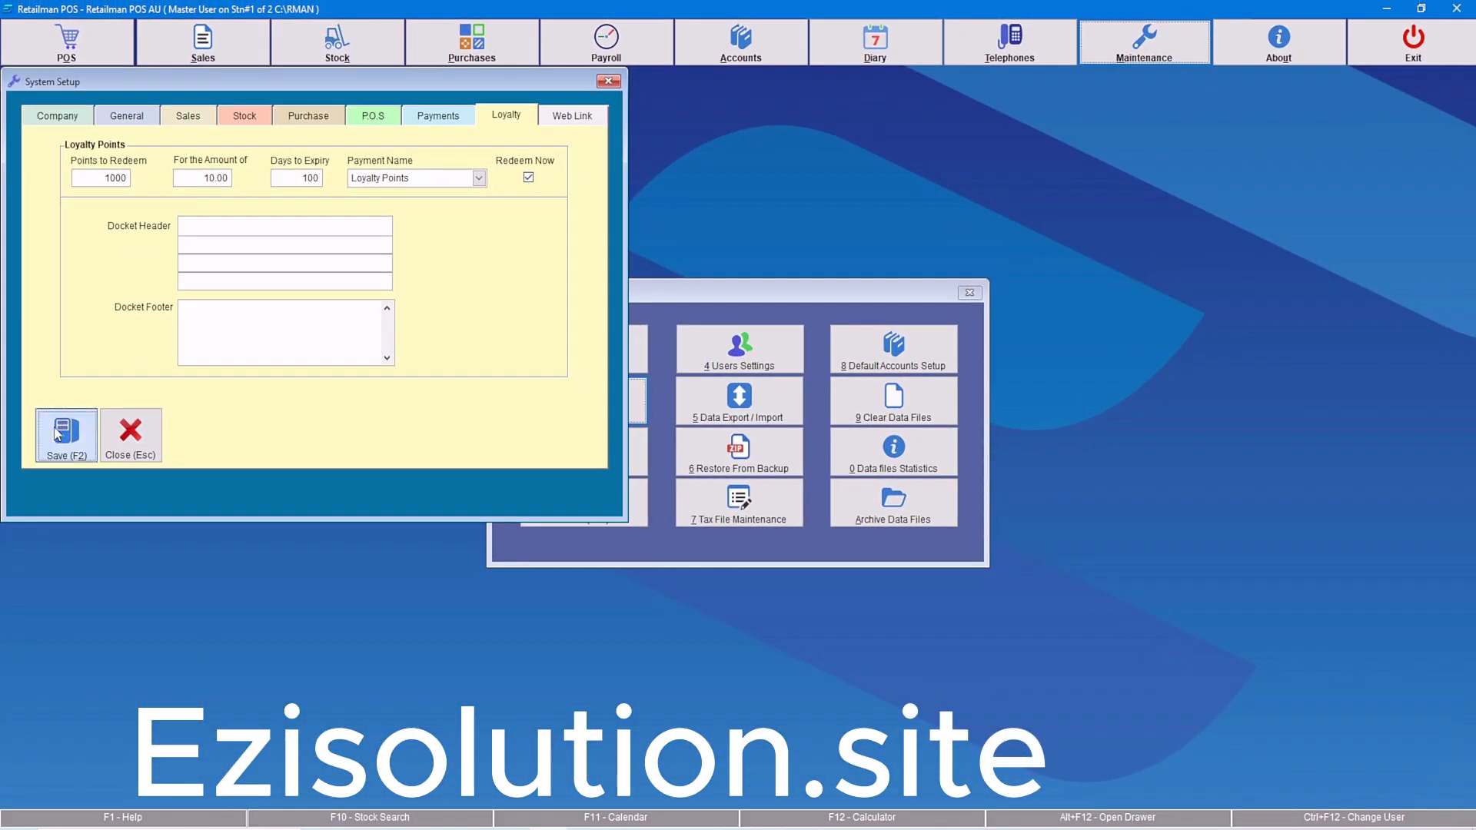
left_click(130, 434)
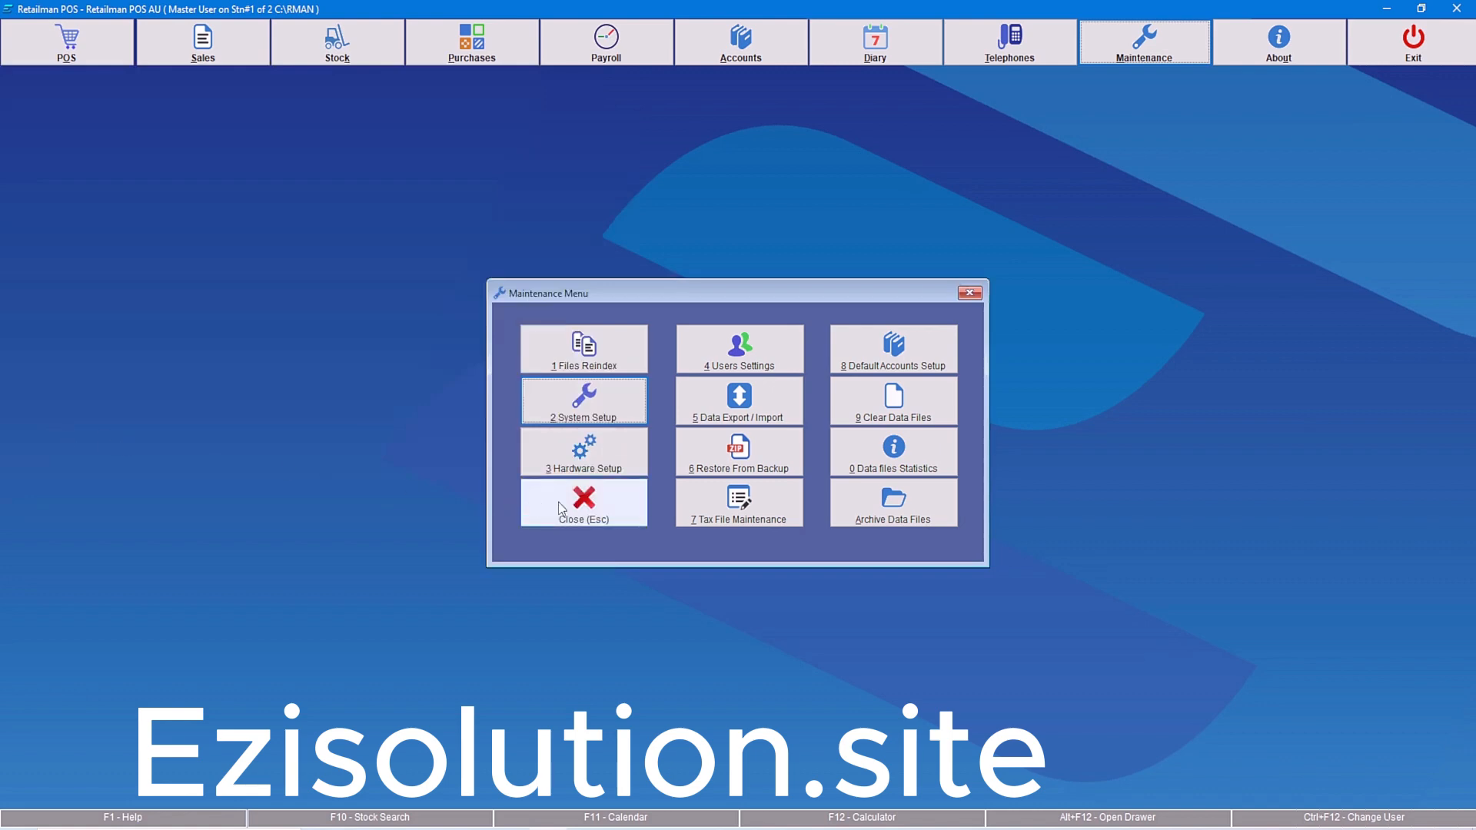
- Close the Maintenance Menu, view the Add/Modify Stock item list, then return to the Stock Menu
left_click(583, 502)
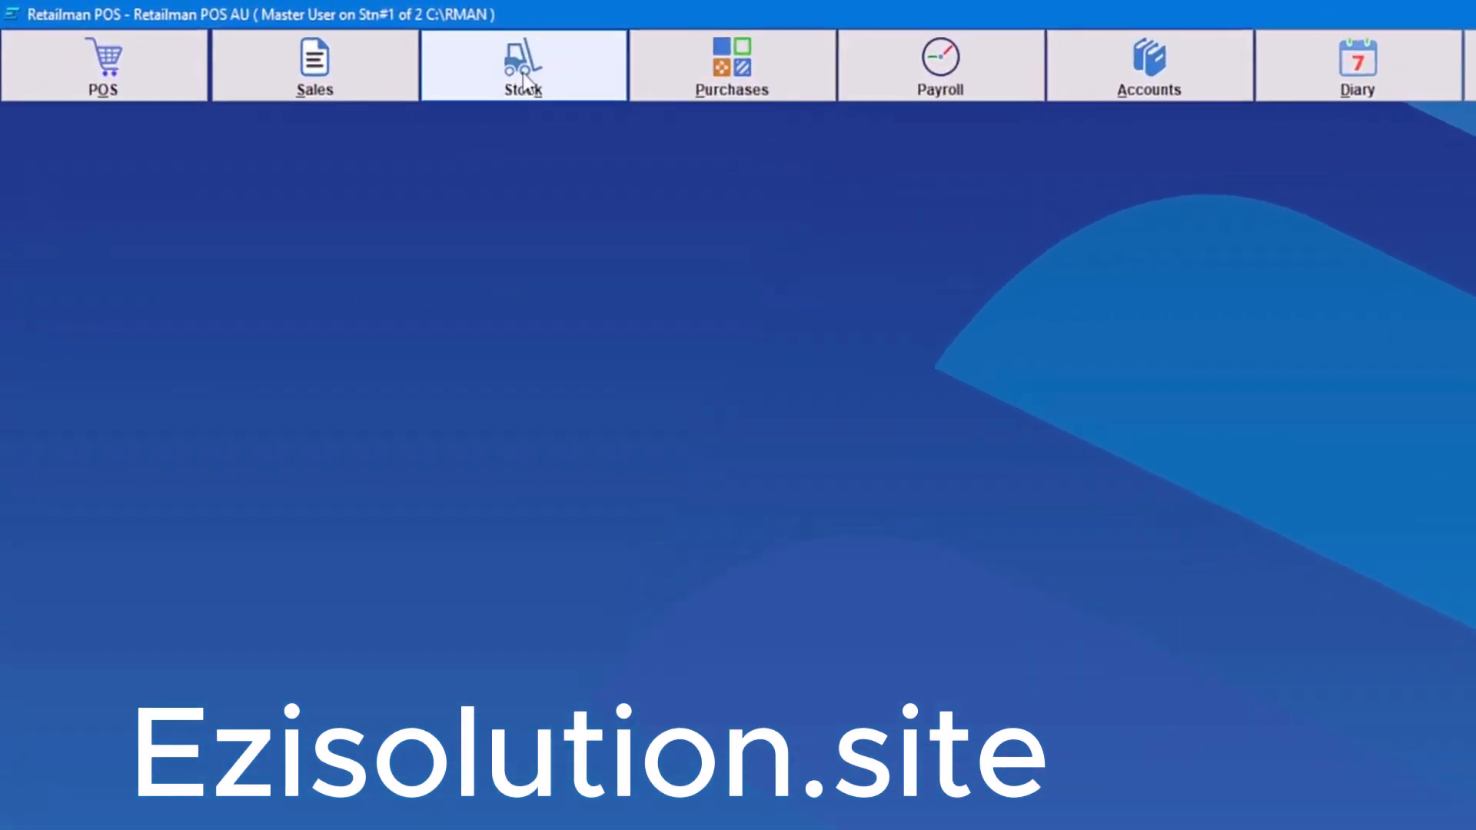
left_click(522, 66)
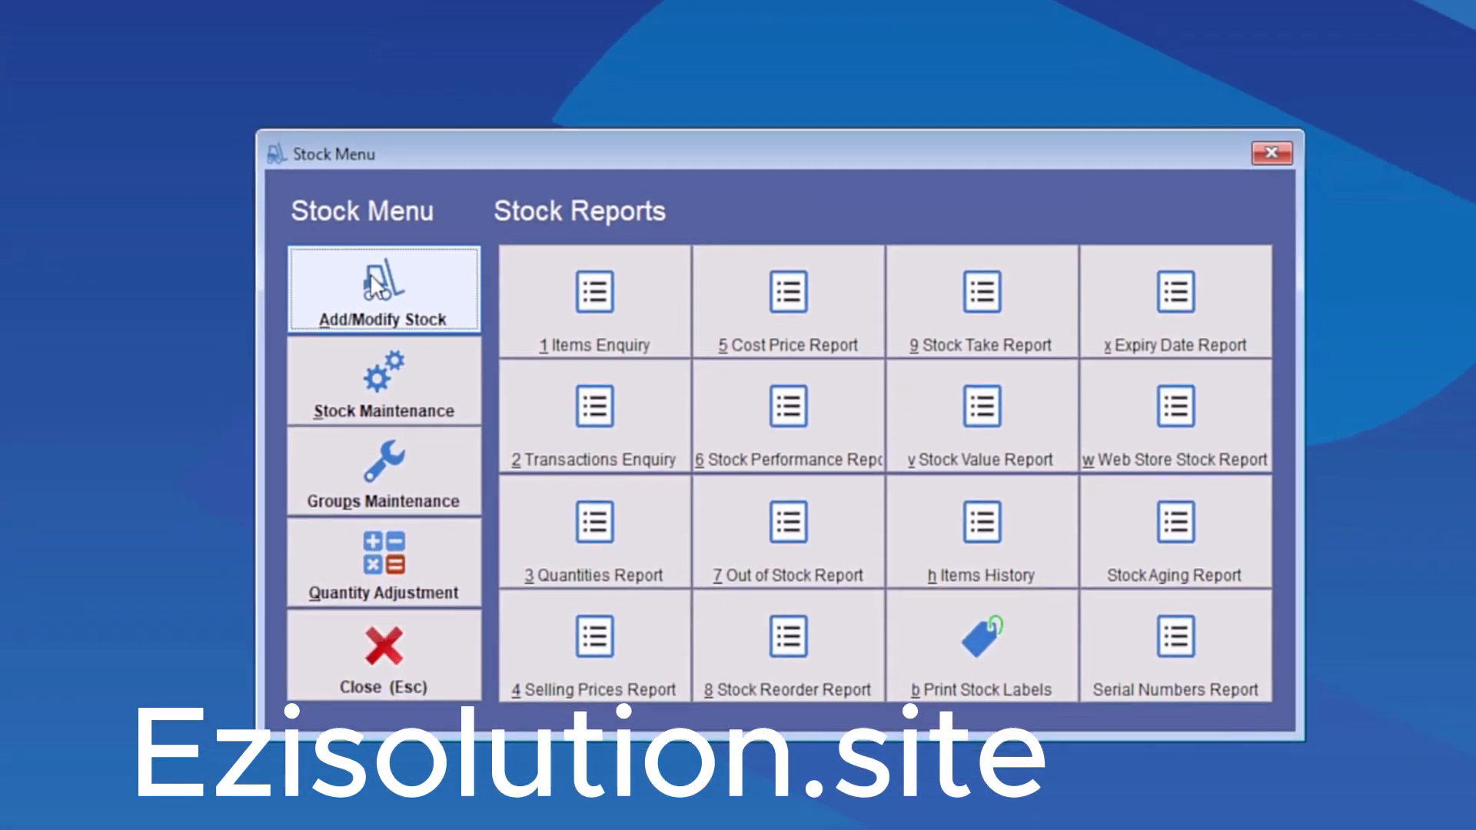
left_click(382, 290)
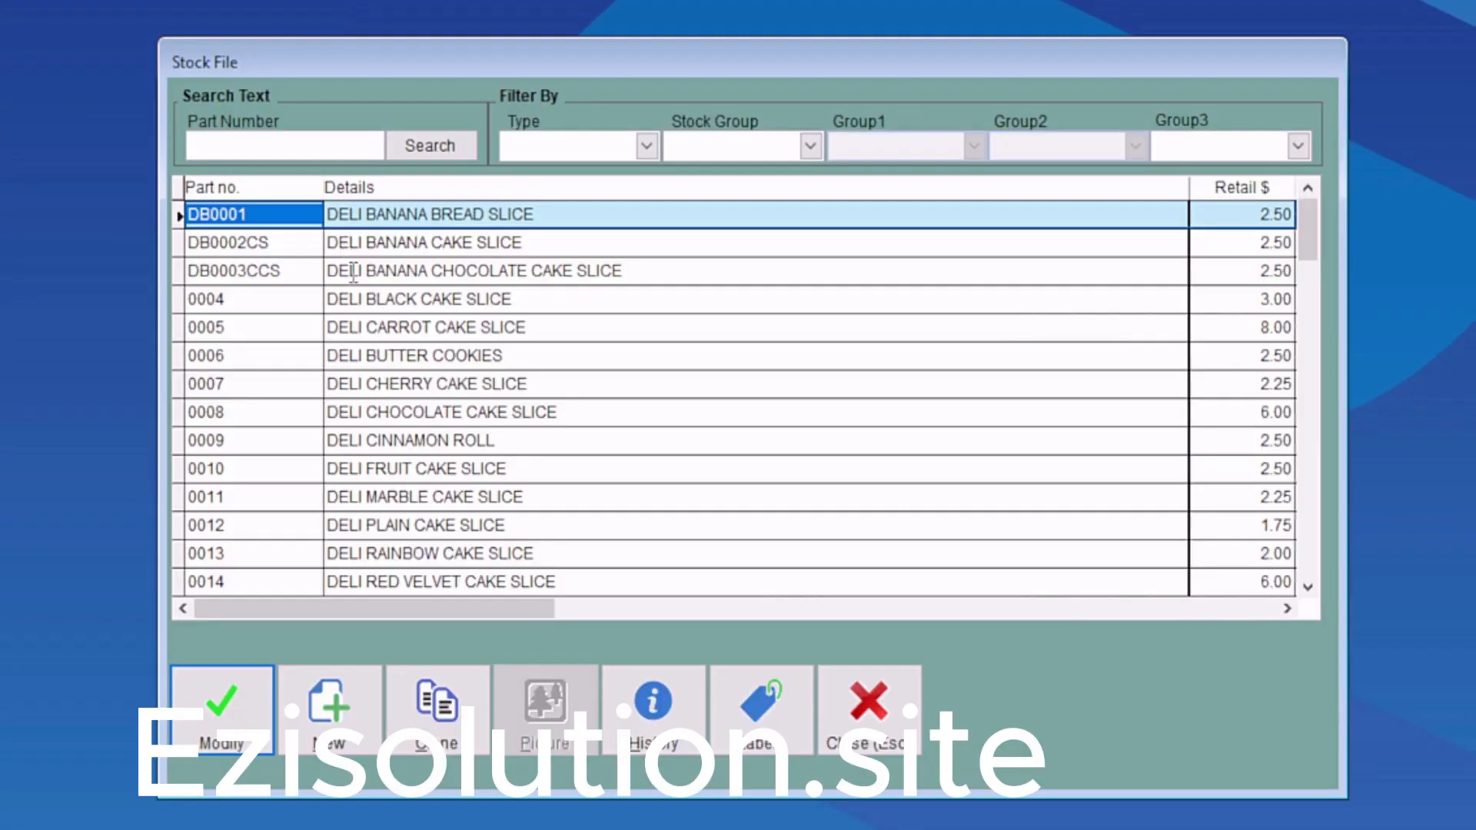
left_click(867, 701)
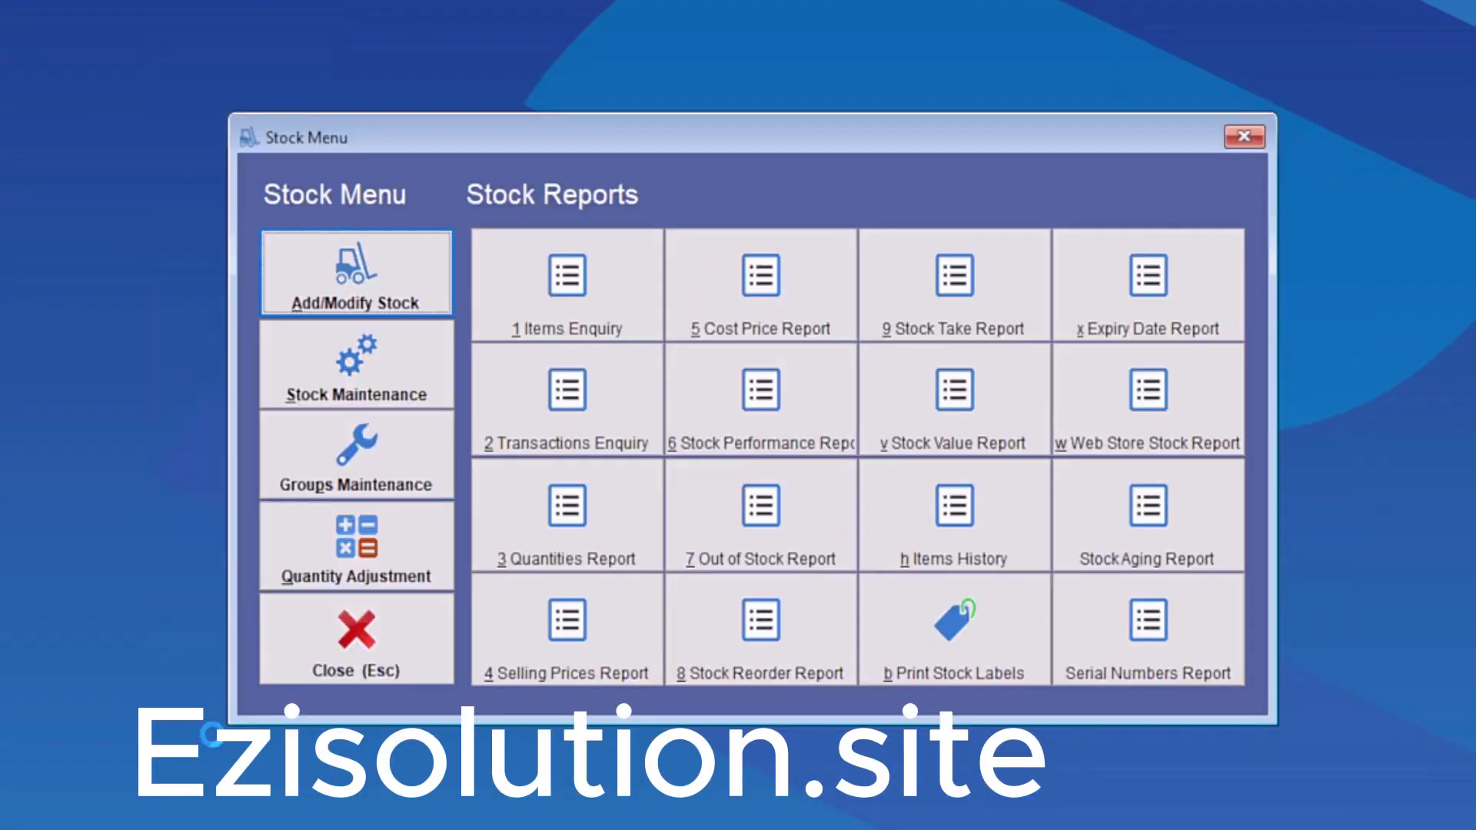
- Open the DB0001 Deli Banana Bread Slice stock card and set Points Value to 10
left_click(355, 273)
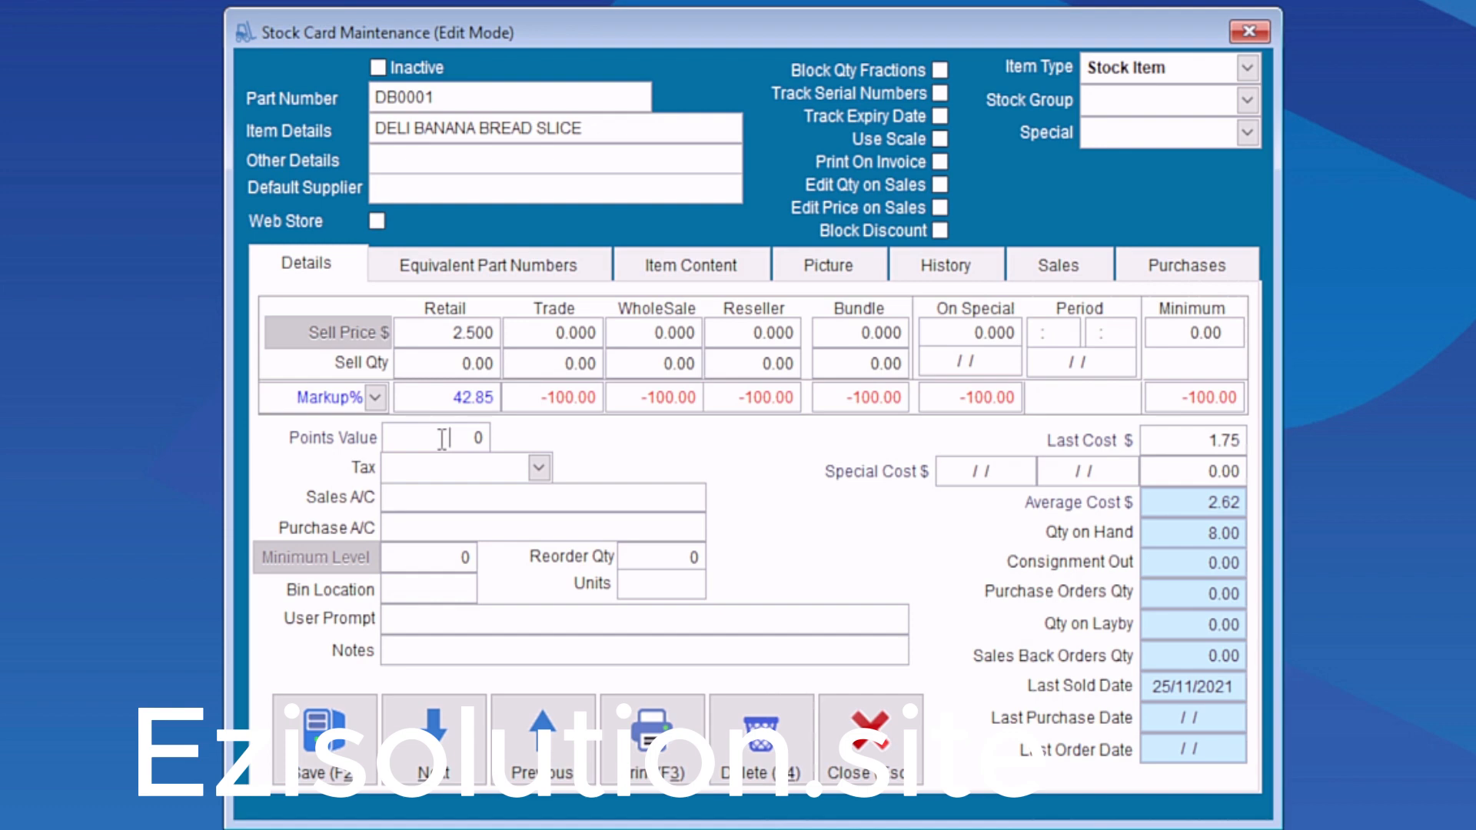
mouse_move(151, 421)
type("-1 1")
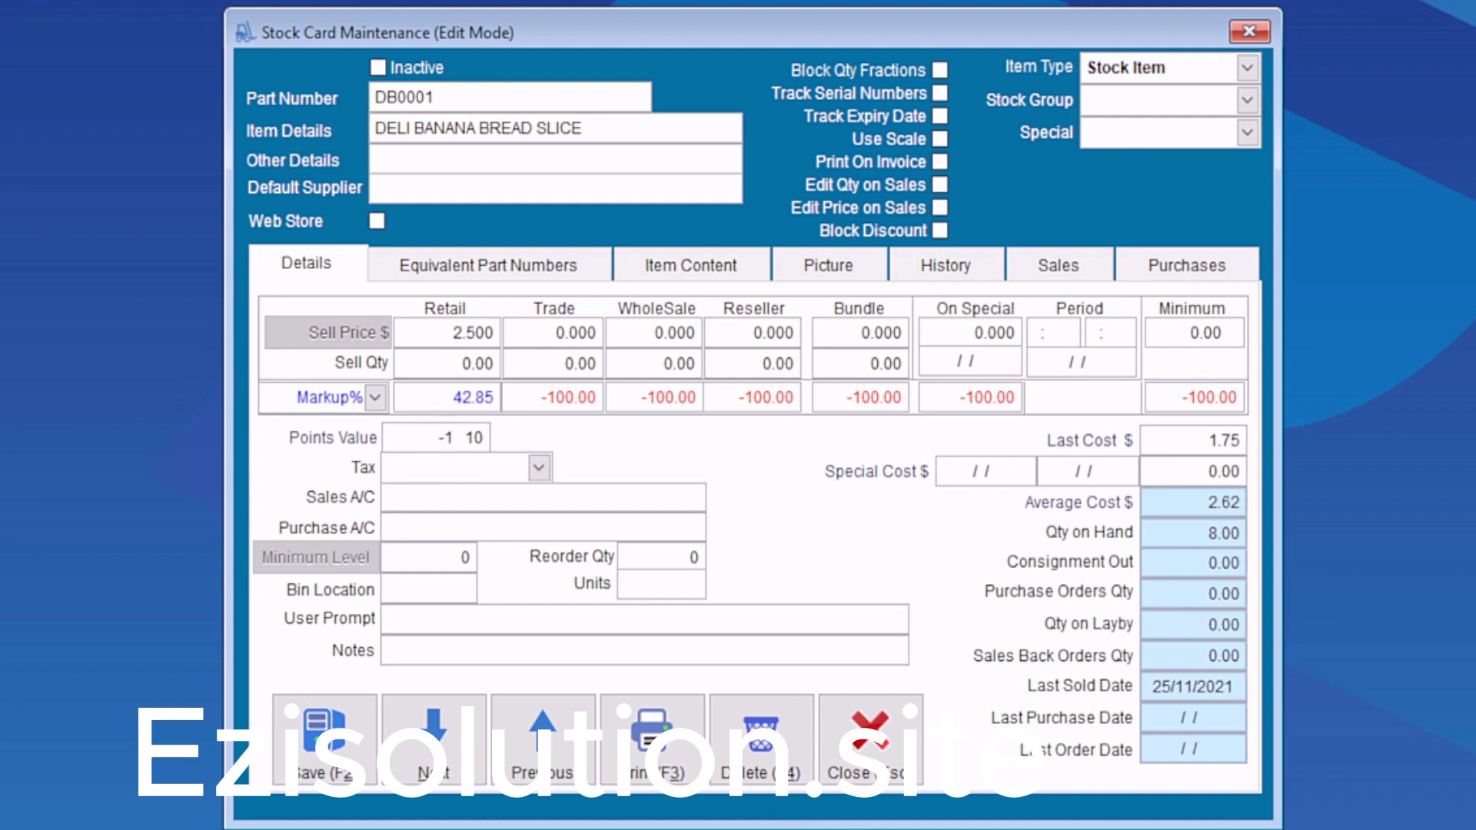
left_click(461, 468)
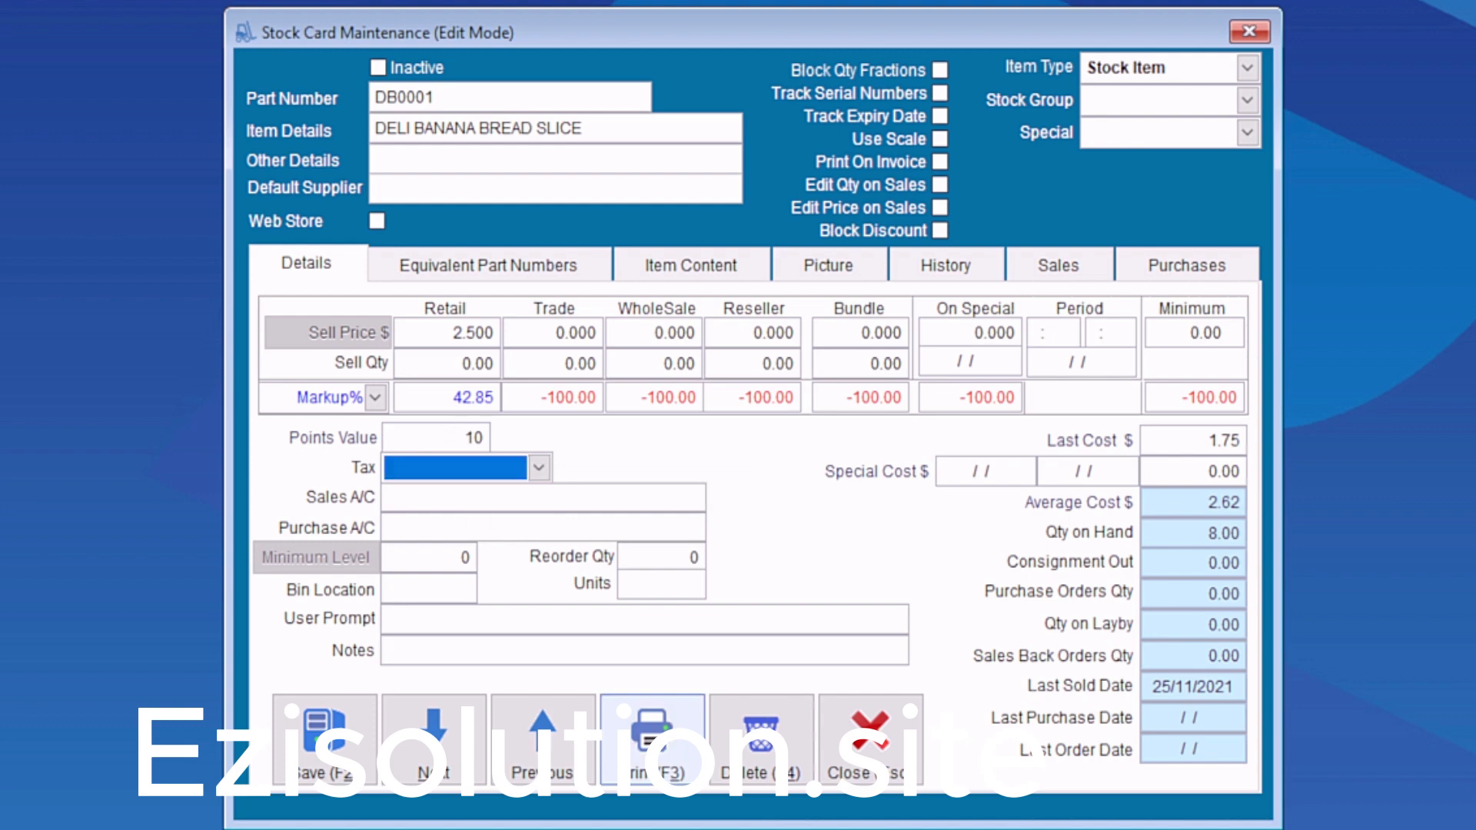
mouse_move(323, 725)
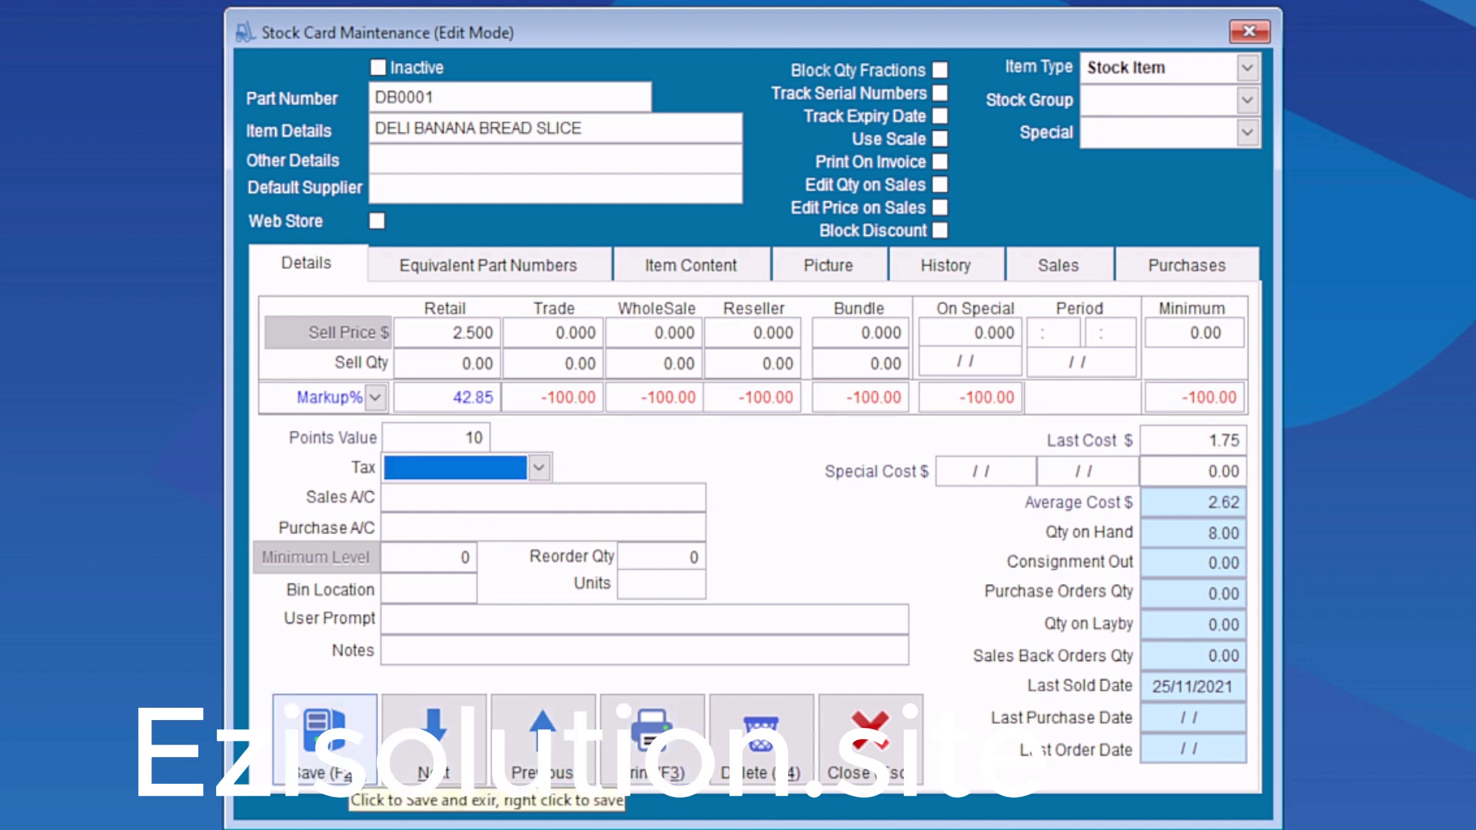
- Save the banana bread slice's 10-point value and start a new stock card
left_click(323, 737)
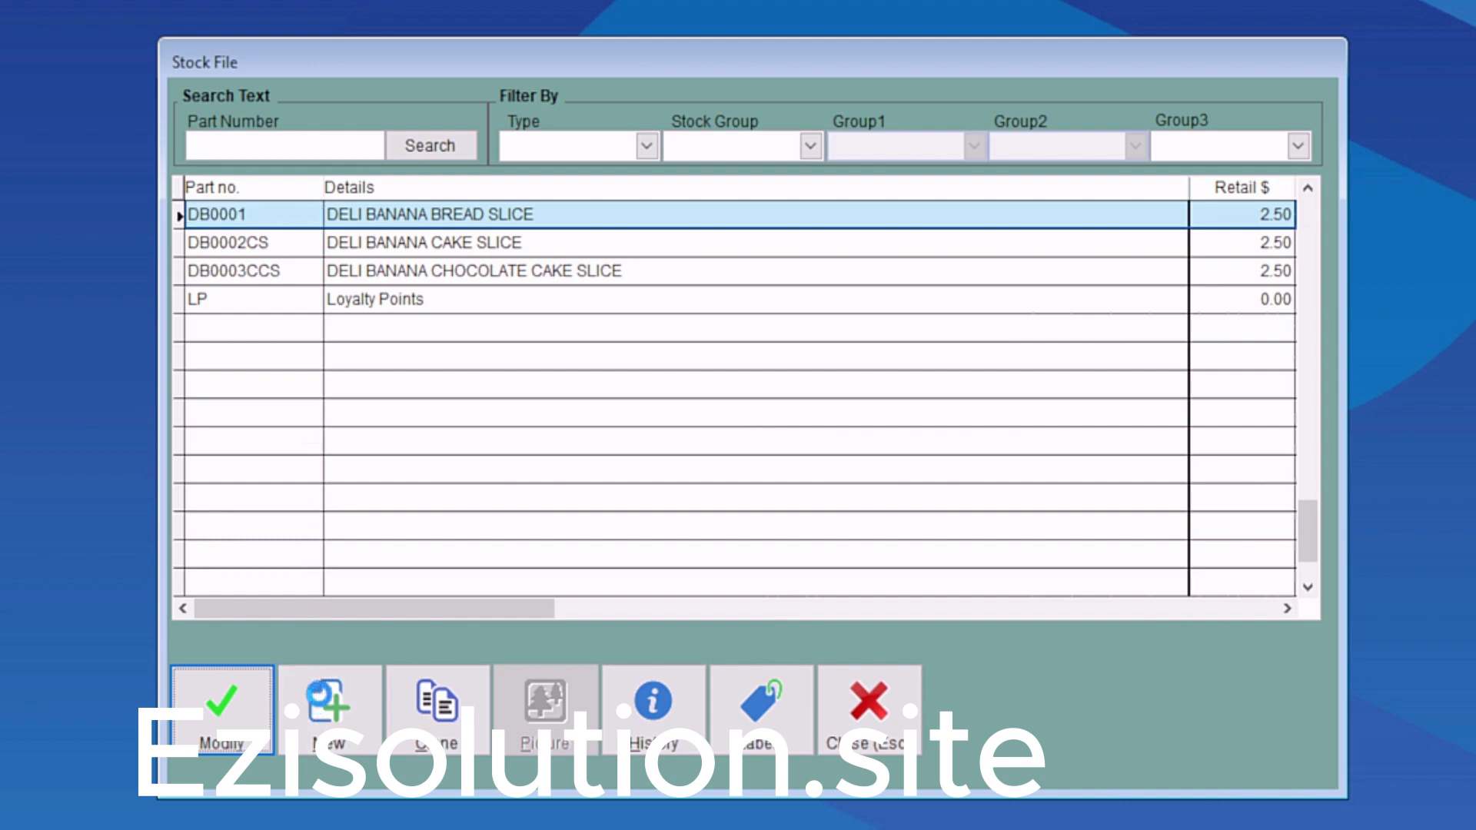
left_click(328, 705)
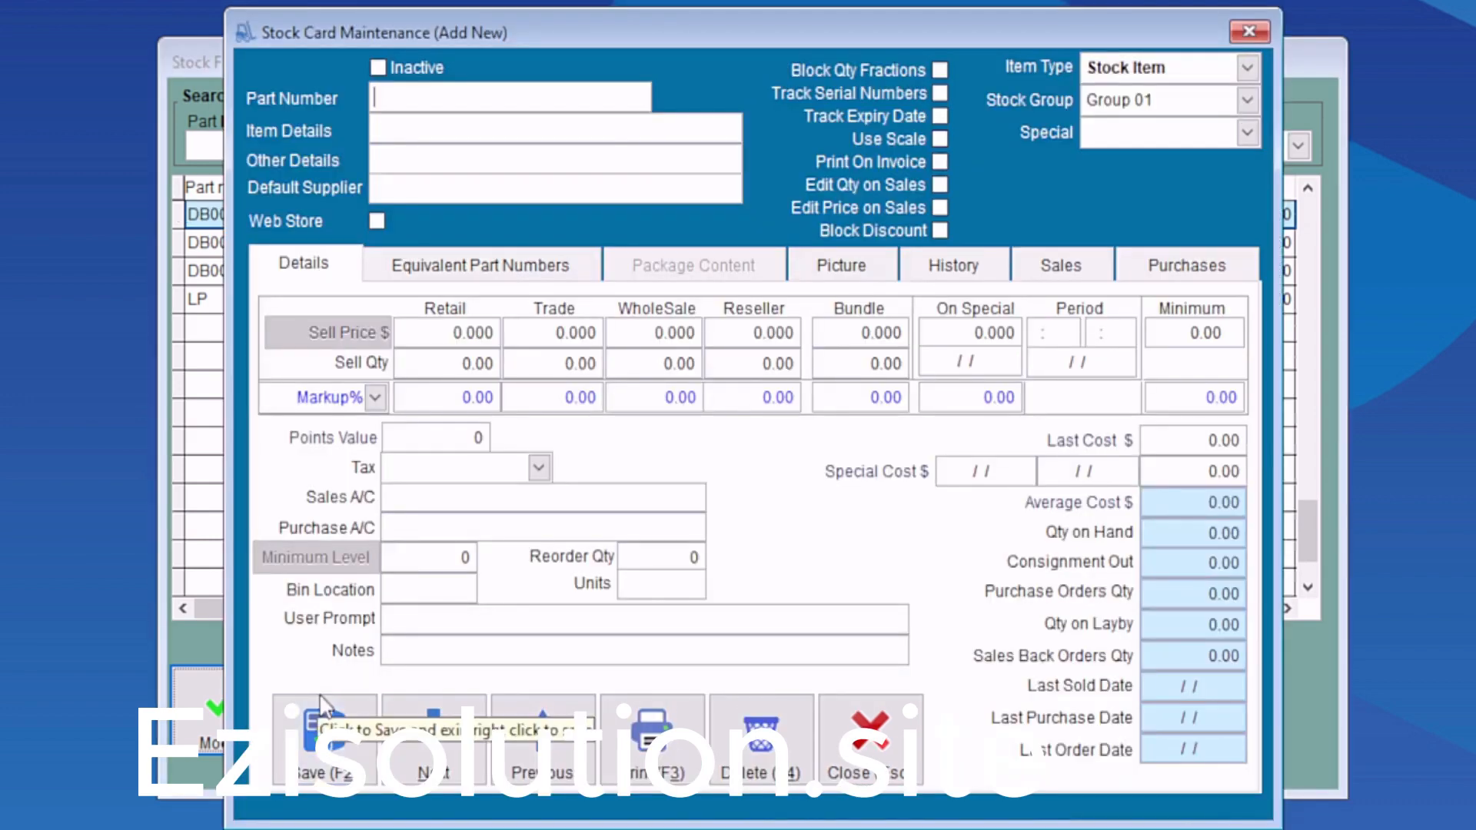
mouse_move(435, 97)
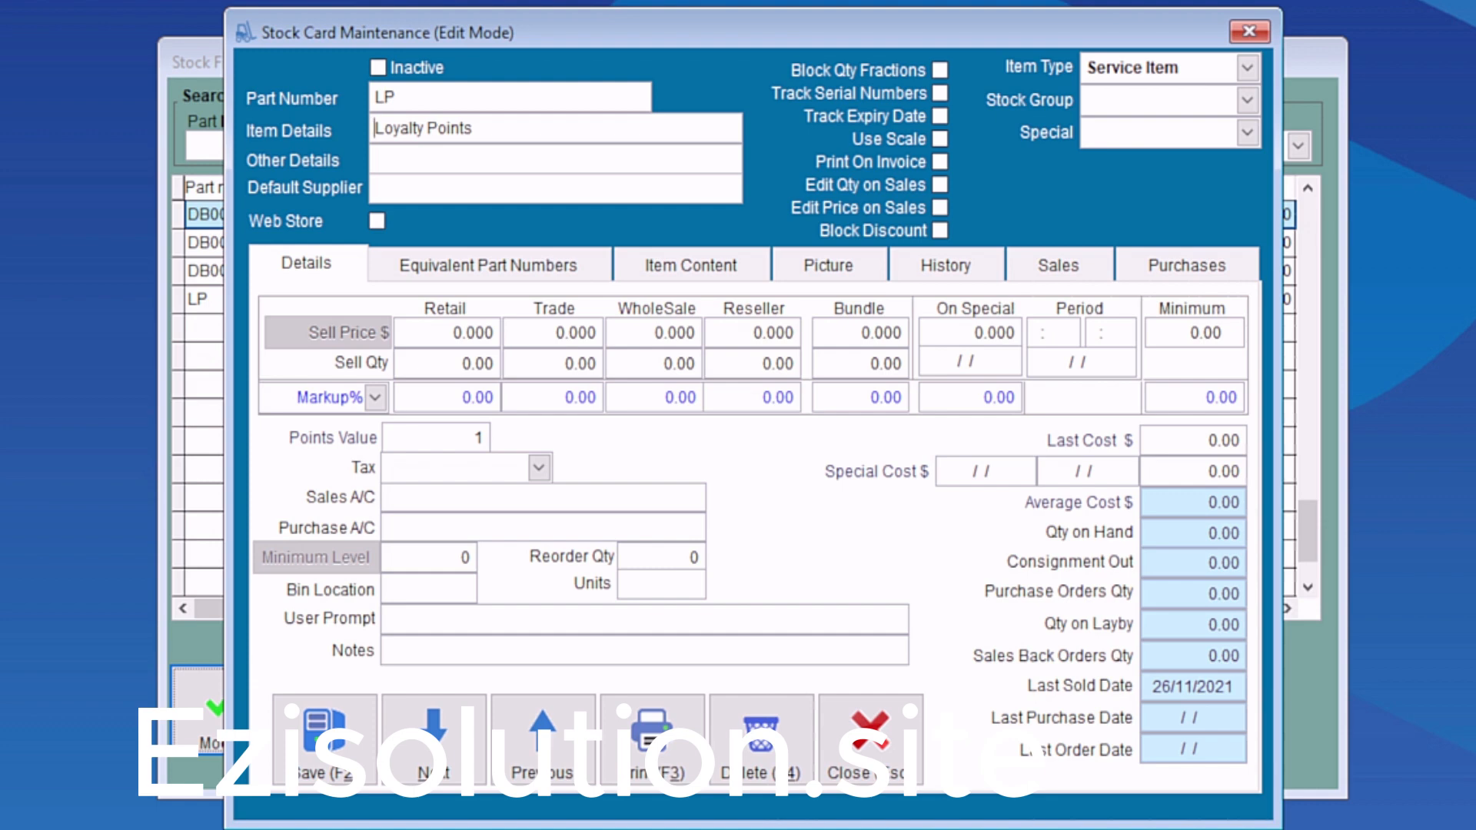
- Keep the LP Loyalty Points item as a Service Item, then close Stock File and Stock Menu
left_click(1248, 67)
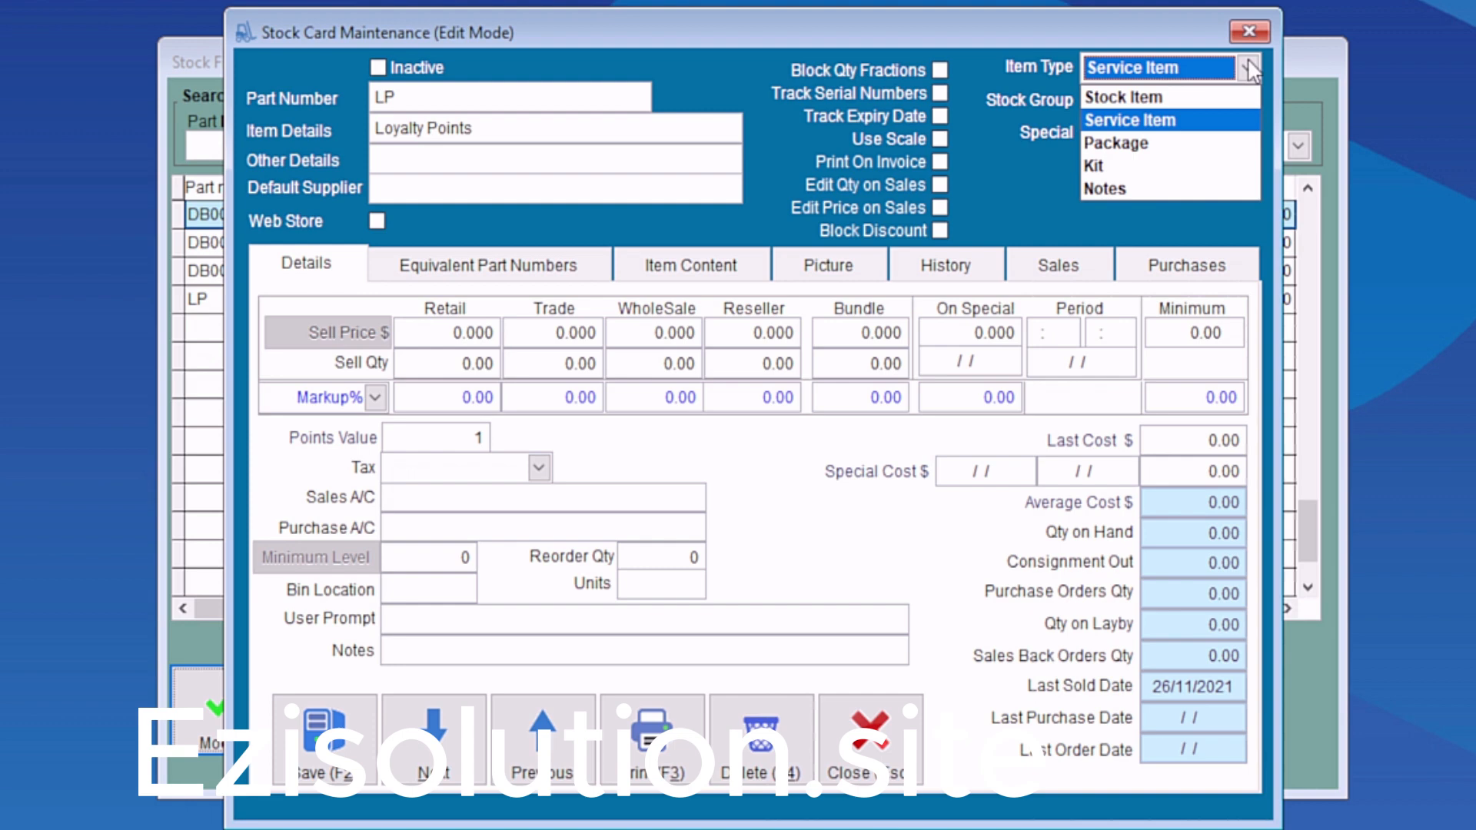
left_click(1132, 120)
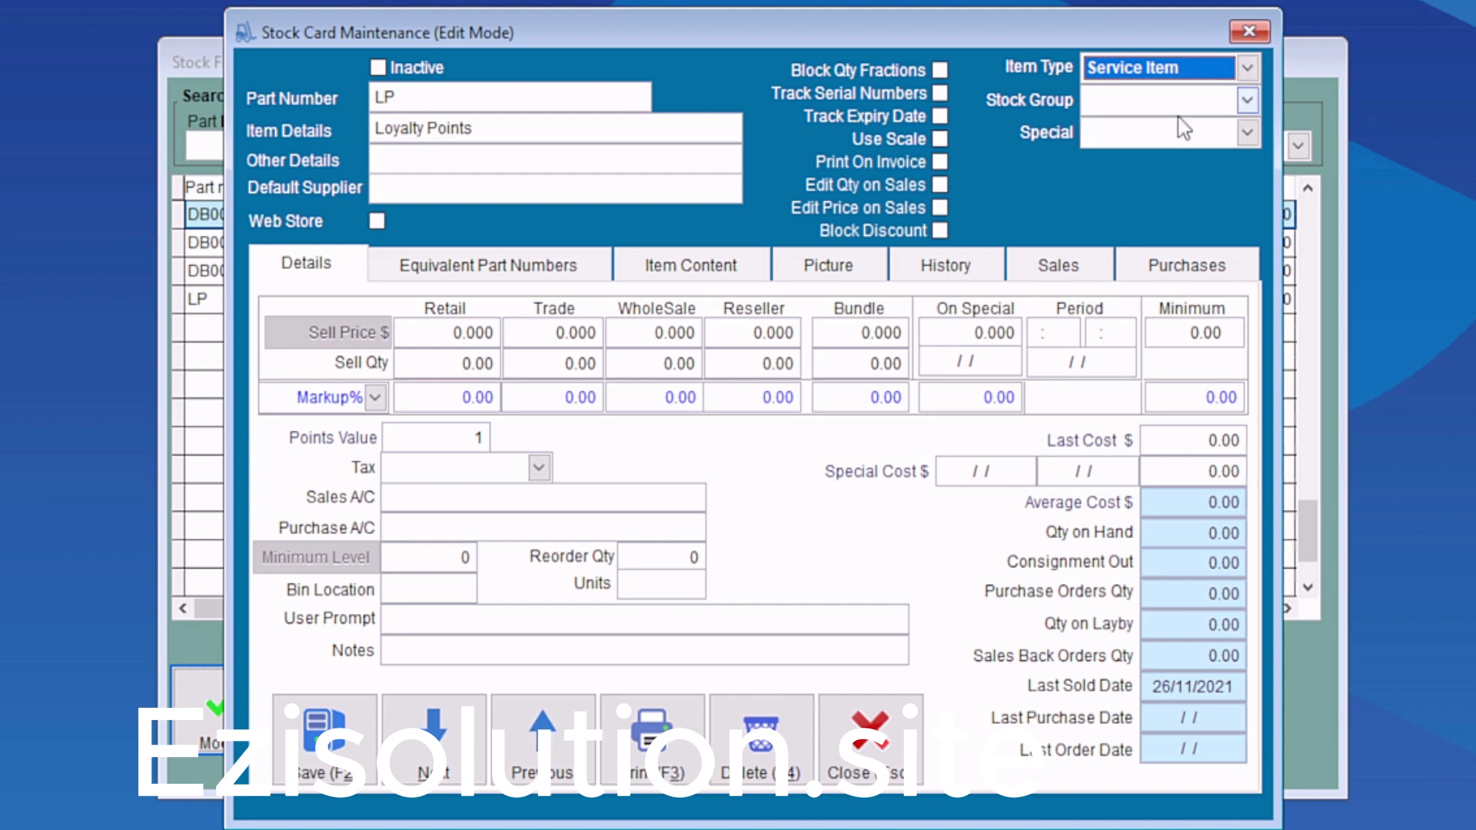
mouse_move(468, 433)
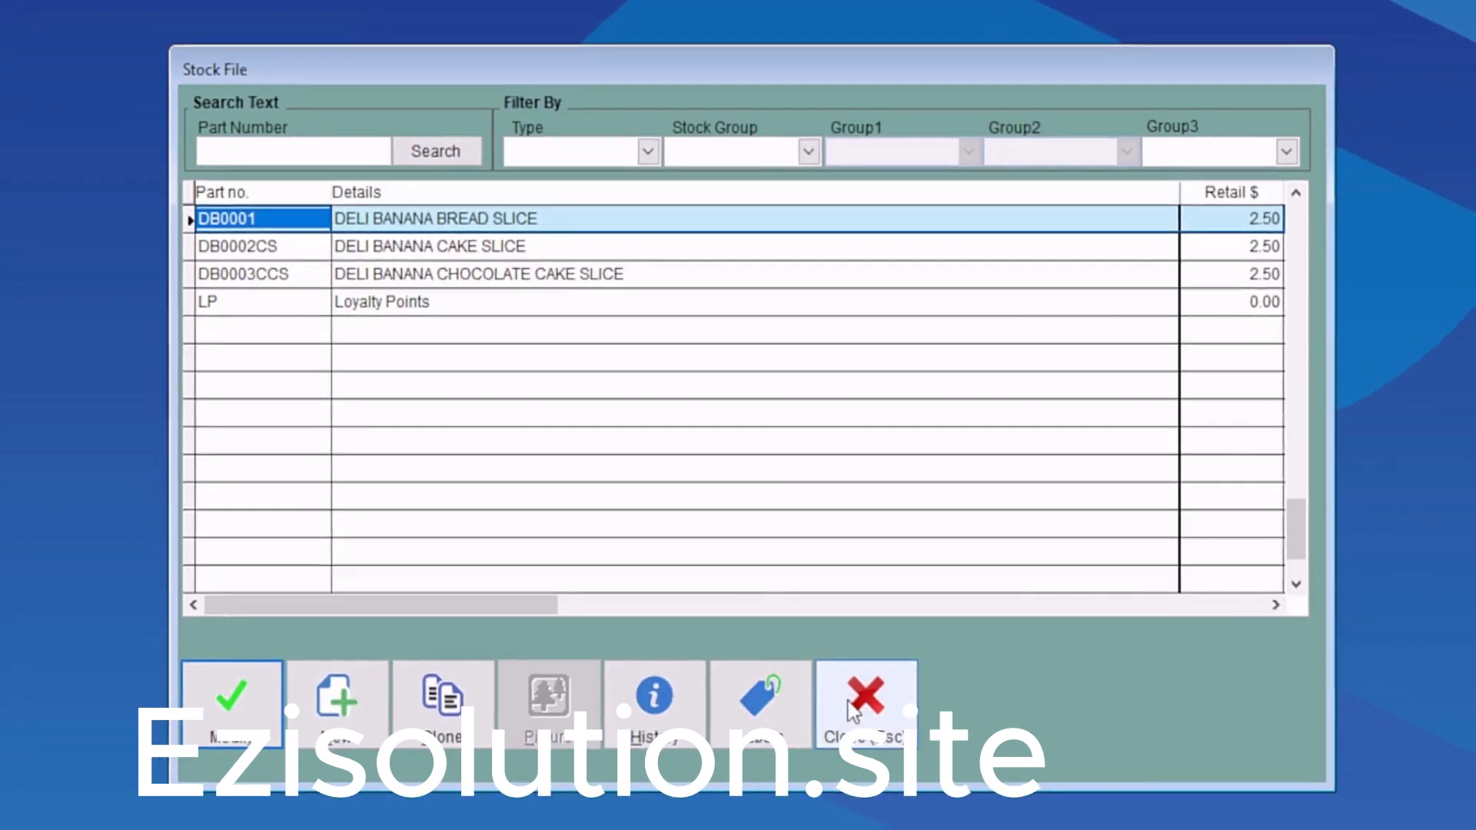
left_click(863, 696)
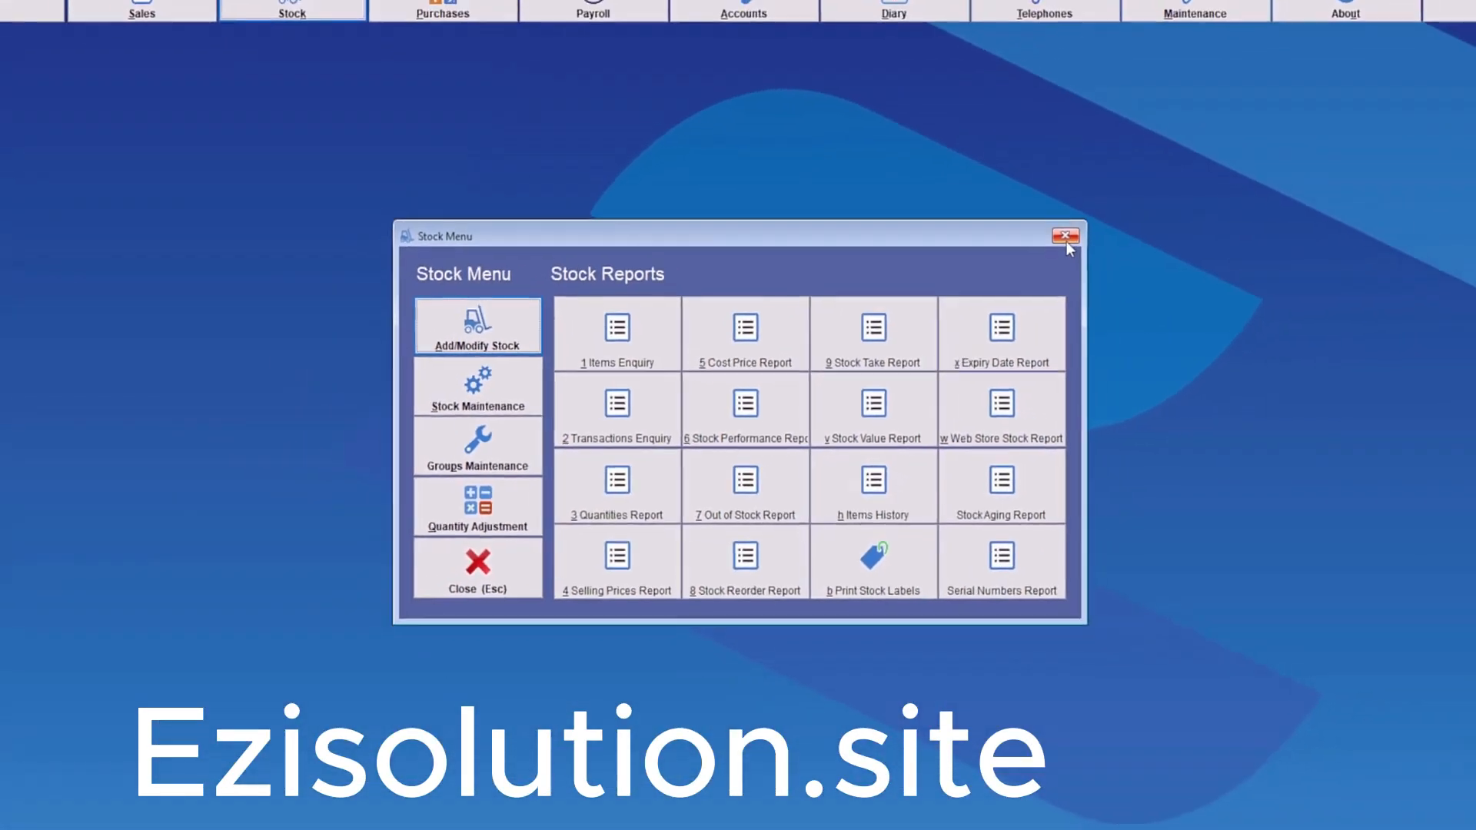
left_click(1065, 236)
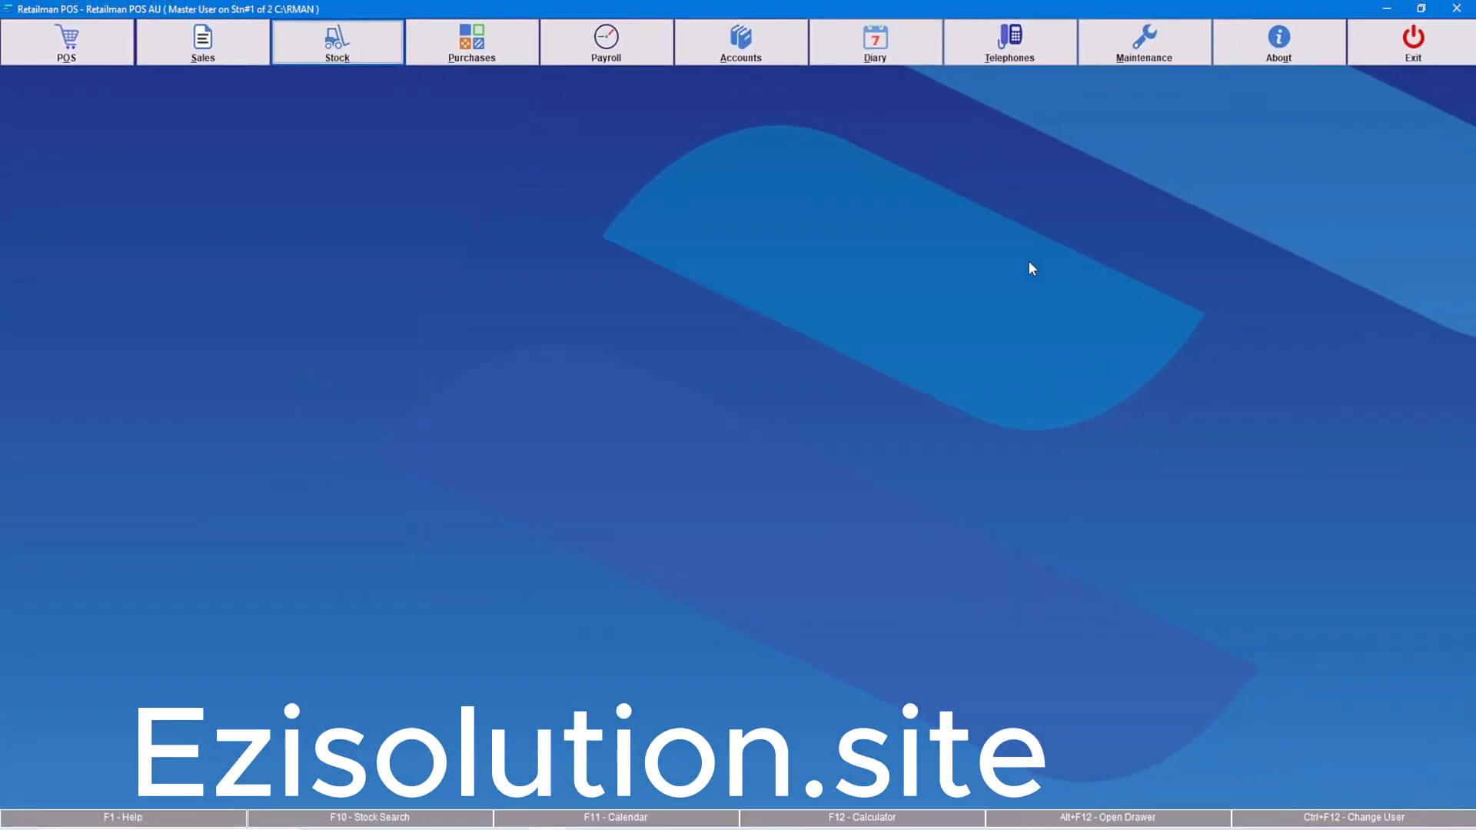
mouse_move(251, 82)
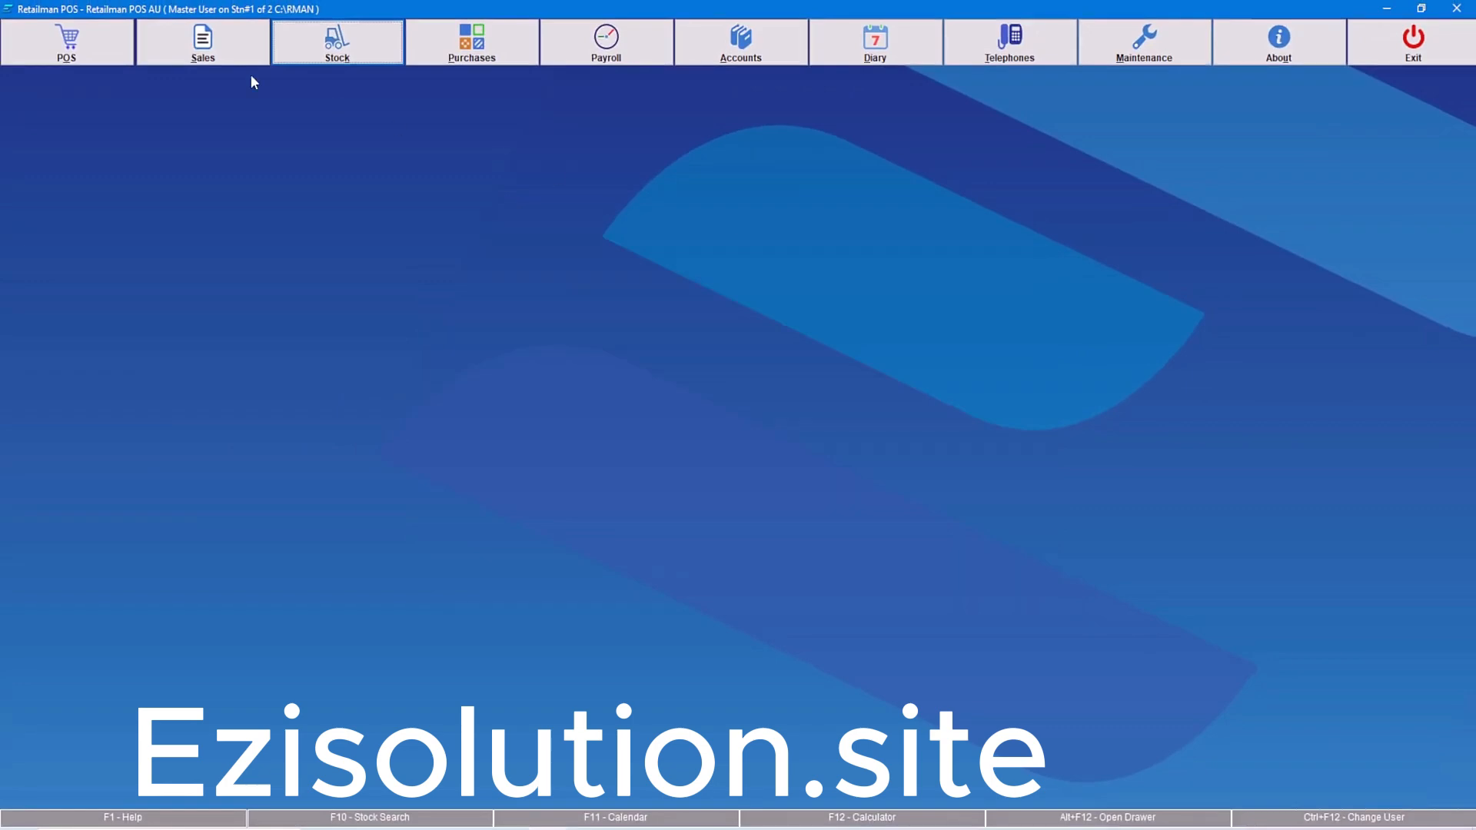
- Tick Join Loyalty on client Another Business via Sales > Add/Modify Clients and save
left_click(202, 42)
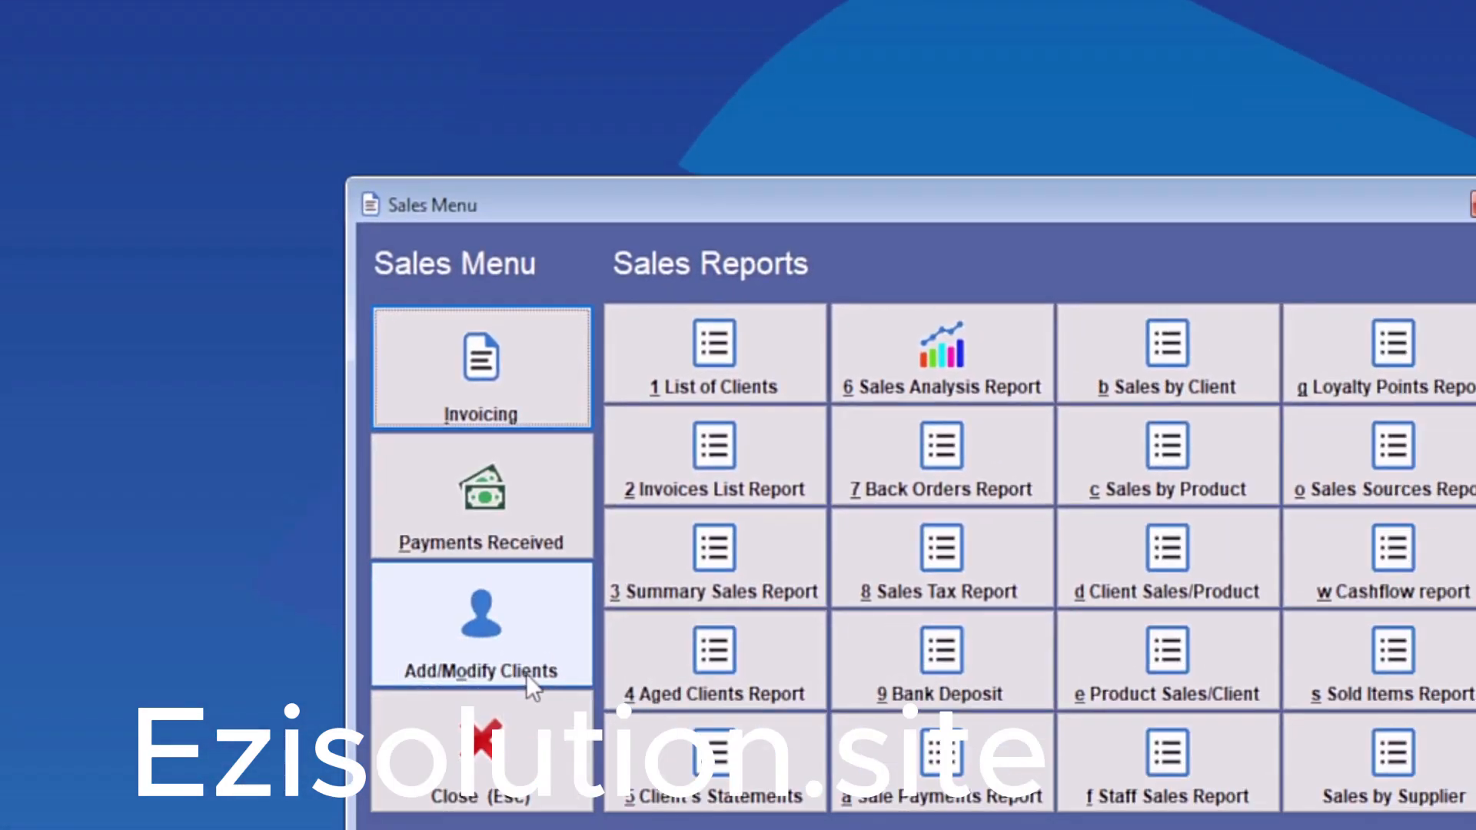
left_click(481, 624)
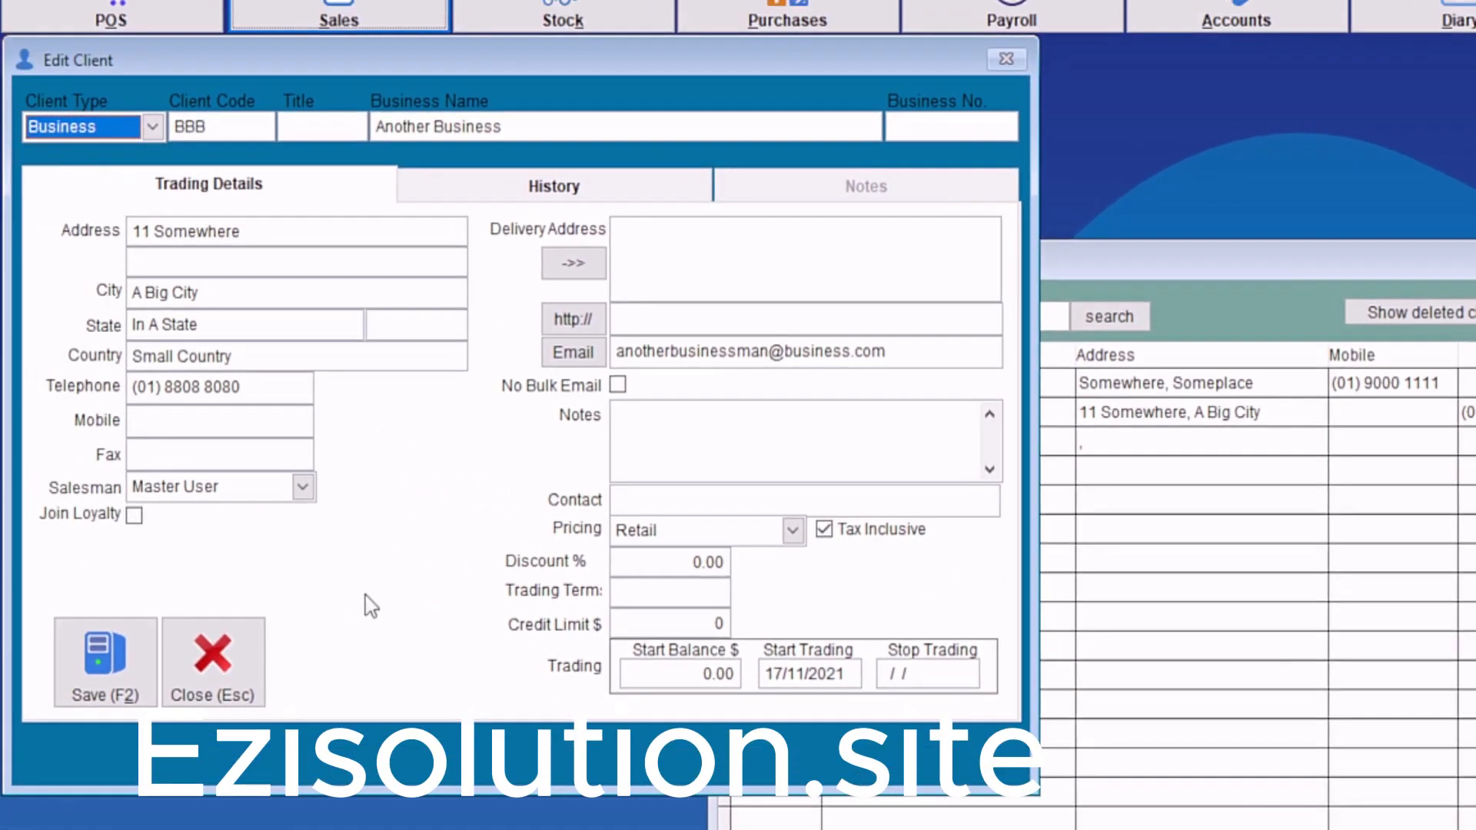
left_click(134, 515)
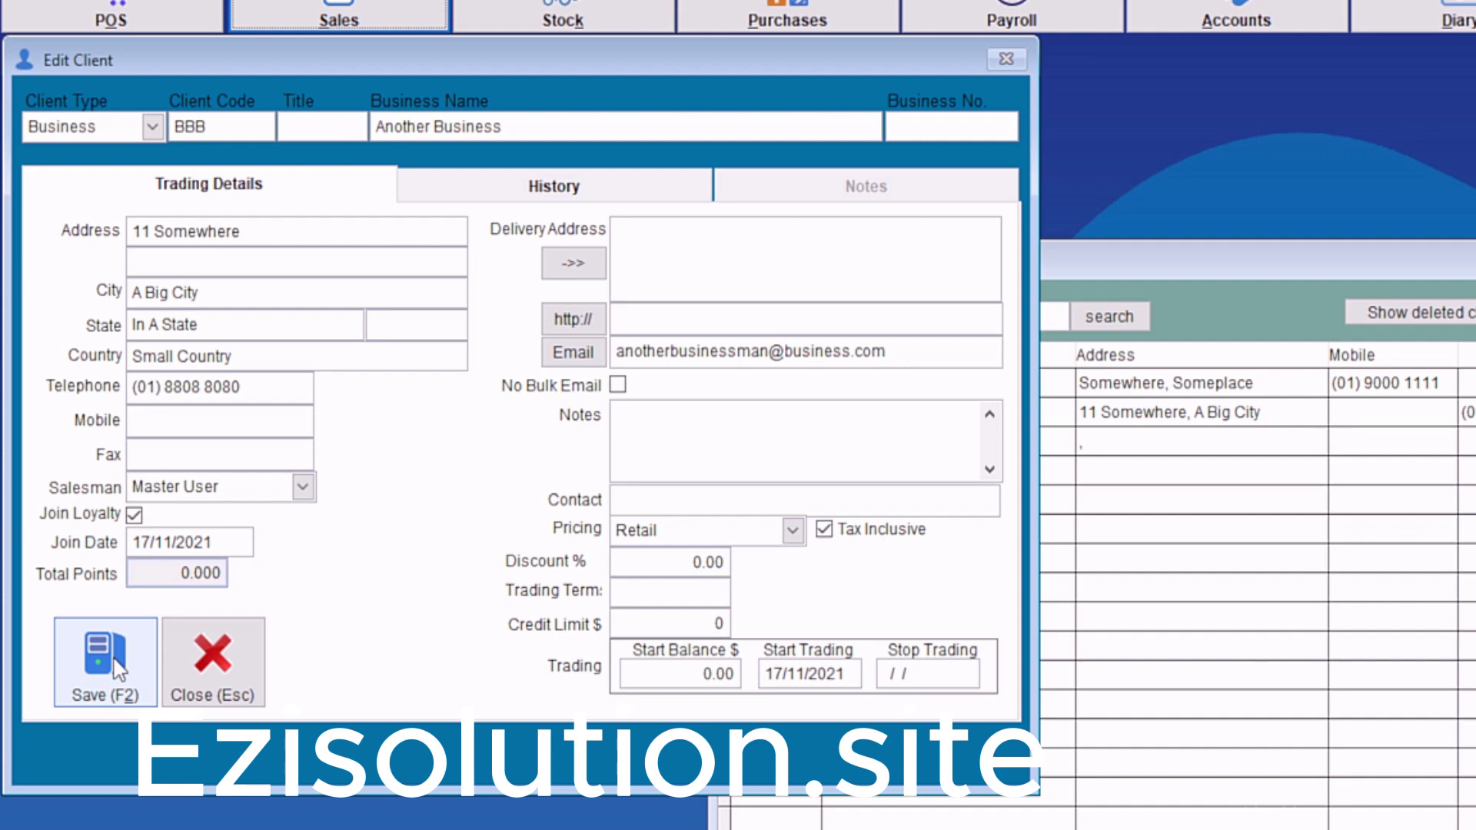
left_click(104, 661)
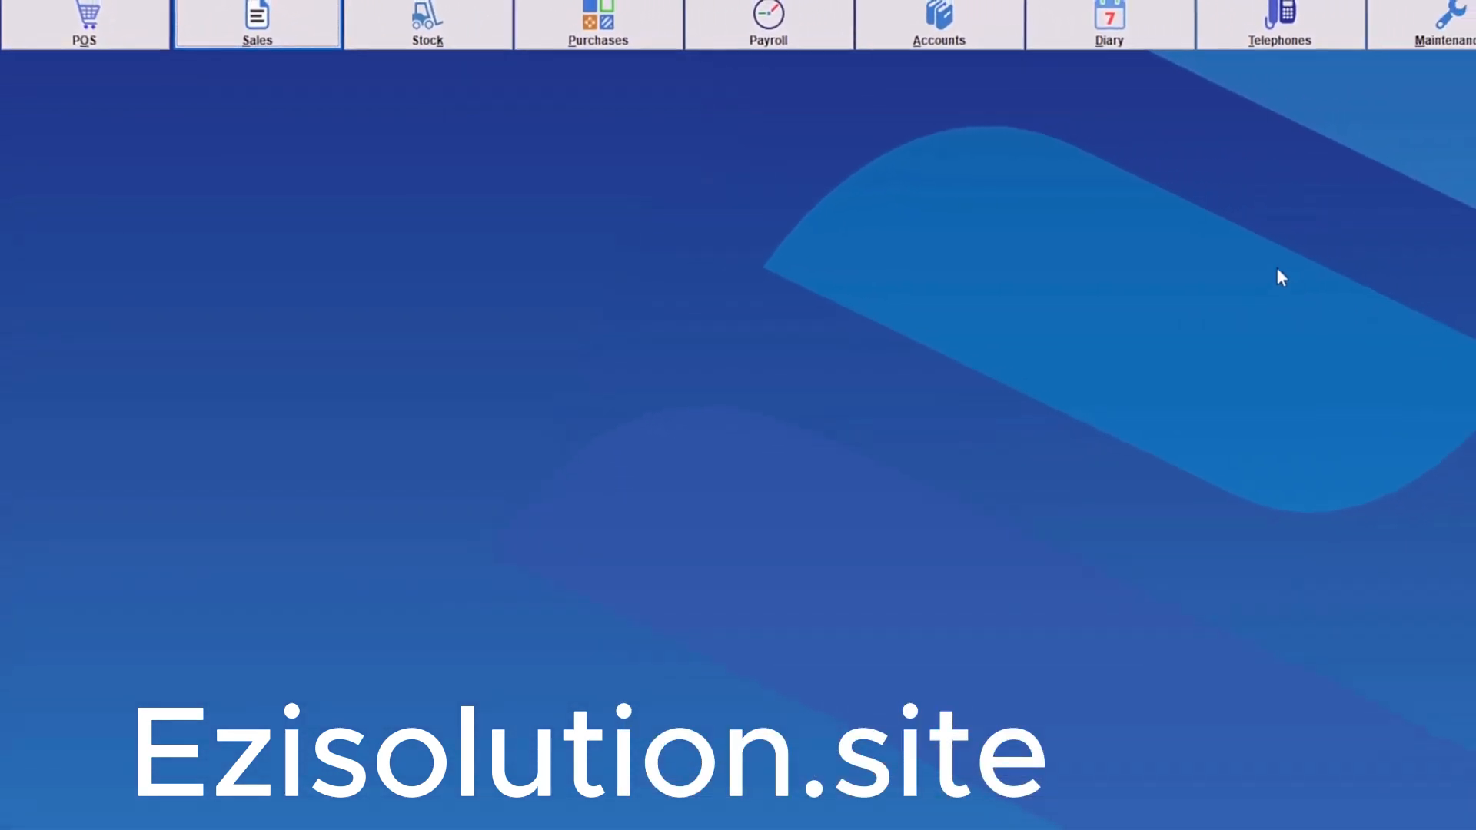
- Save POS invoice 25 for Another Business with part LP at quantity 1000
left_click(83, 19)
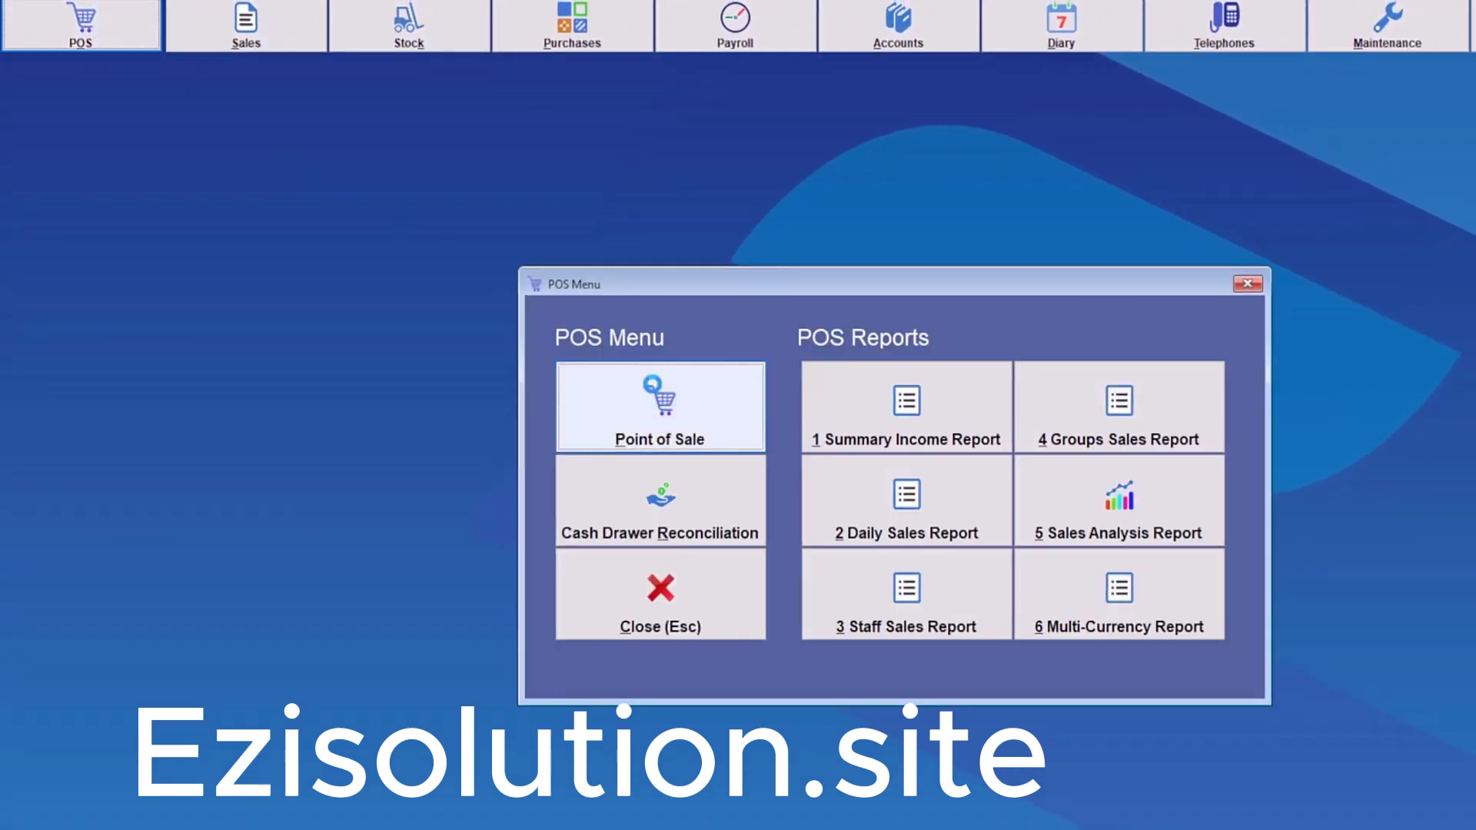
left_click(660, 406)
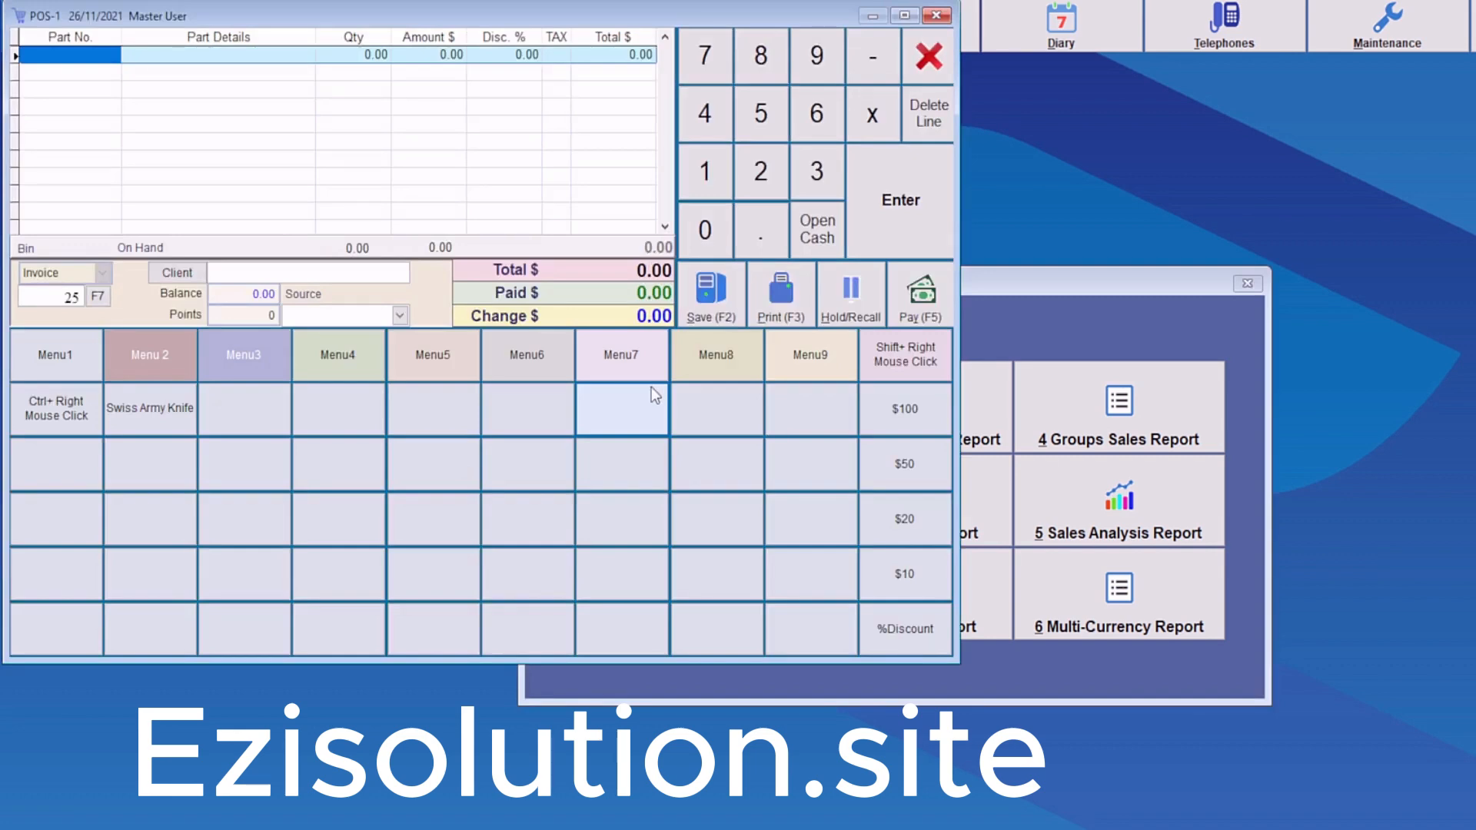
left_click(306, 272)
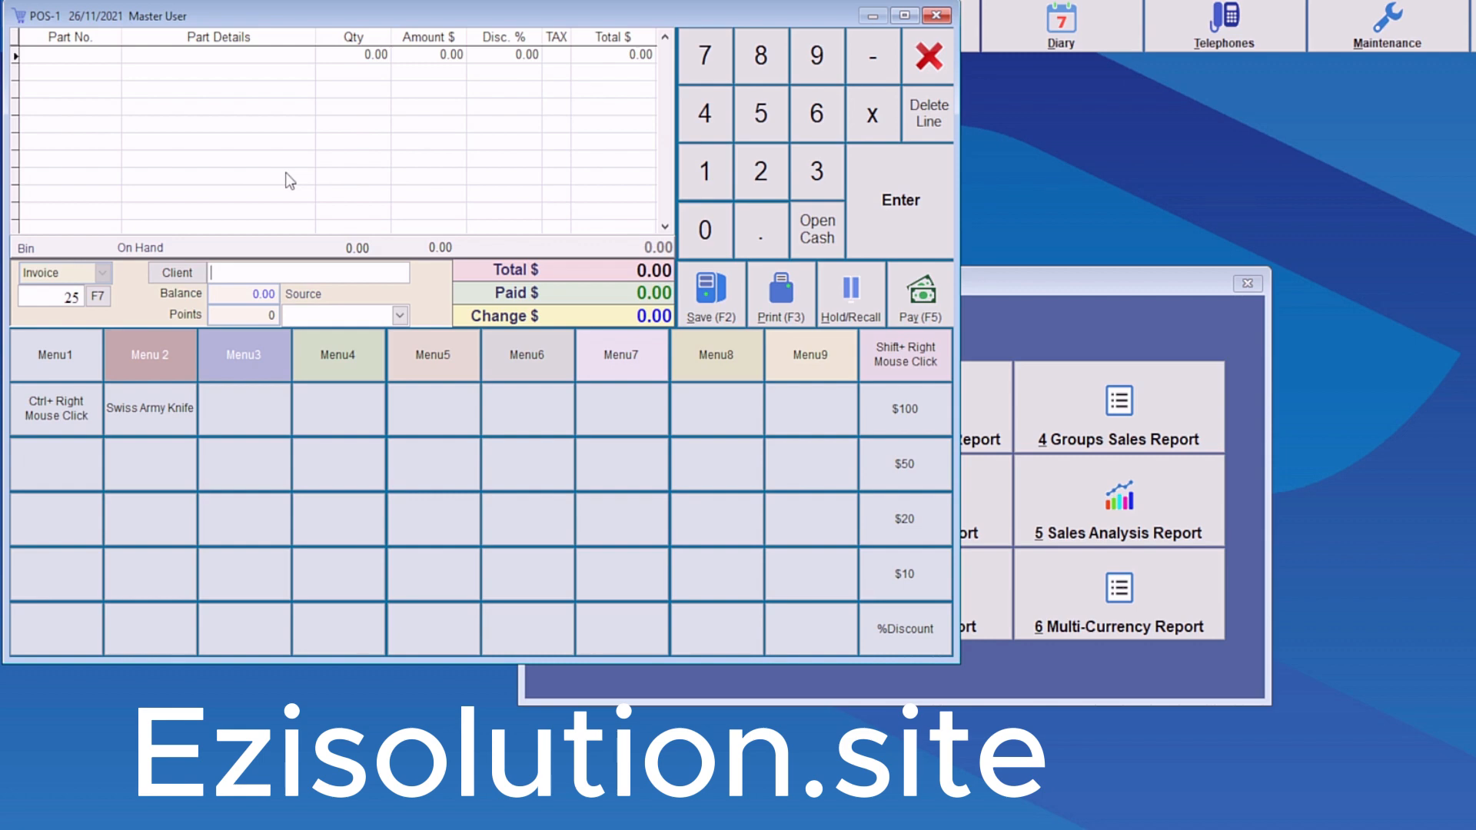
mouse_move(287, 202)
type("Another Business")
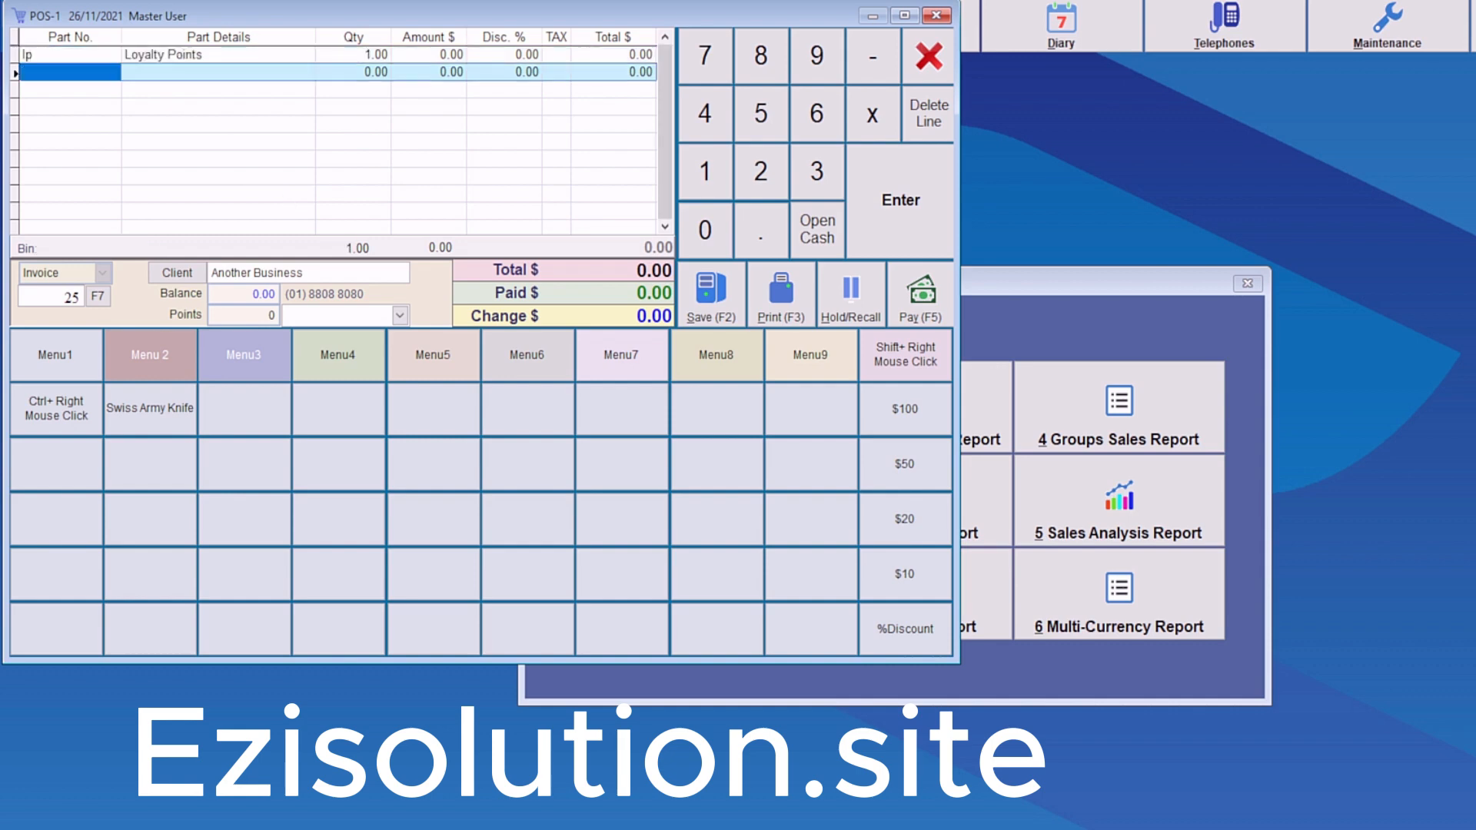
left_click(356, 54)
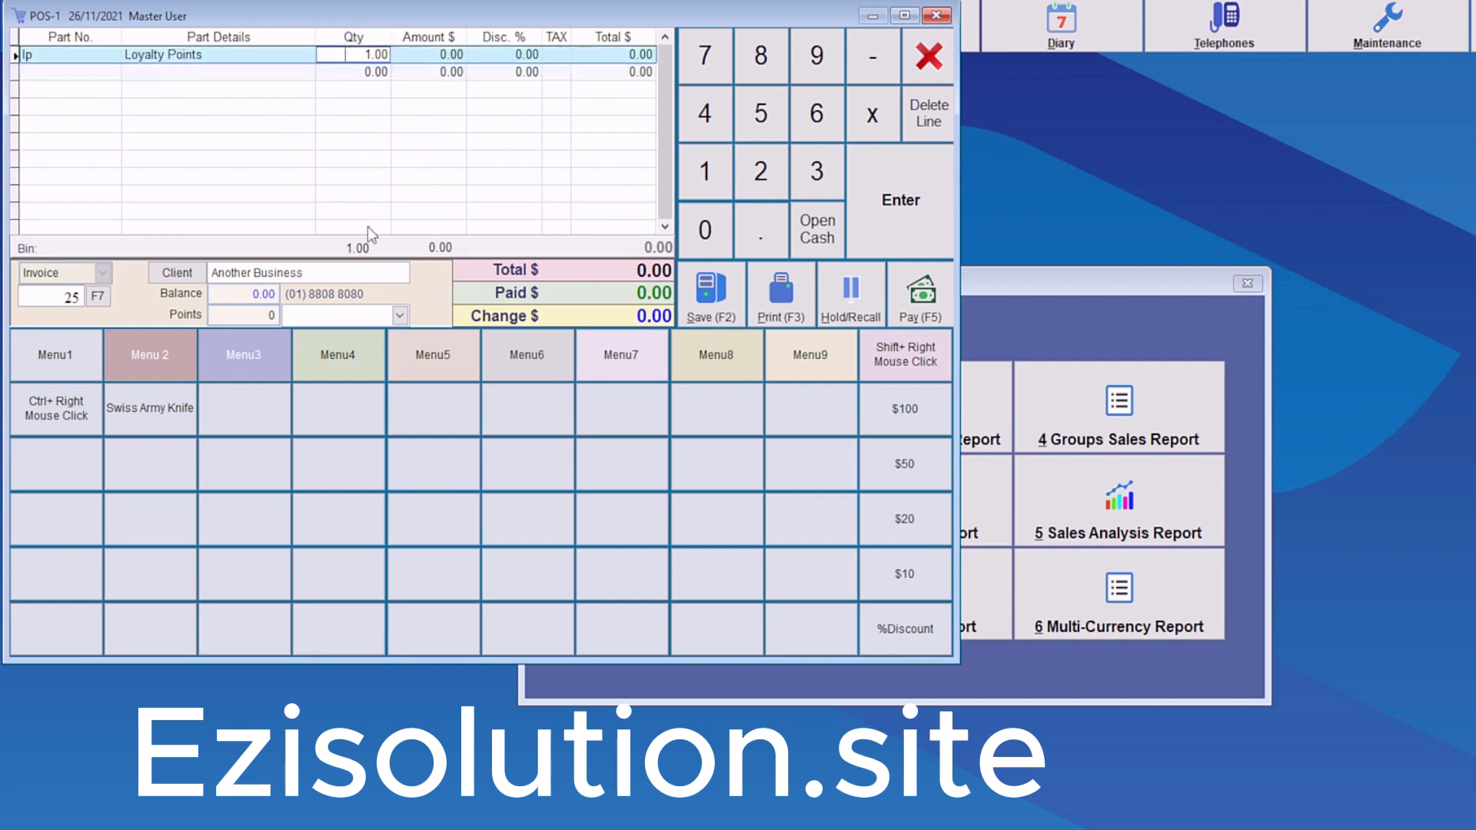
mouse_move(376, 235)
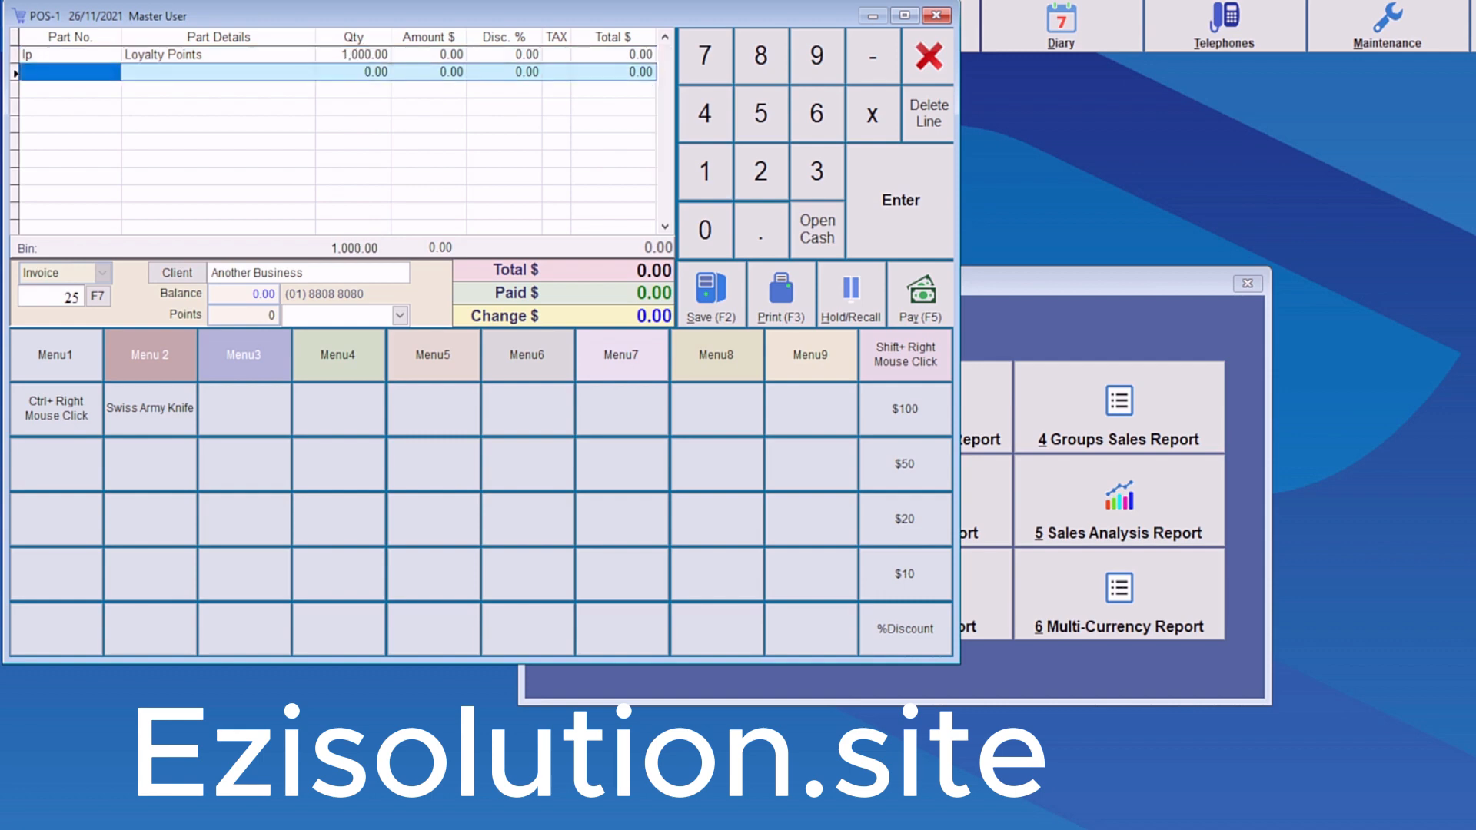
left_click(710, 293)
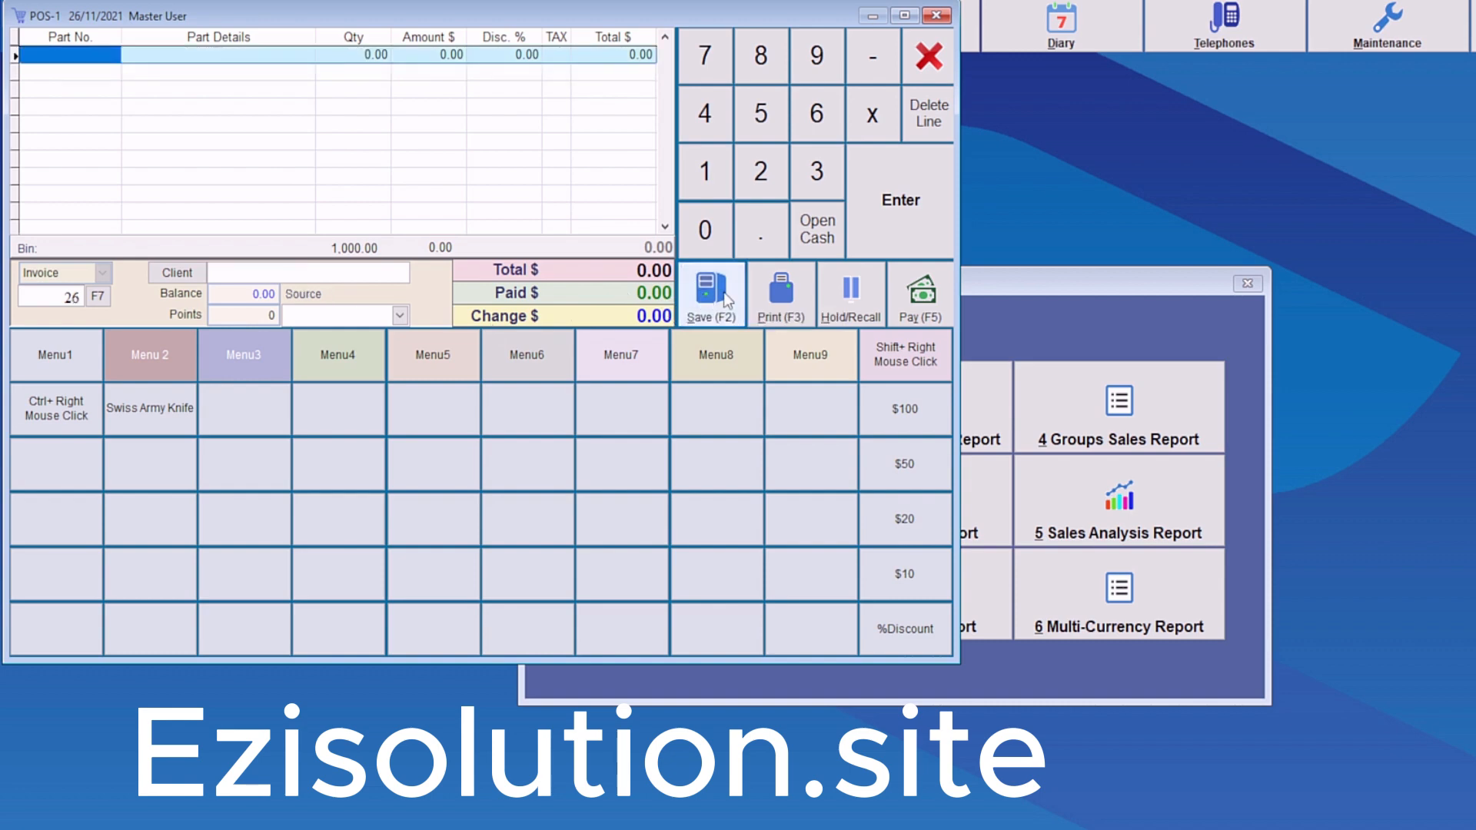
mouse_move(710, 285)
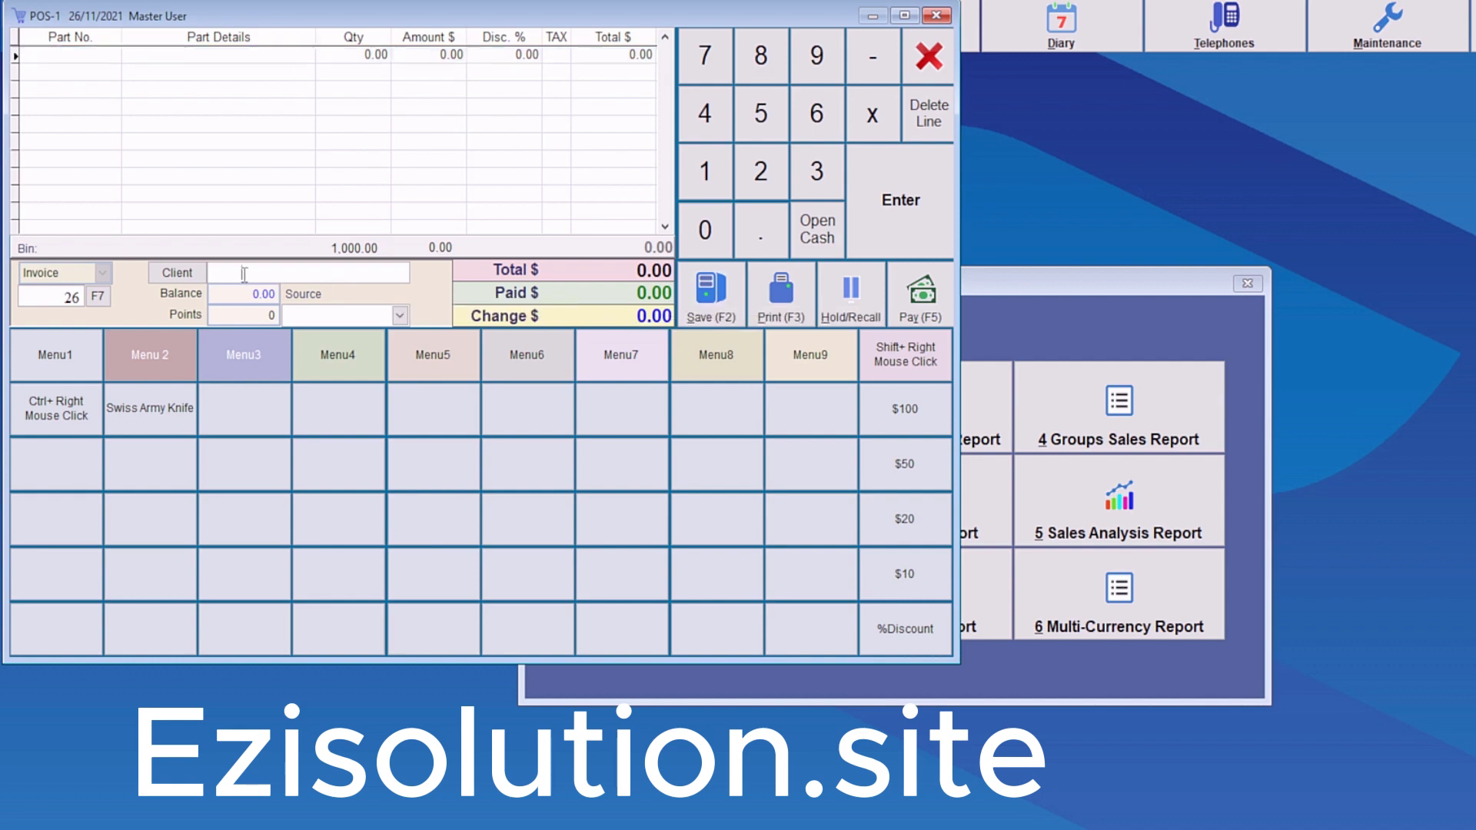
- Give invoice 26 a Loyalty Points line of -600, then abort the sale
type("bt")
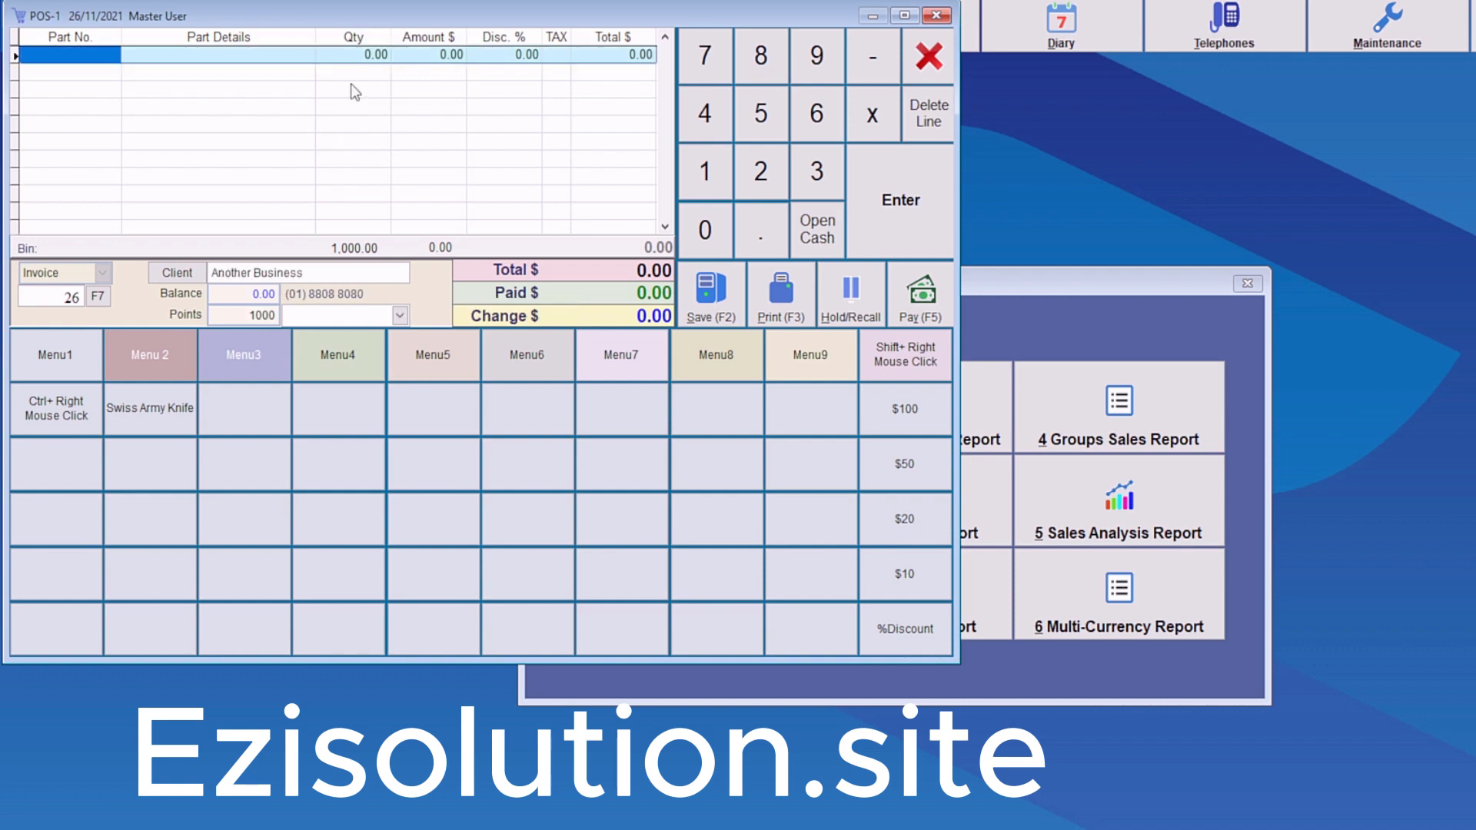
mouse_move(247, 316)
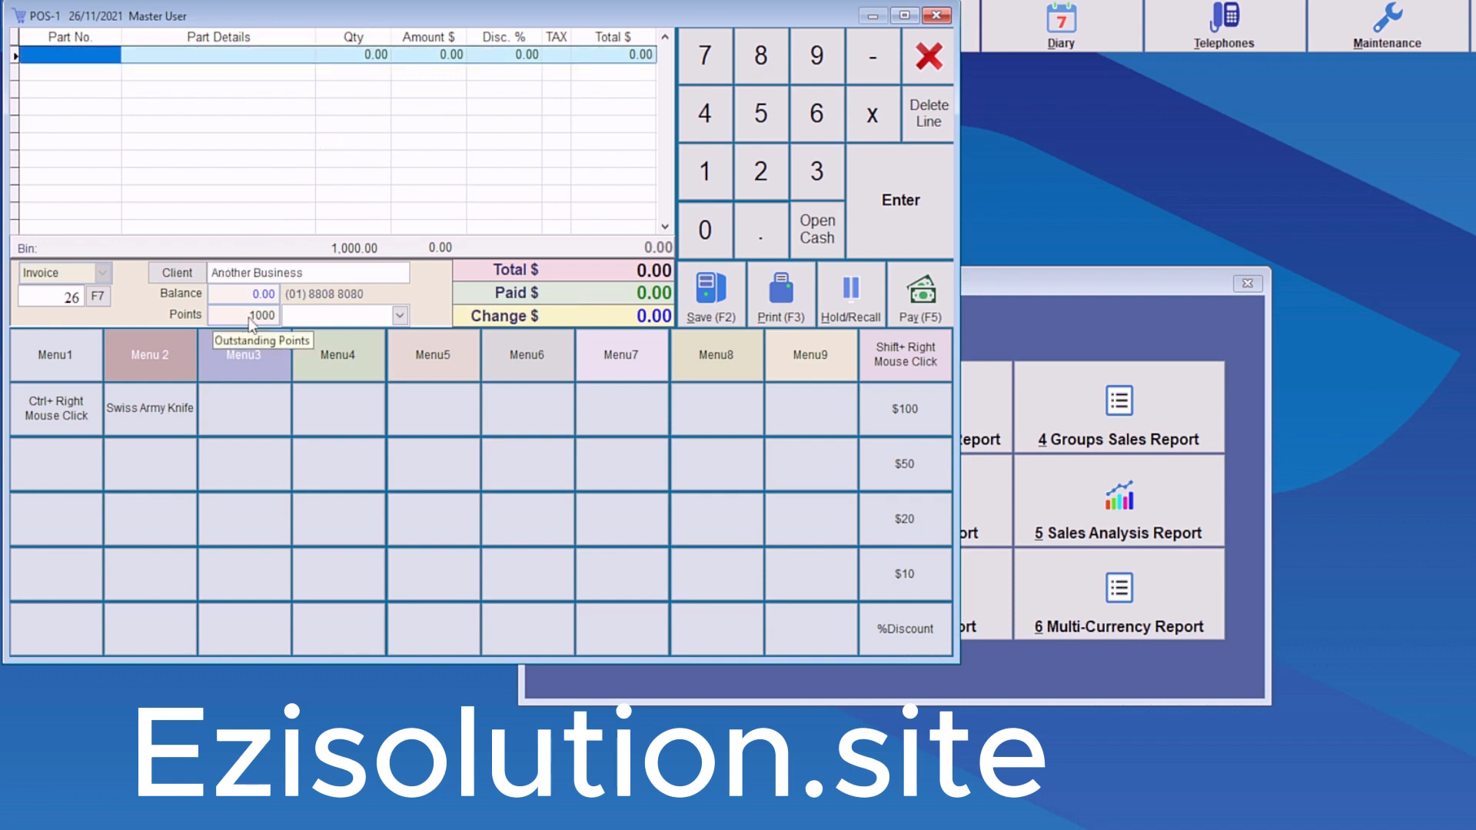
mouse_move(268, 323)
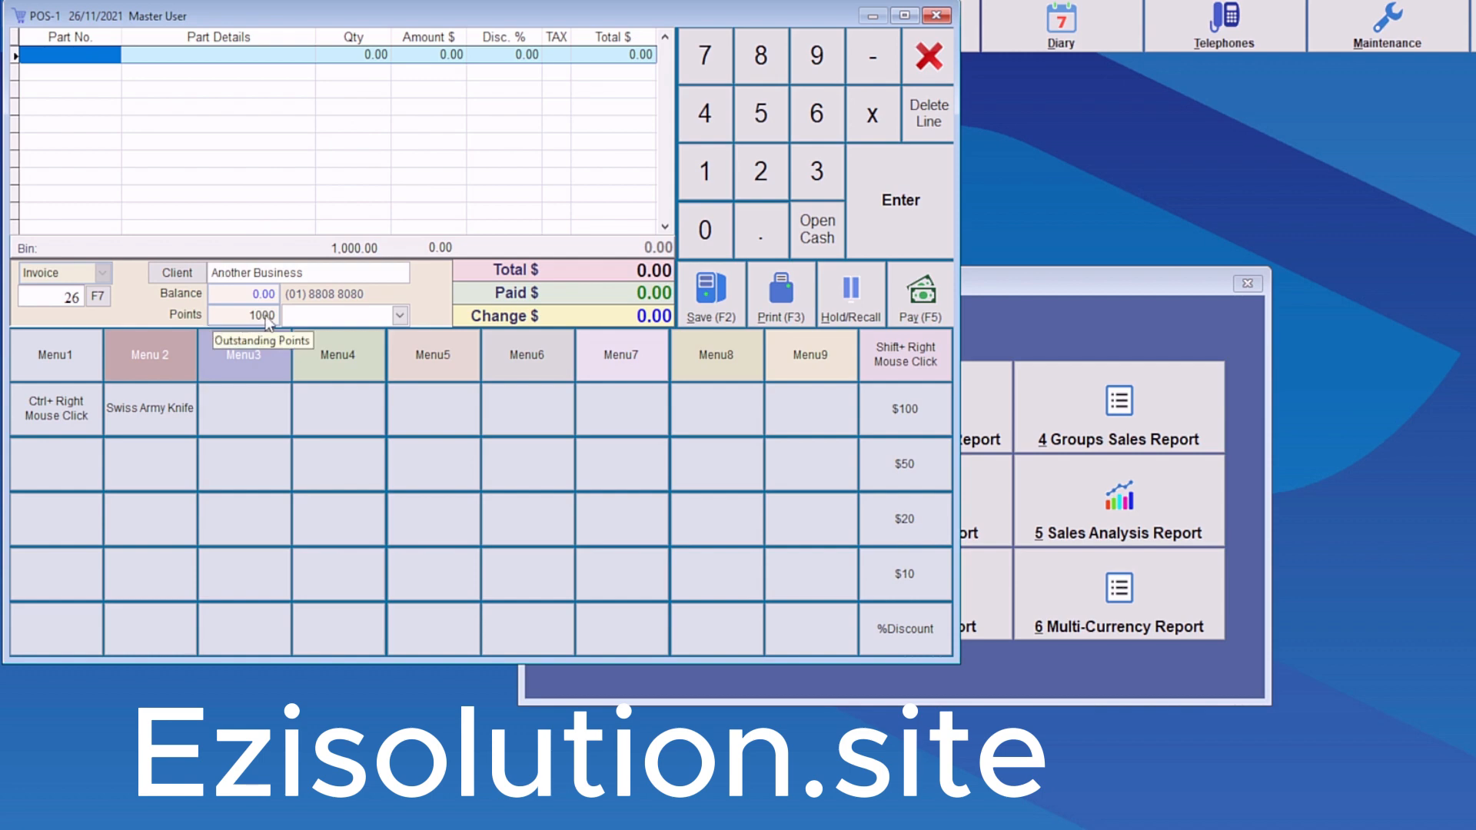
mouse_move(267, 325)
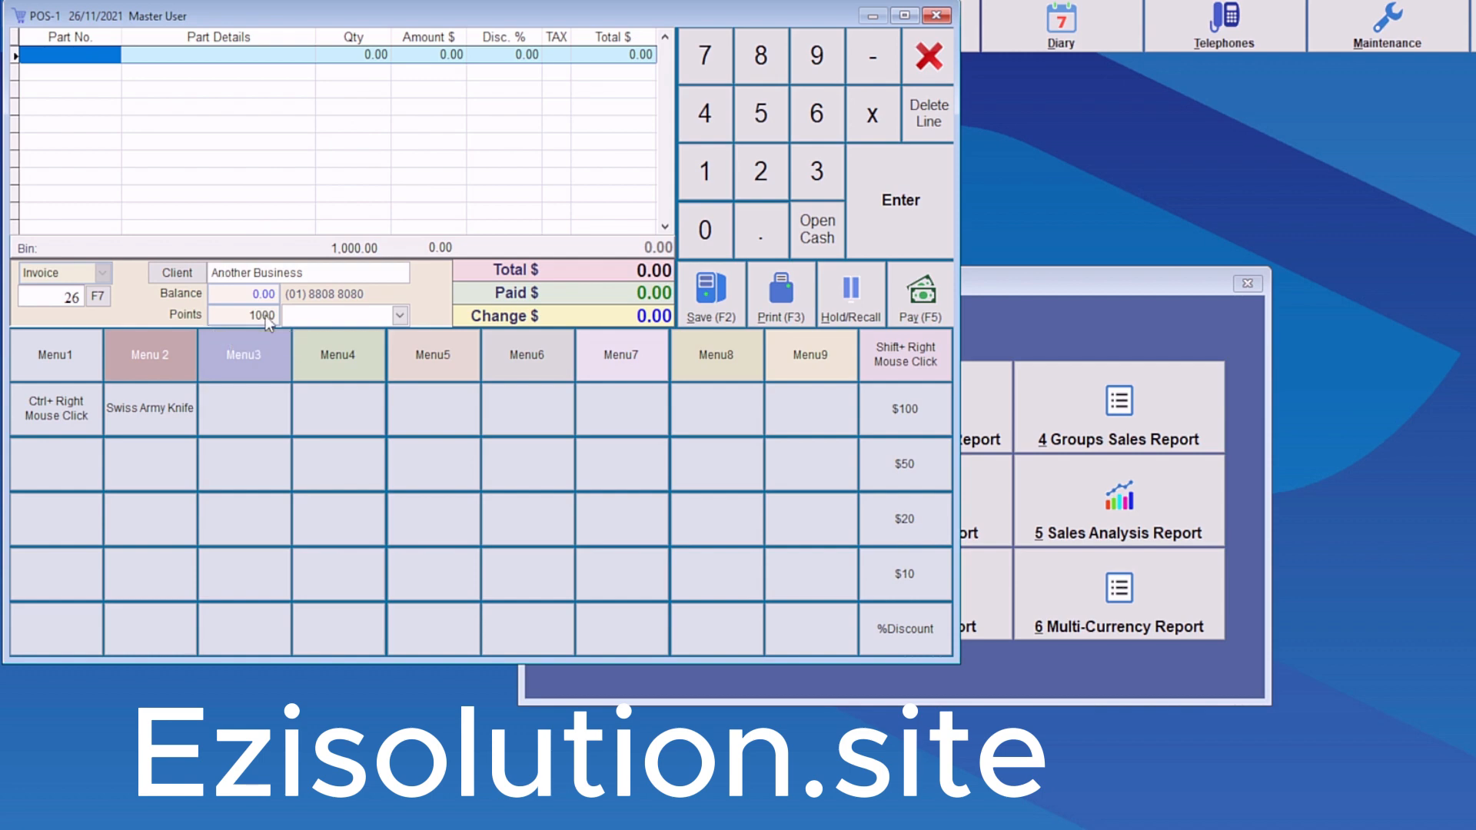
mouse_move(89, 92)
type("lp")
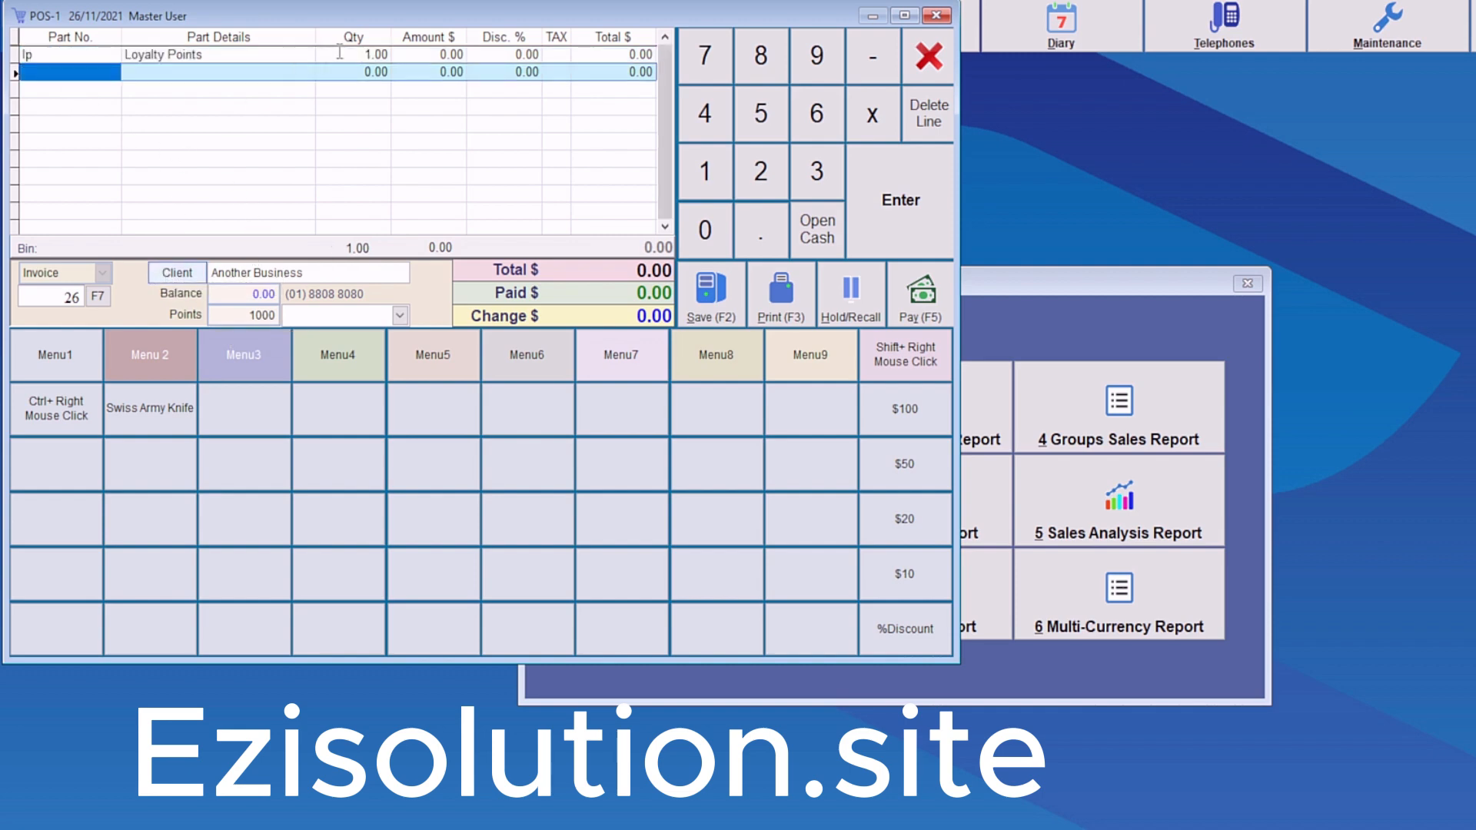
left_click(362, 54)
type("-600")
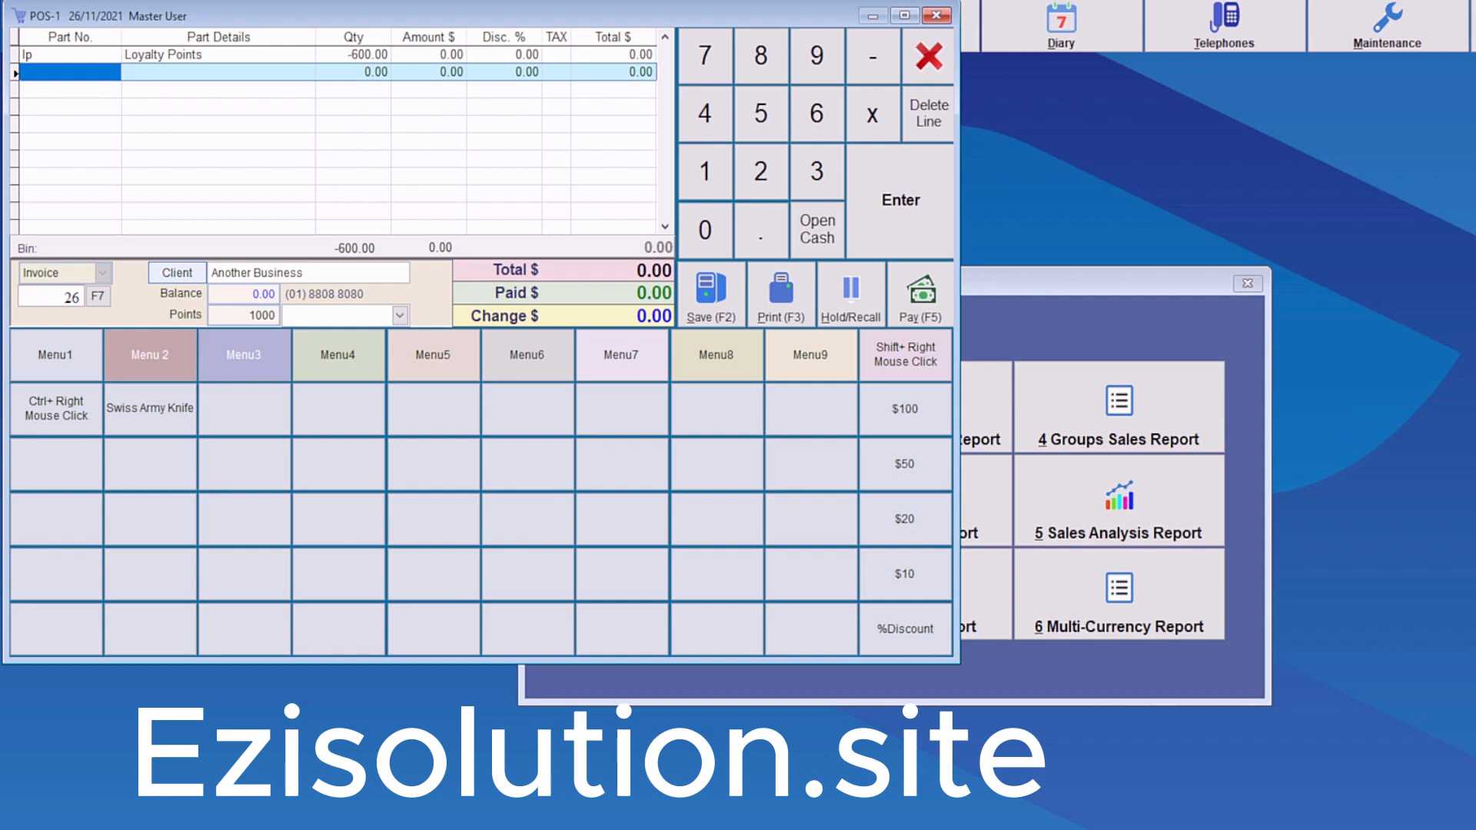
mouse_move(475, 240)
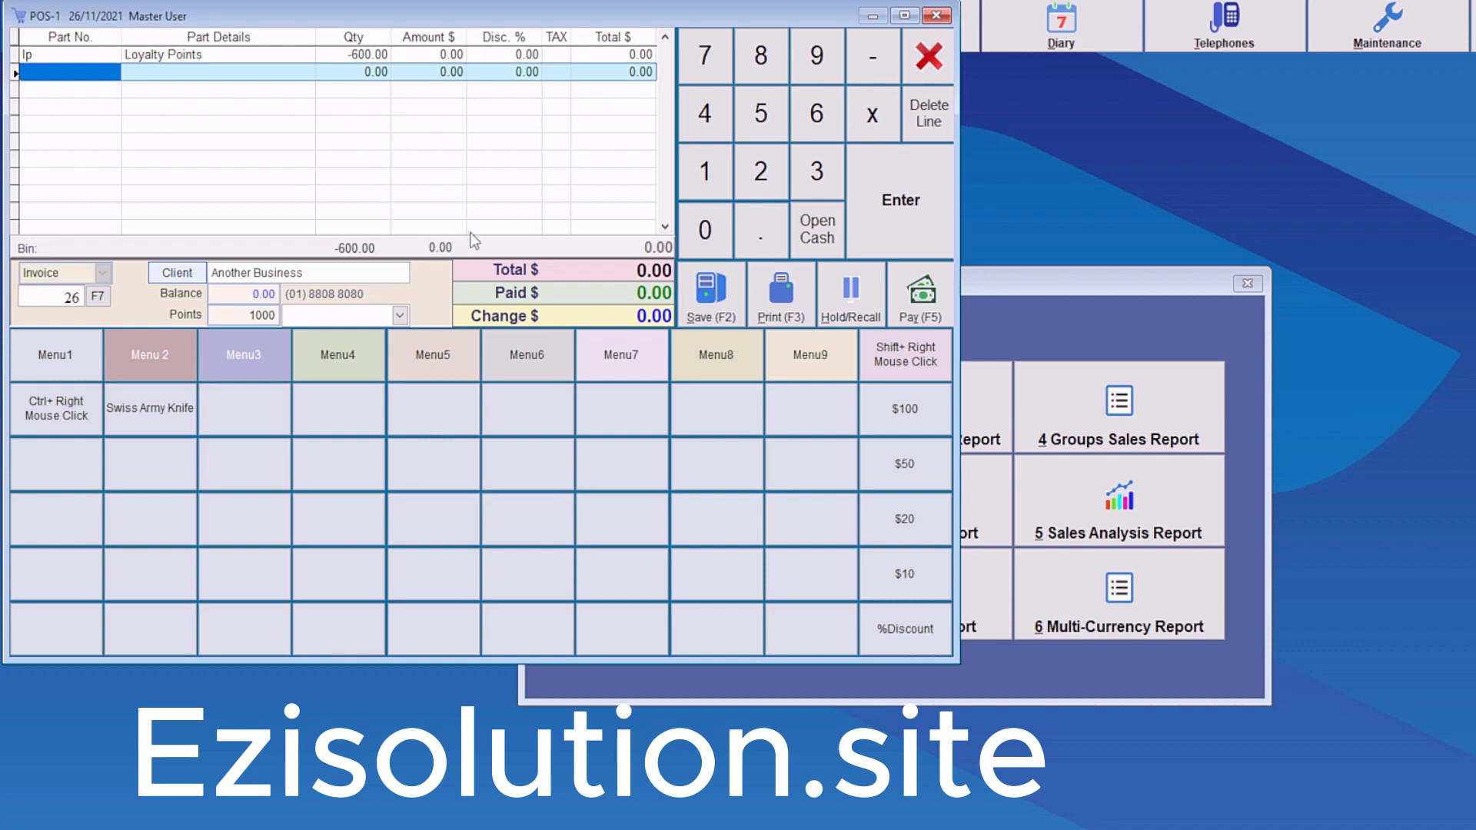
mouse_move(958, 70)
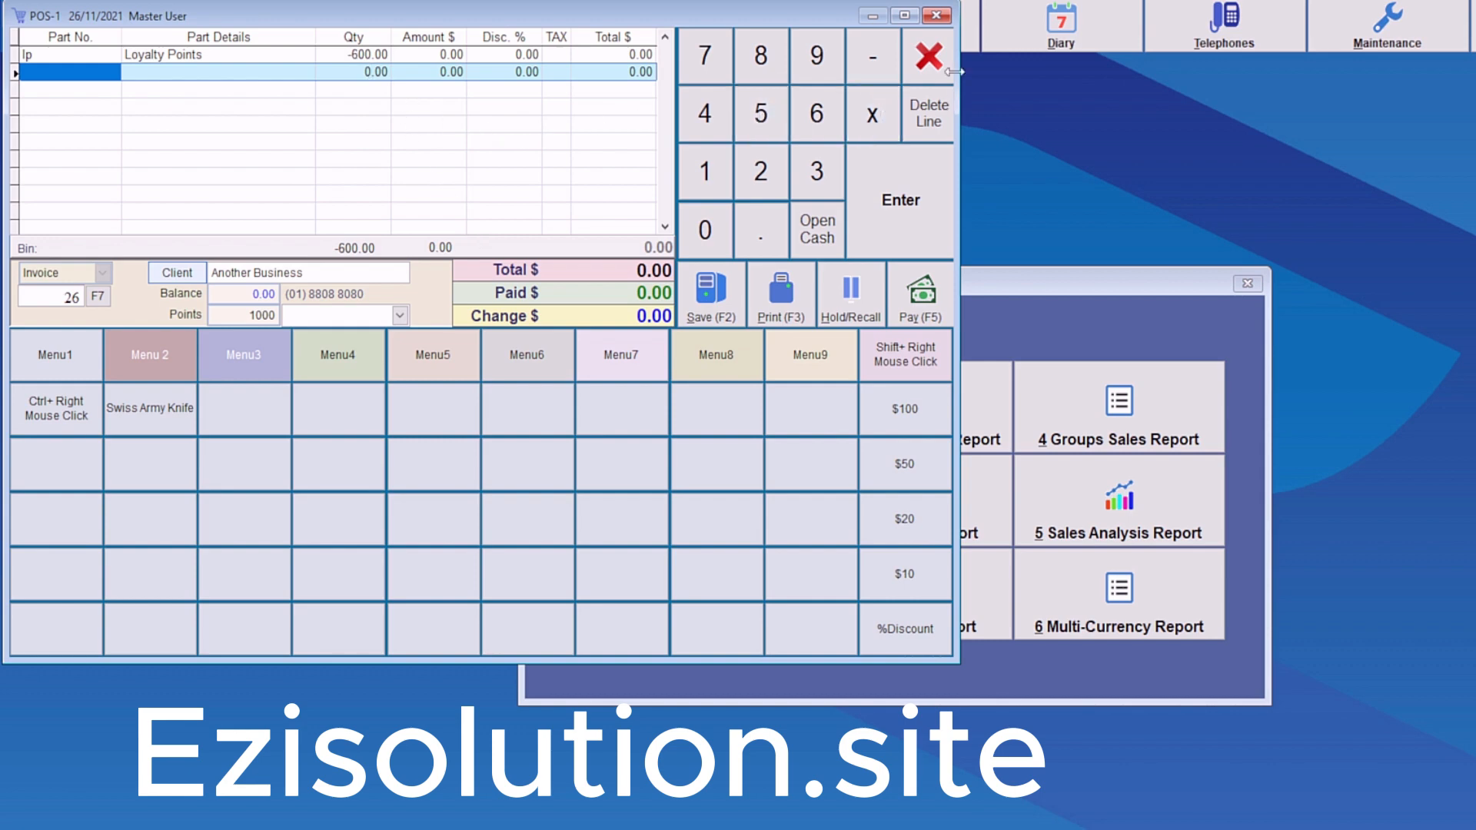
left_click(928, 55)
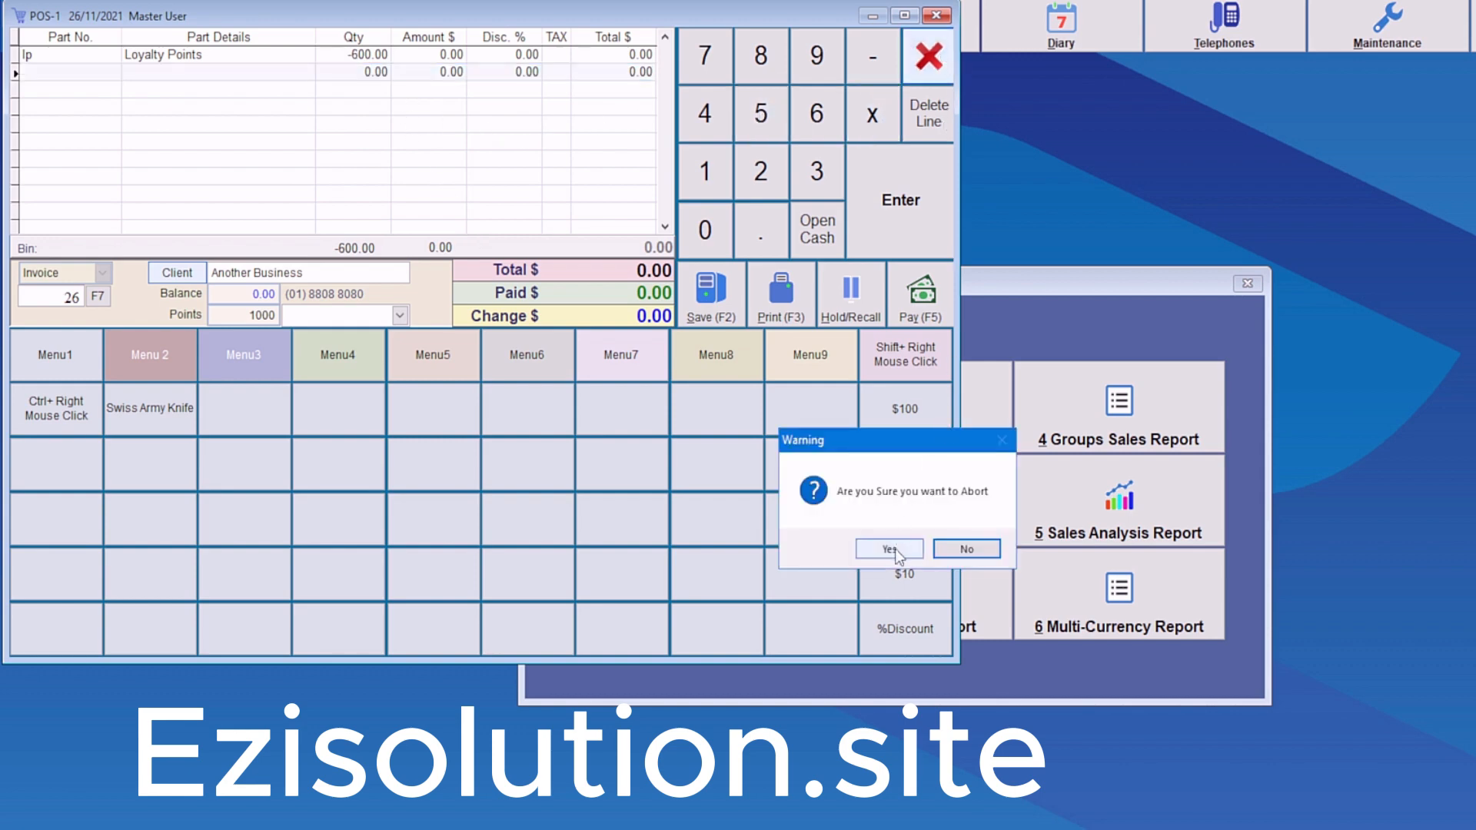
left_click(886, 549)
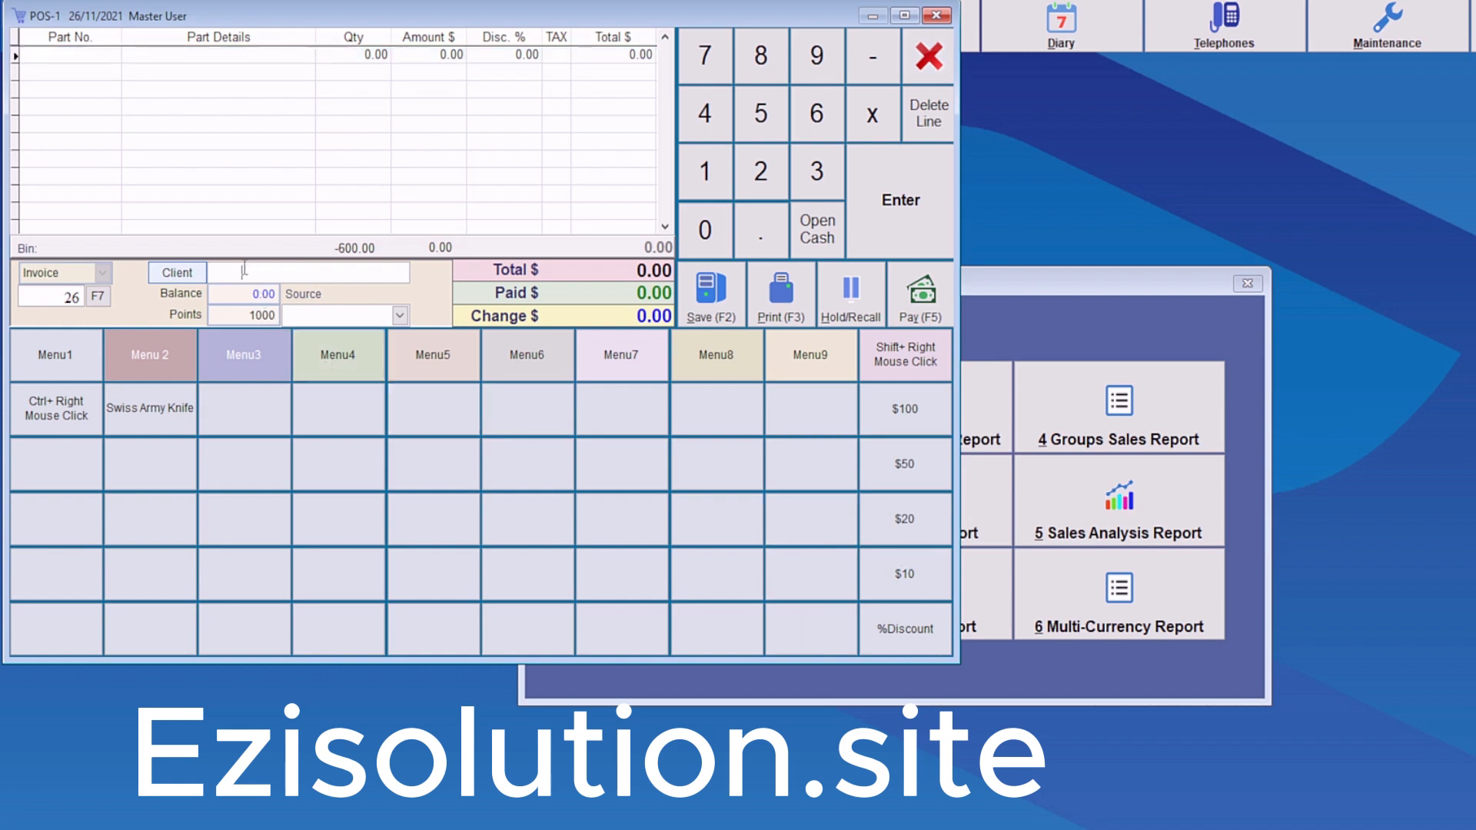
- Add one Deli Banana Bread Slice (2.50) for Another Business and preview the Payment window
type("bbb")
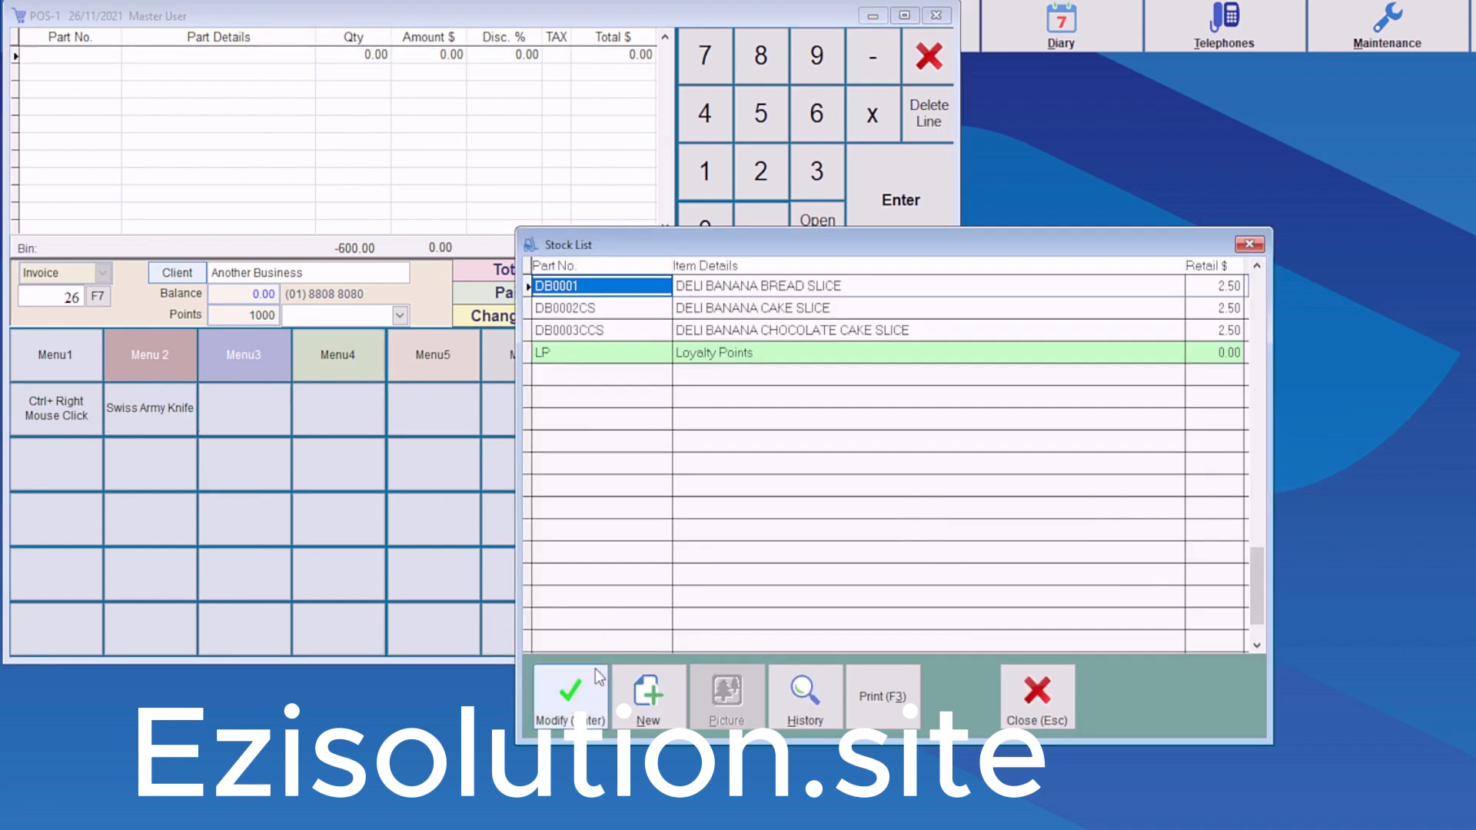
left_click(570, 697)
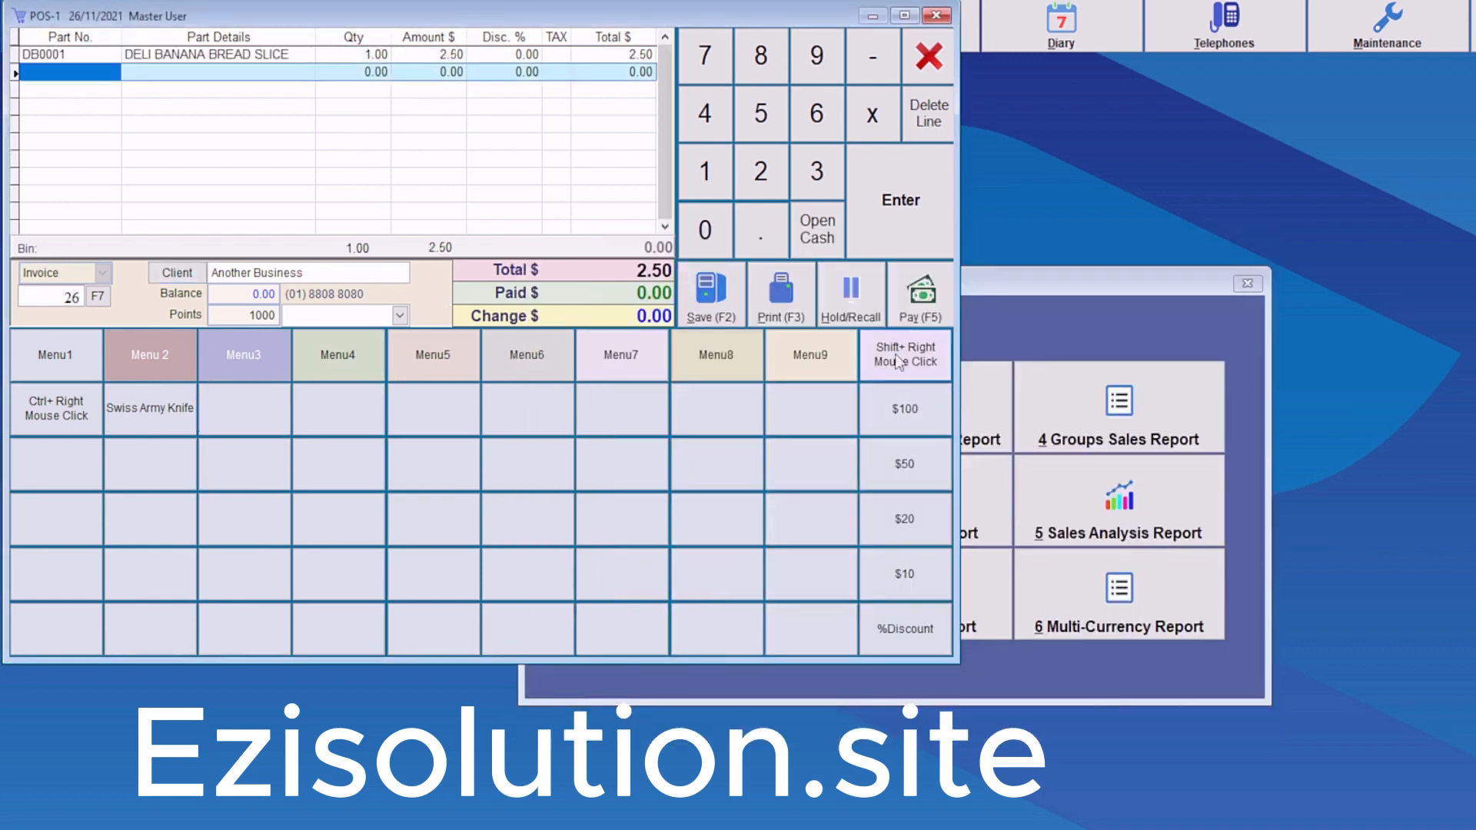
left_click(918, 292)
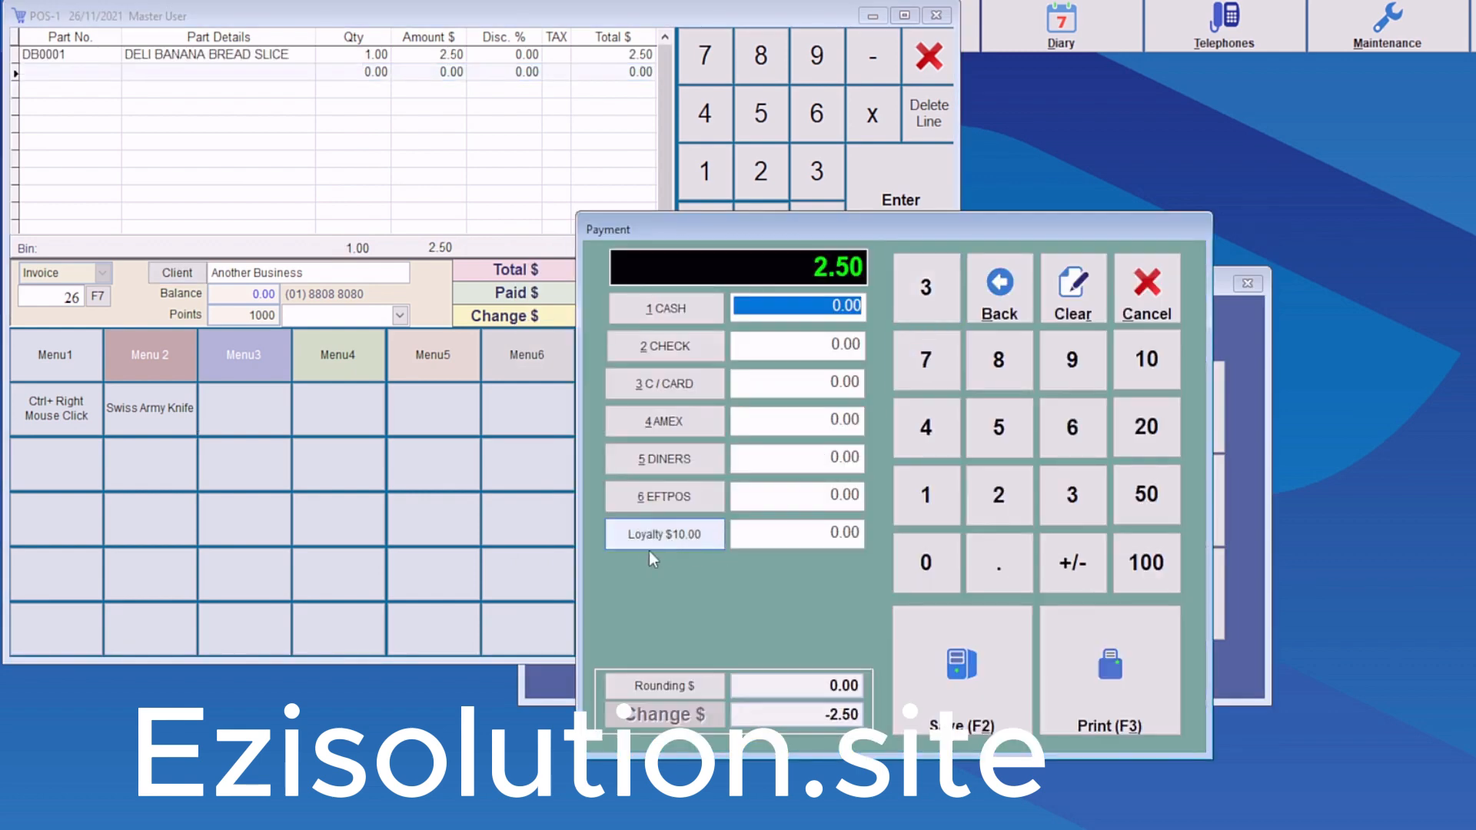
mouse_move(704, 546)
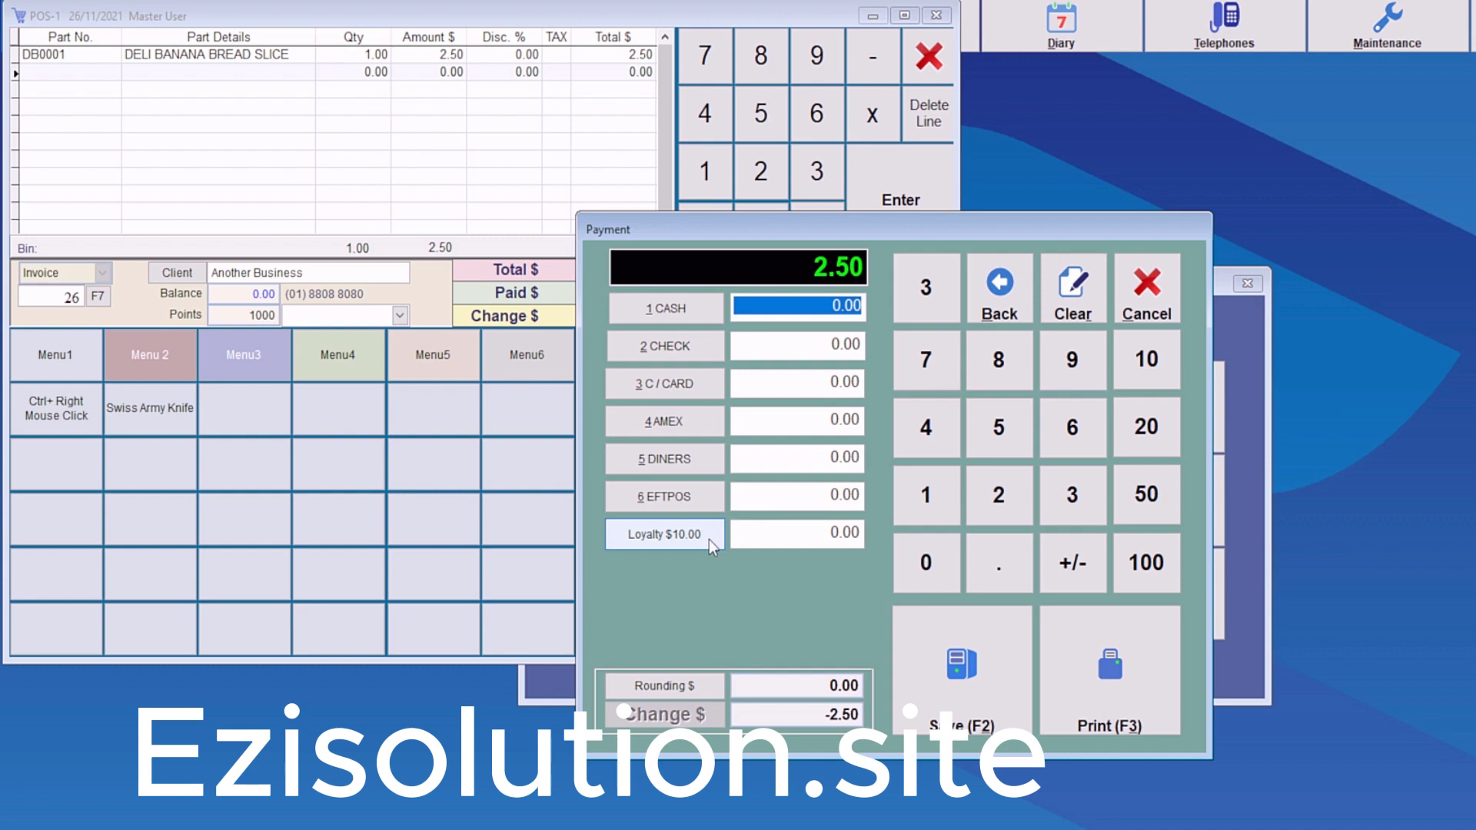
left_click(1145, 288)
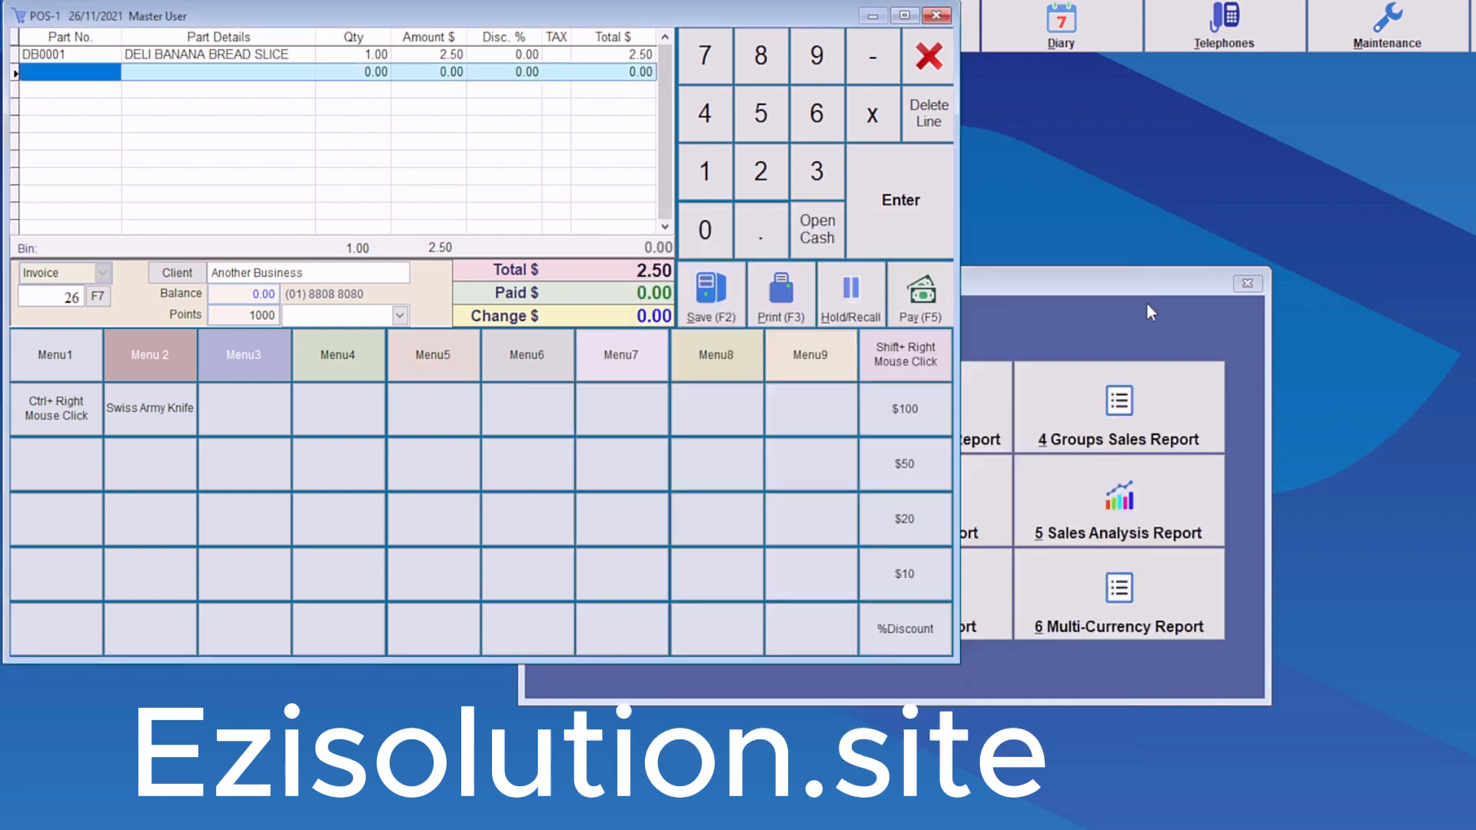
- Recheck the System Setup loyalty settings (1000 points for 10.00, redeem now), then close Maintenance
left_click(1386, 24)
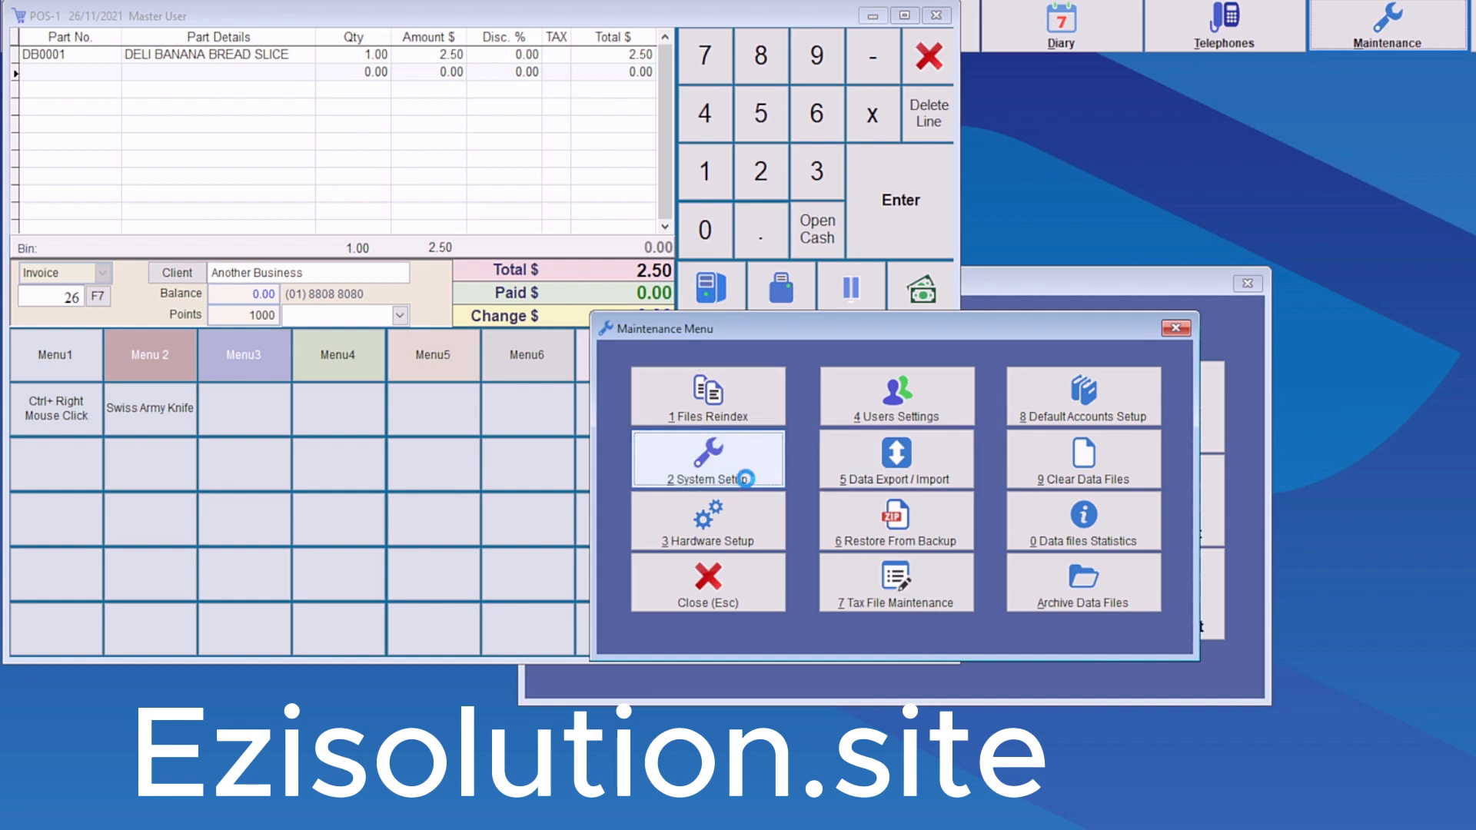
left_click(705, 460)
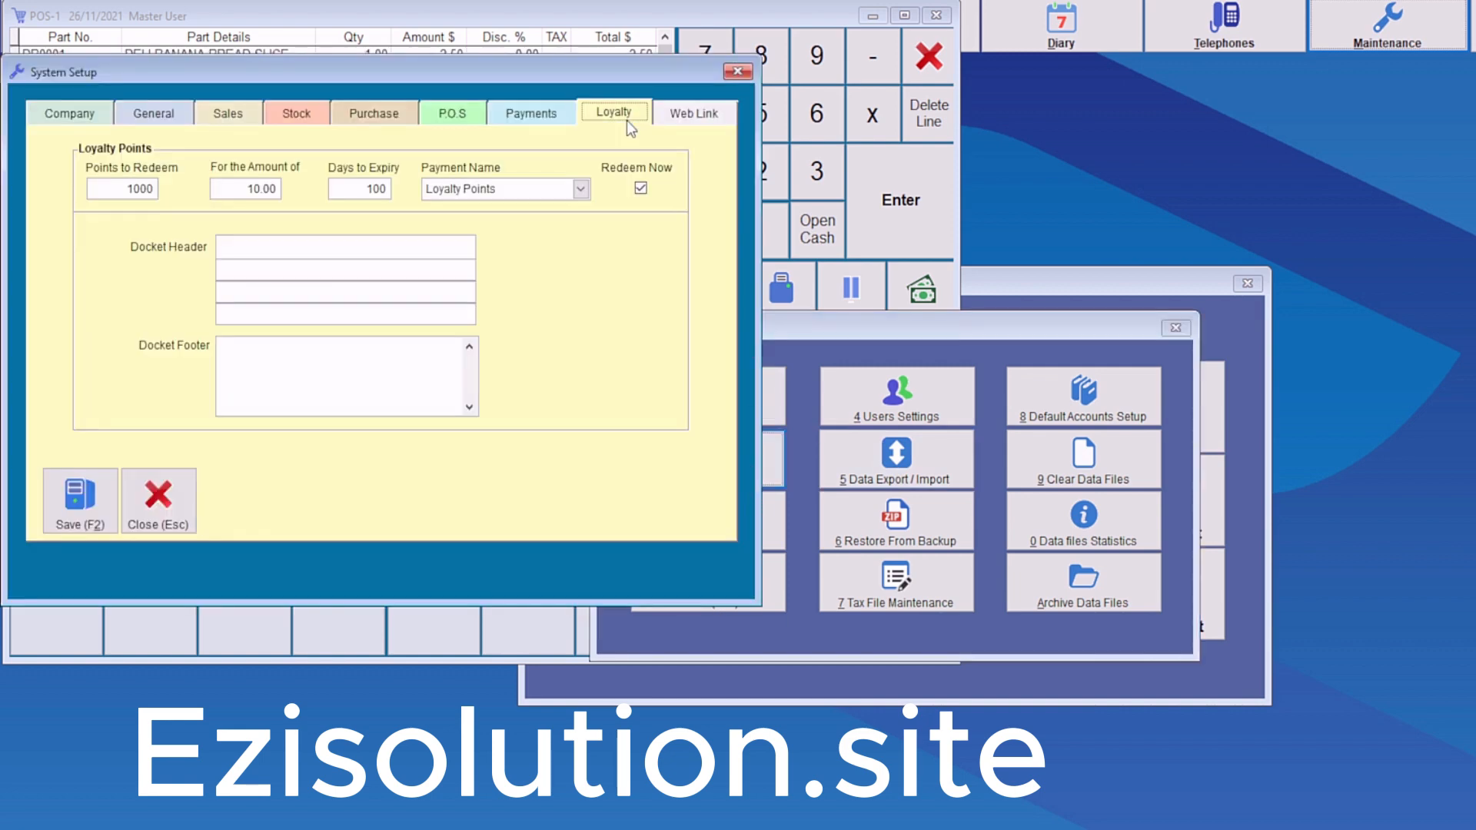
left_click(640, 188)
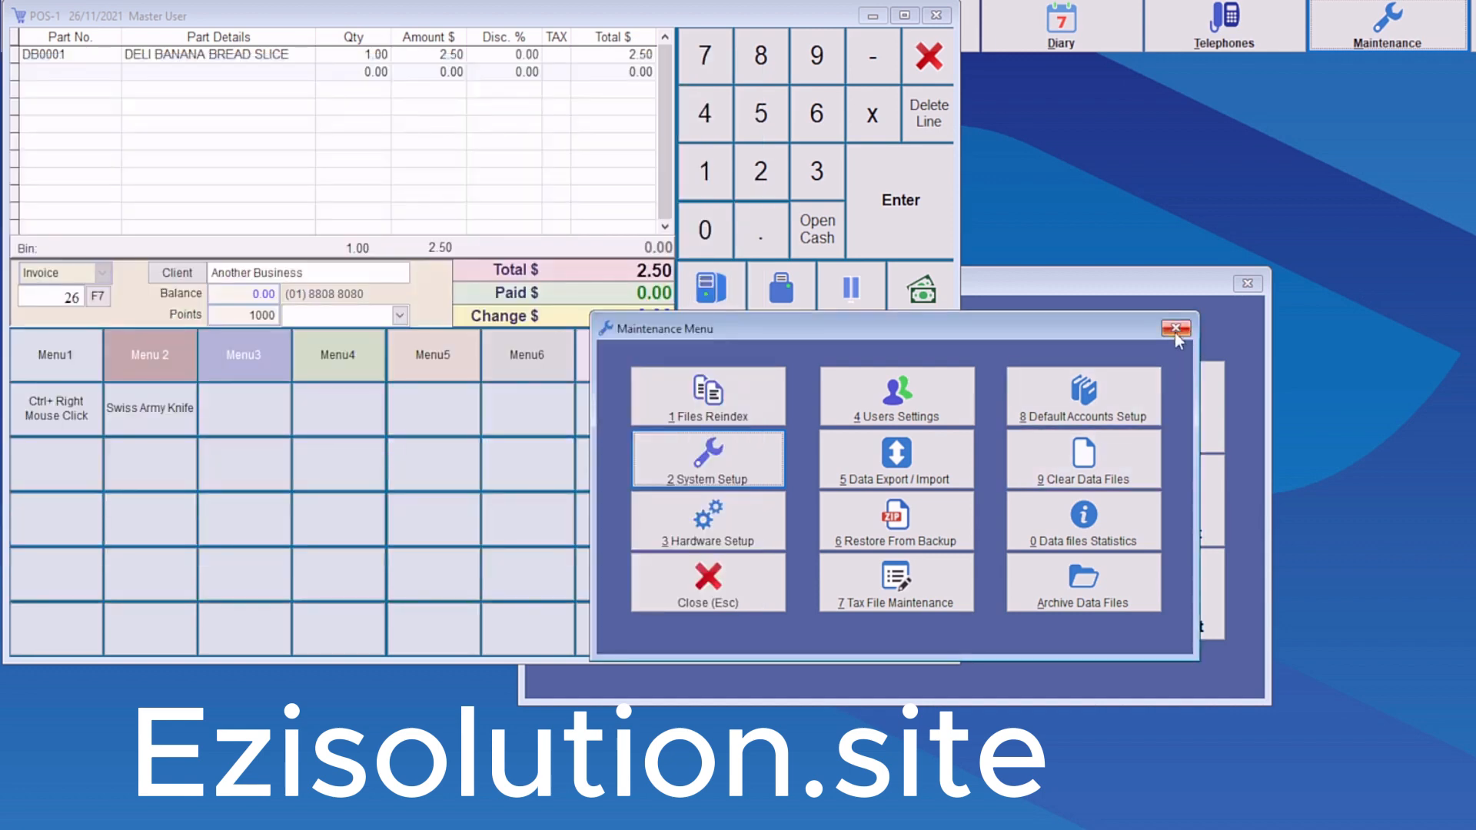
left_click(1175, 328)
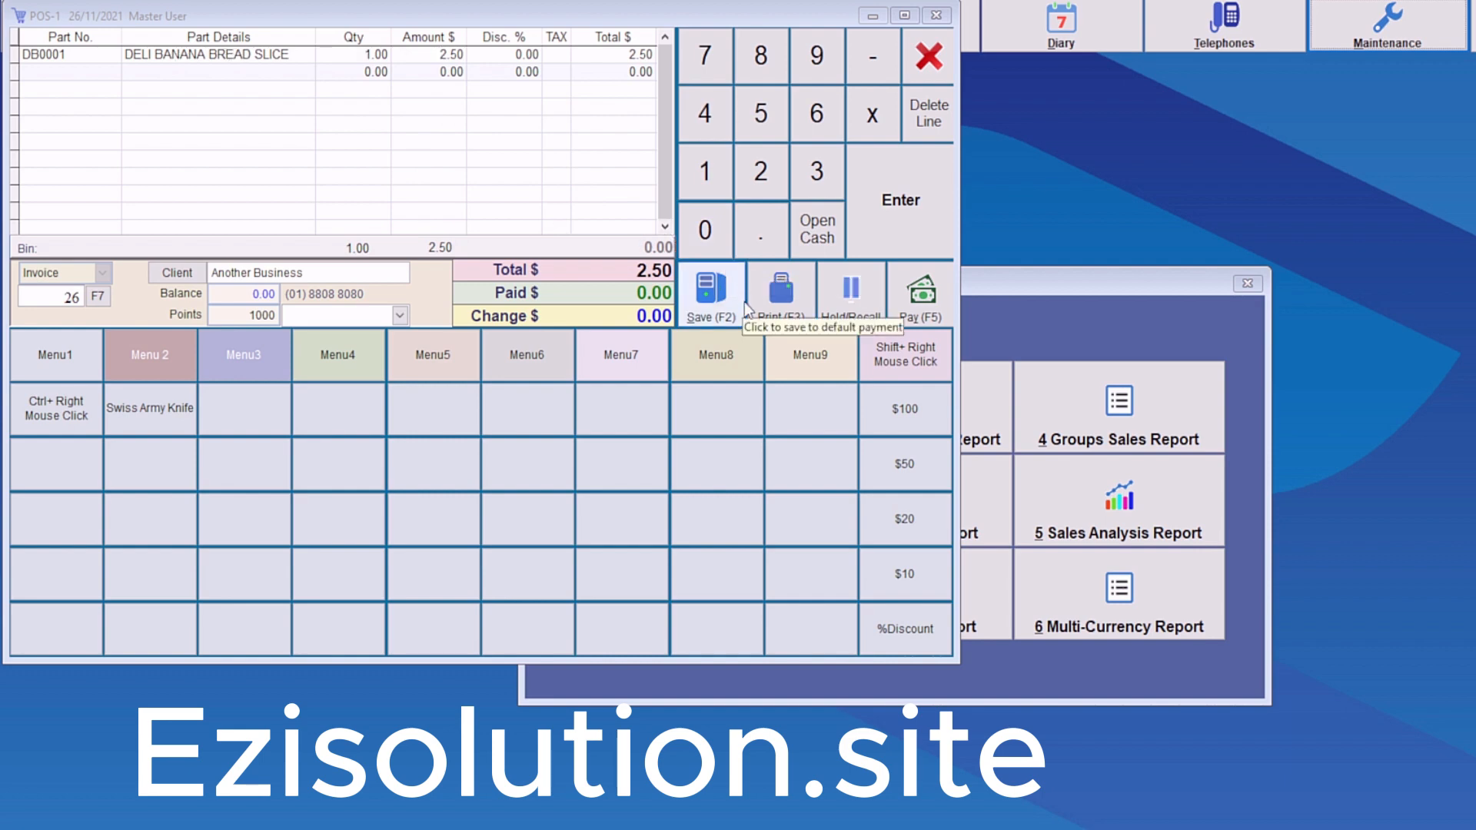
- Try paying invoice 26 with 7 Loyalty Points, find no credit, cancel, and exit the POS
left_click(921, 292)
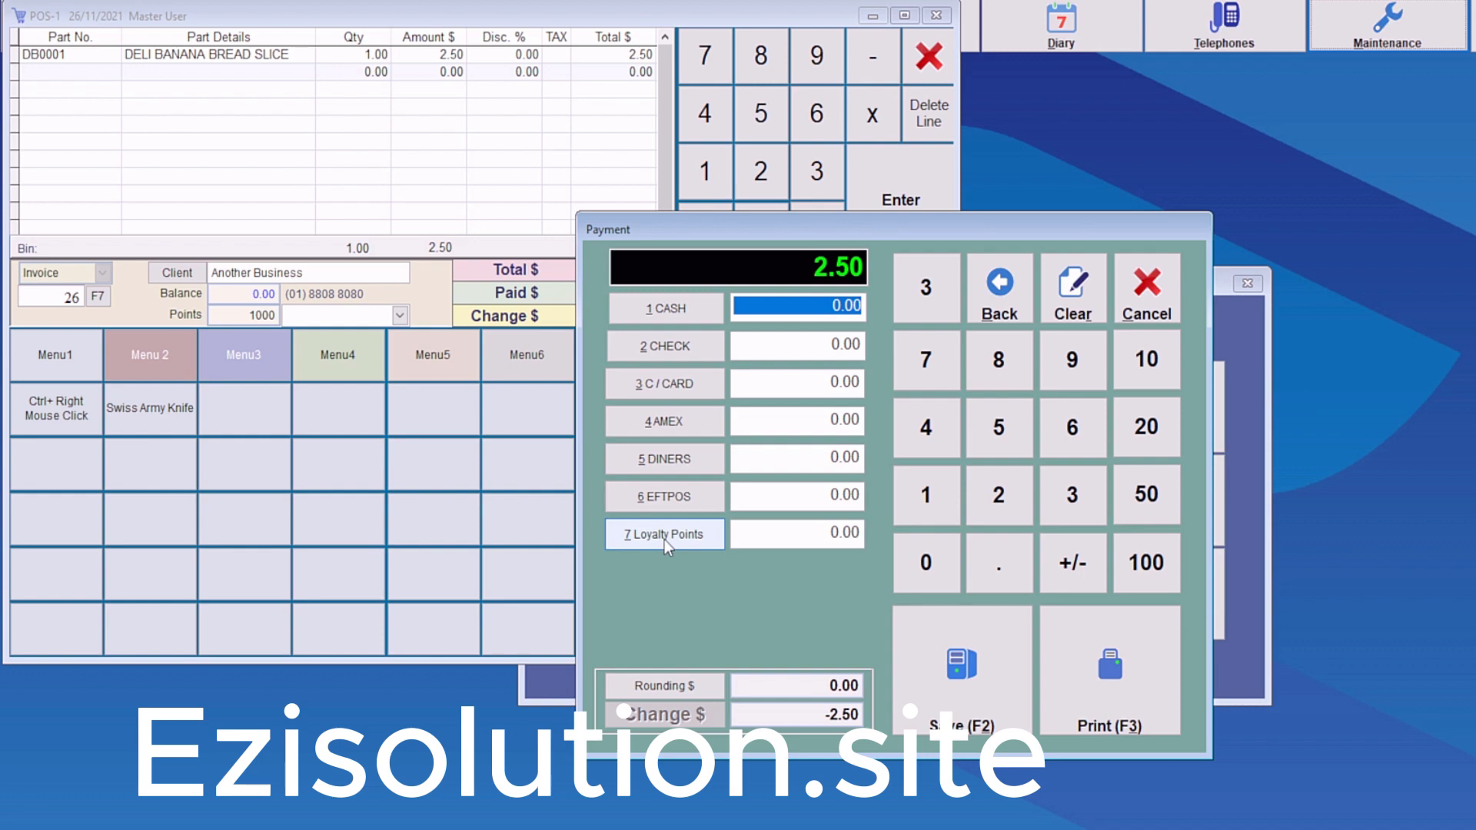
left_click(663, 533)
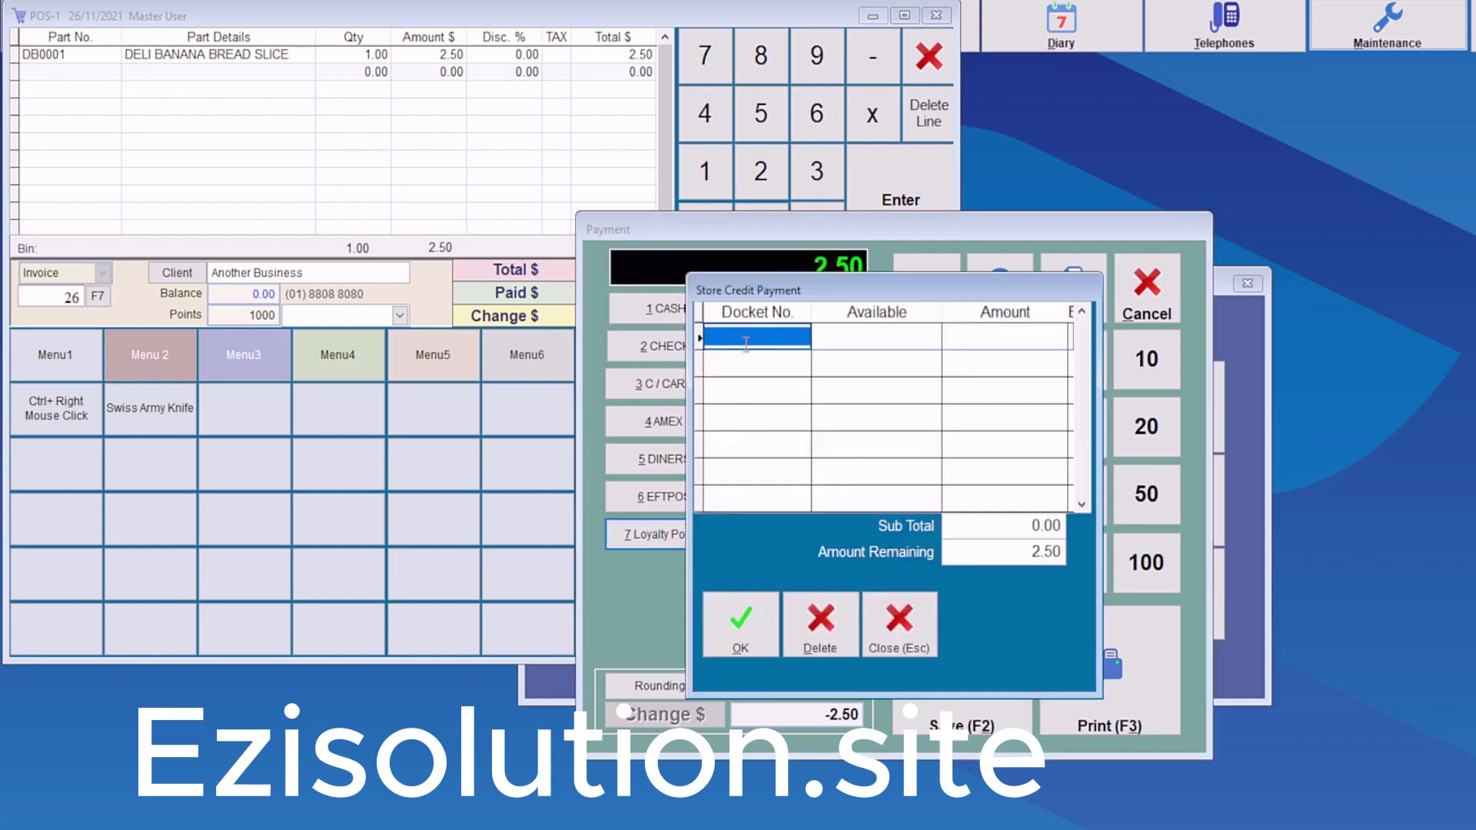
mouse_move(772, 431)
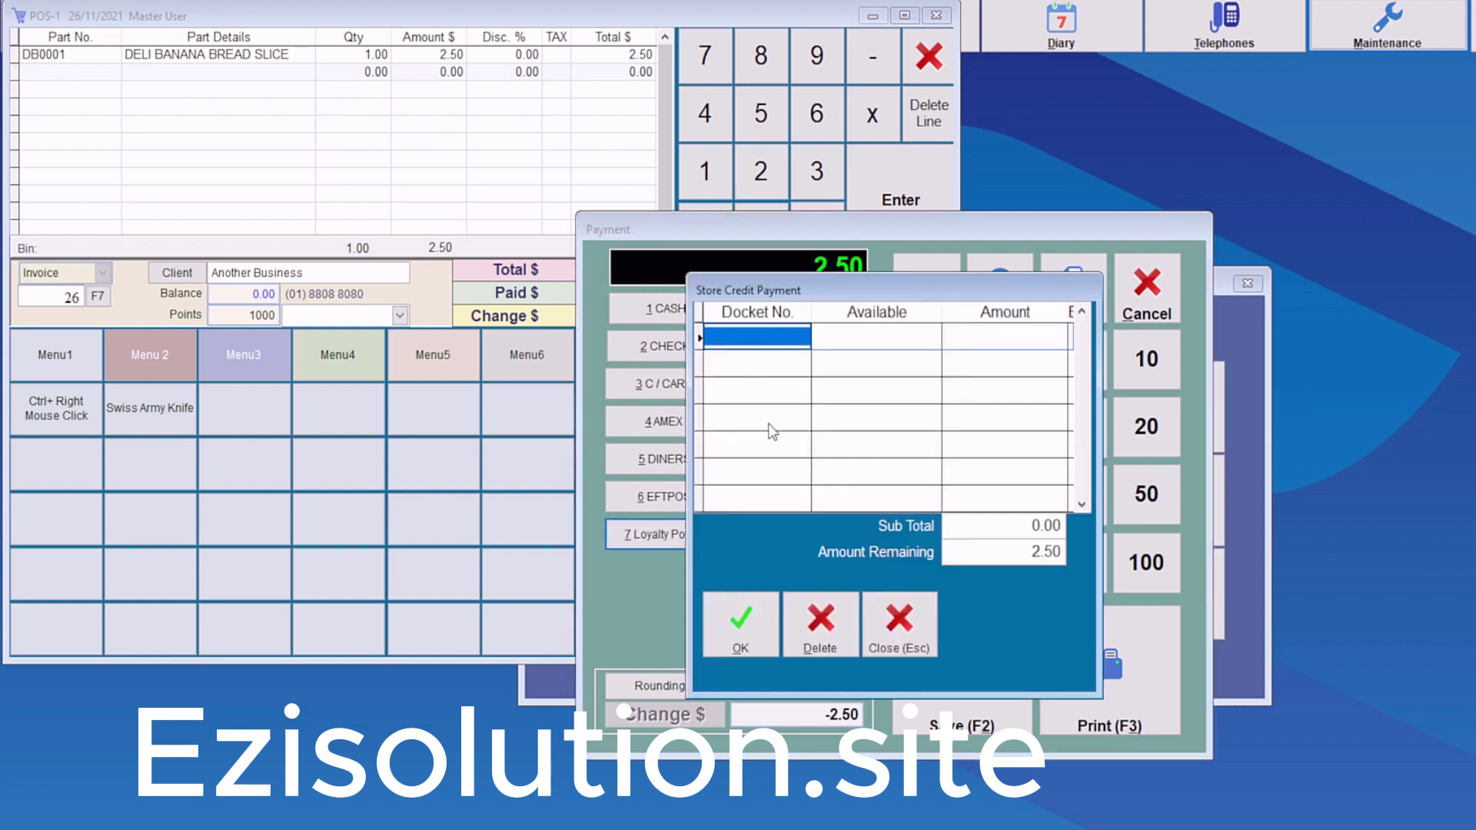
mouse_move(743, 552)
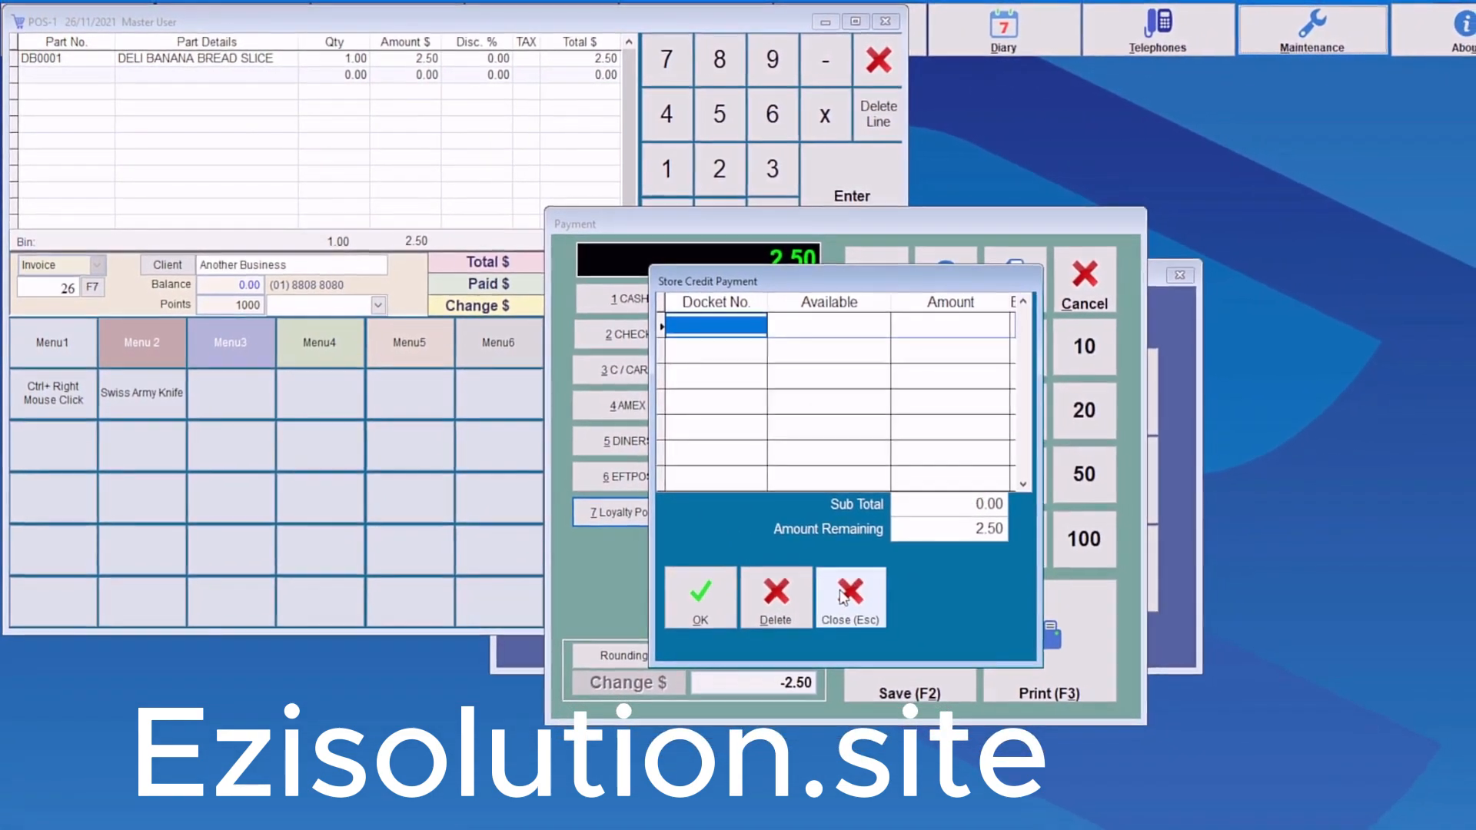
left_click(849, 594)
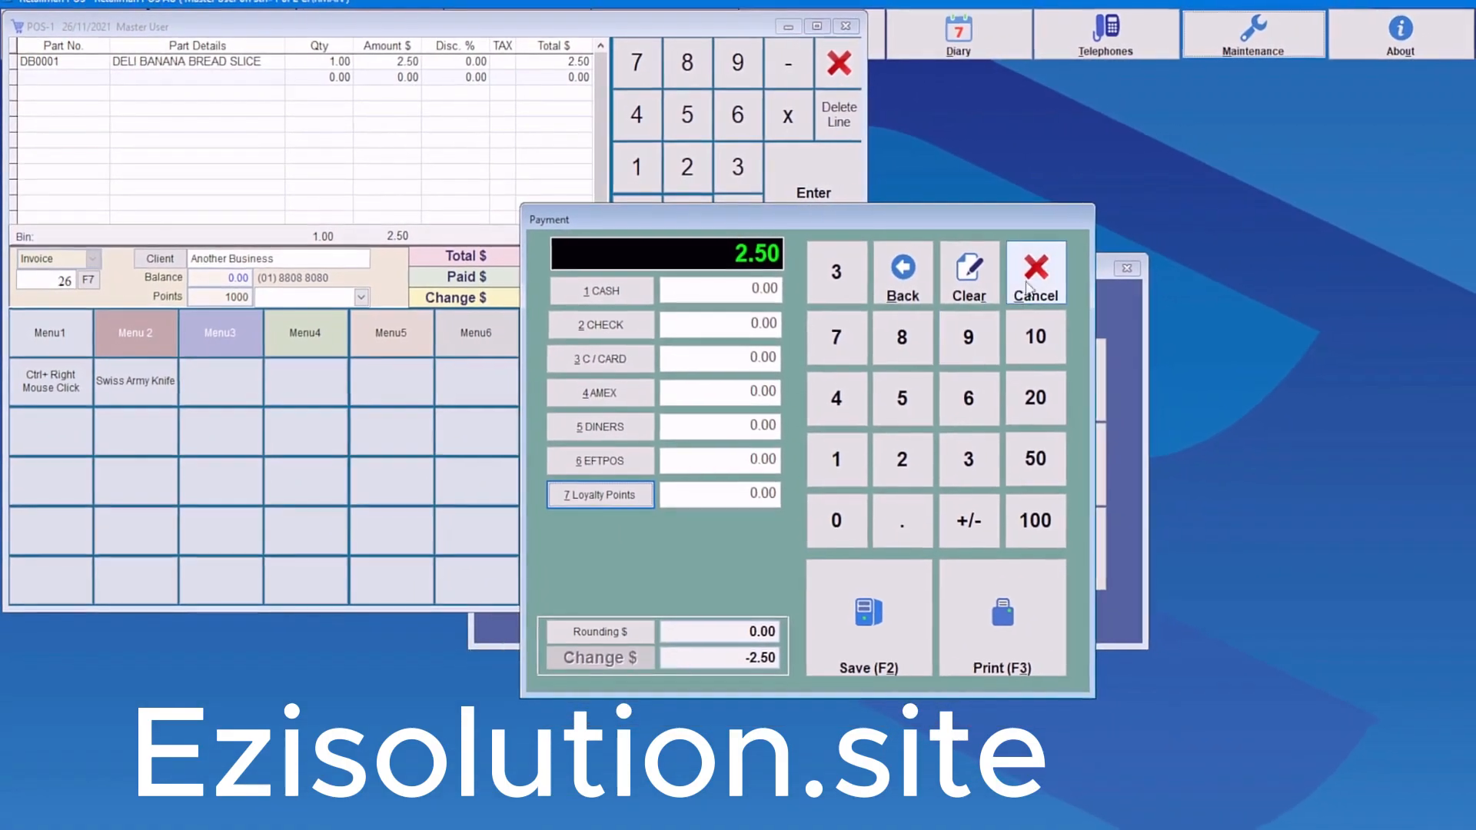
left_click(1034, 273)
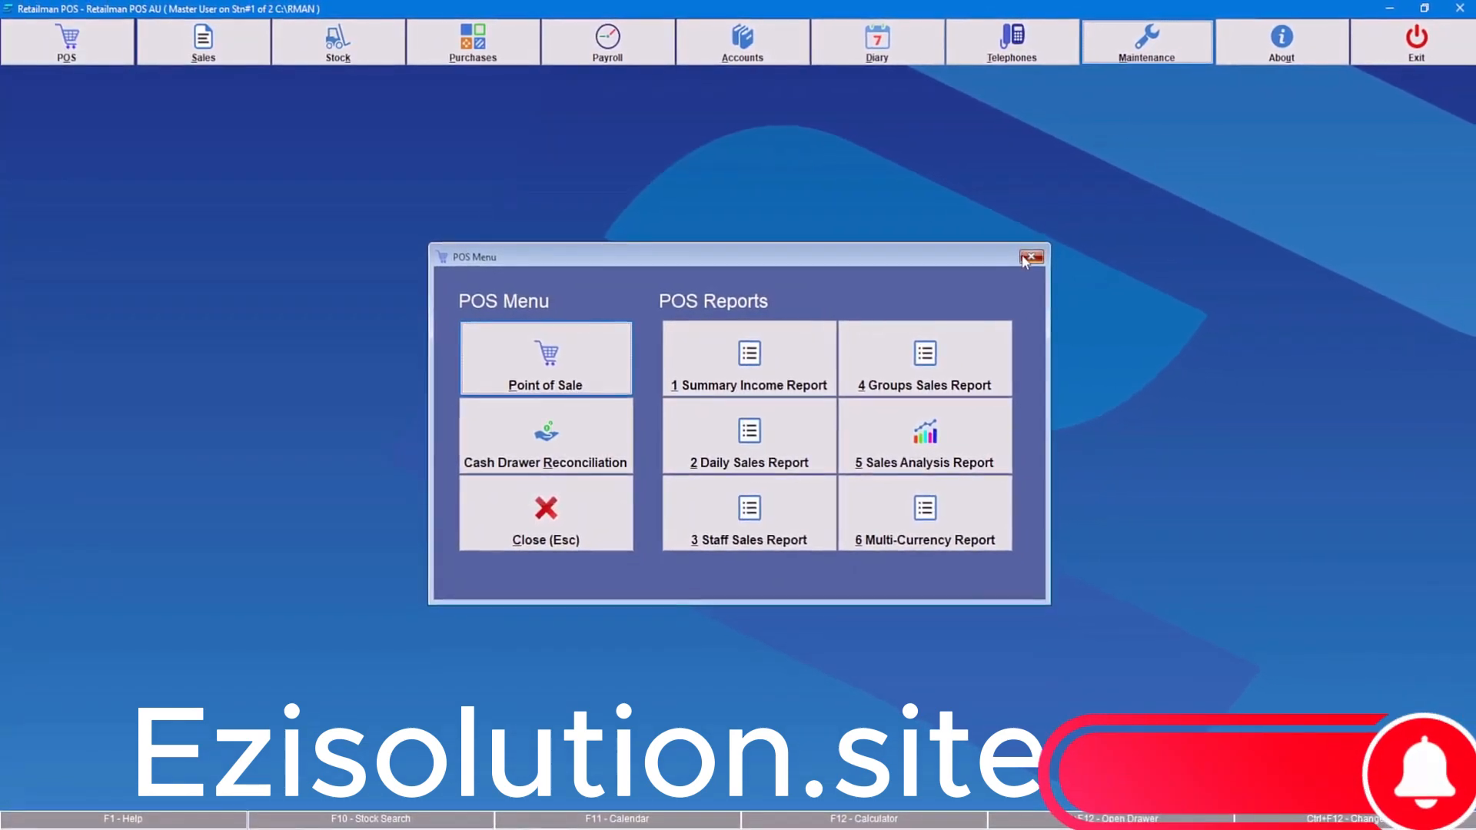
left_click(1032, 257)
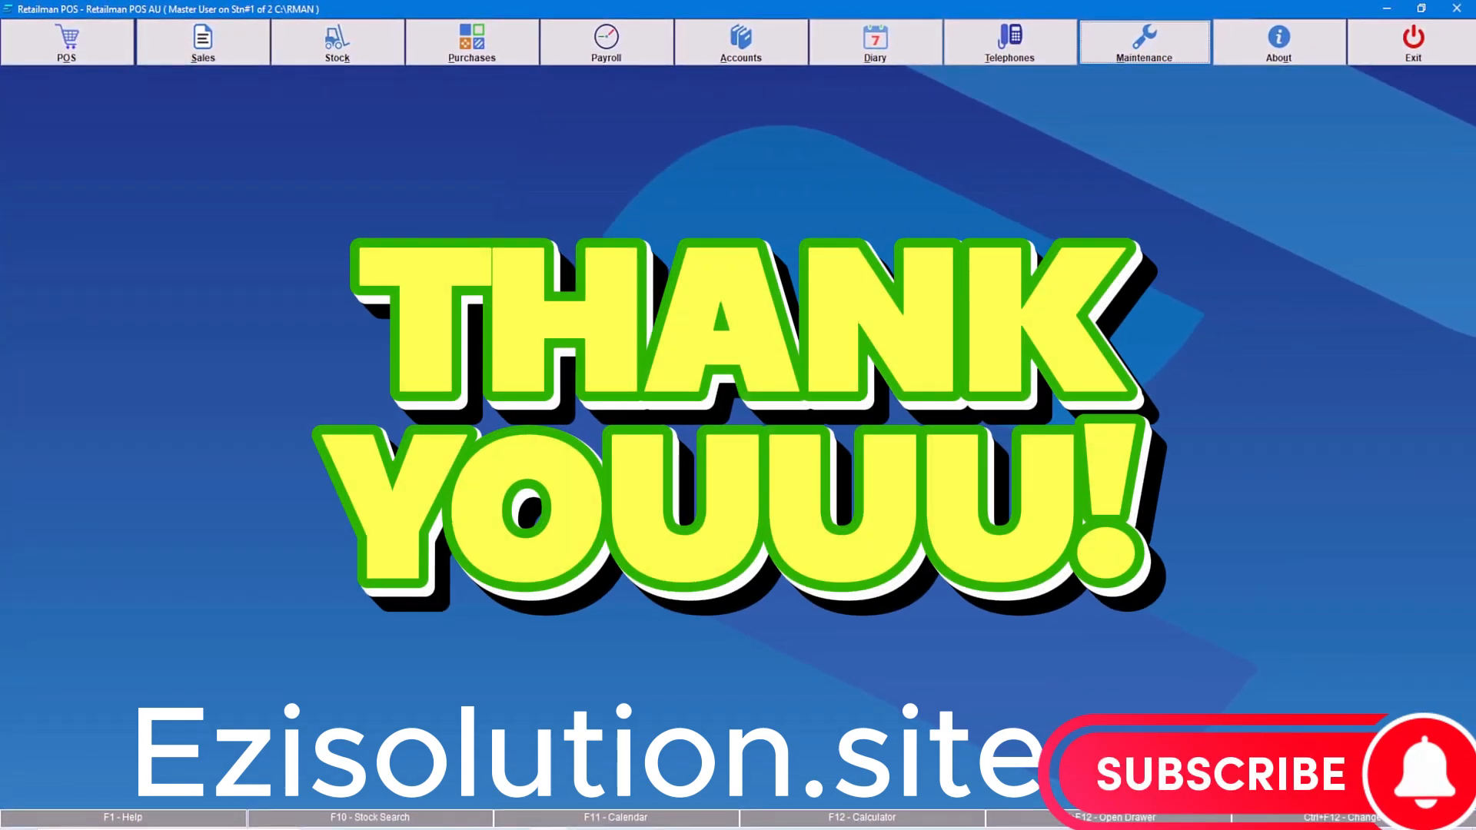